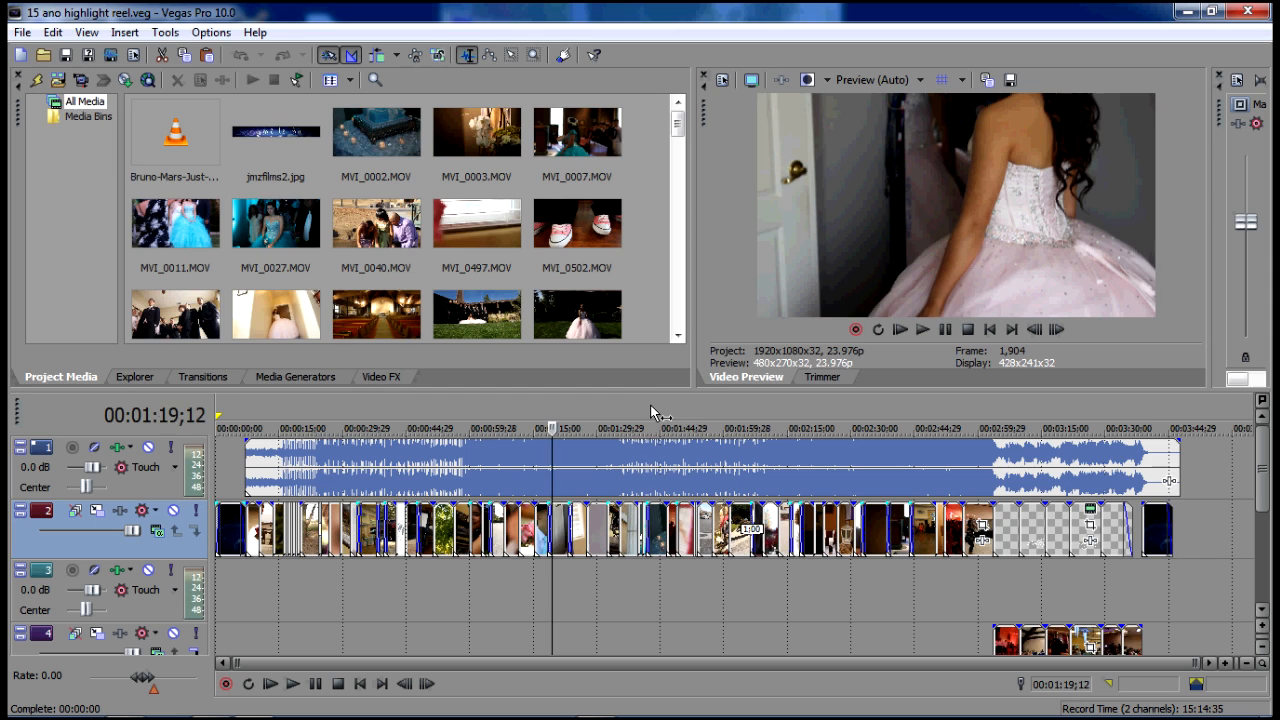
Step: Move the playhead to about 00:02:23 on the church-aisle shot and show the File menu
left_click(728, 428)
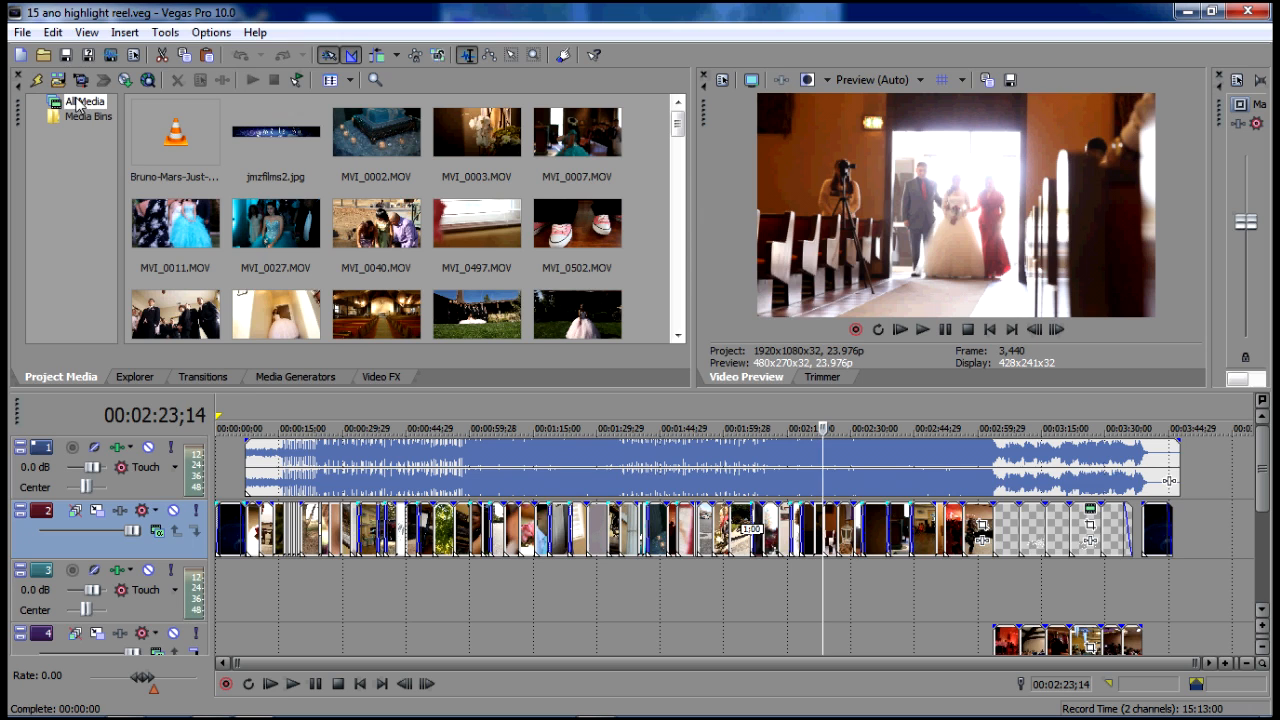
left_click(22, 32)
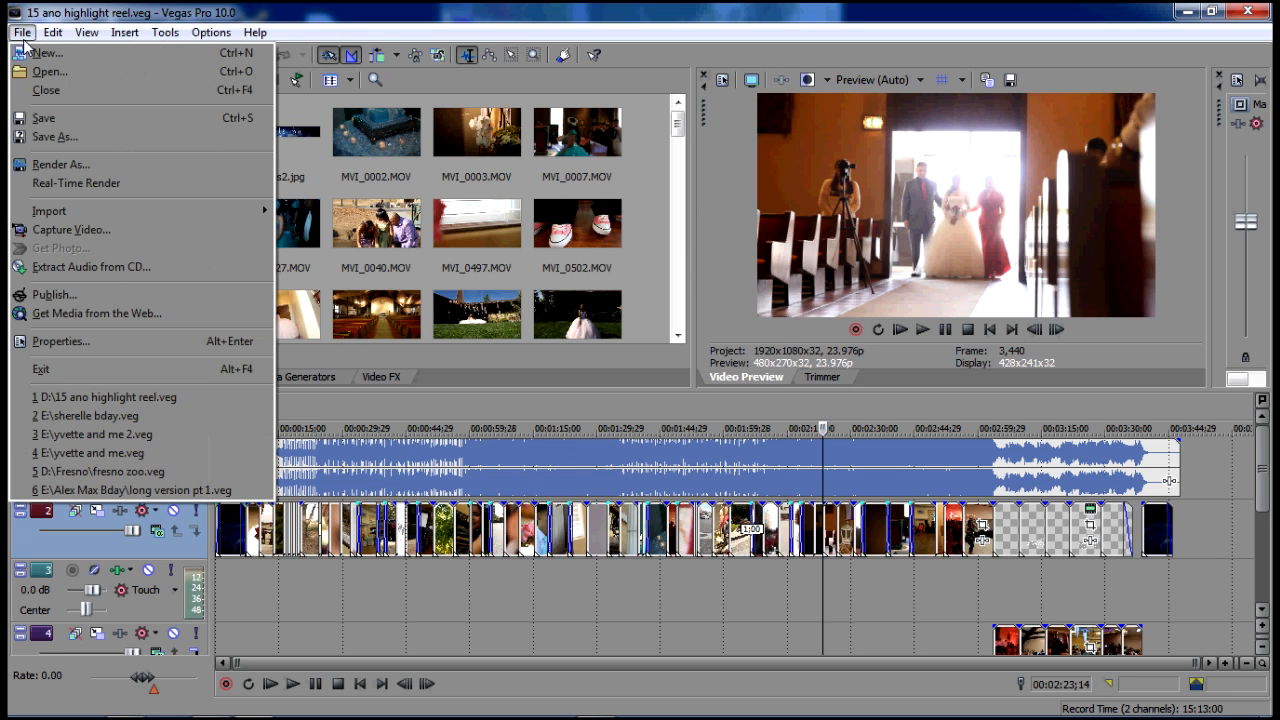
mouse_move(68, 340)
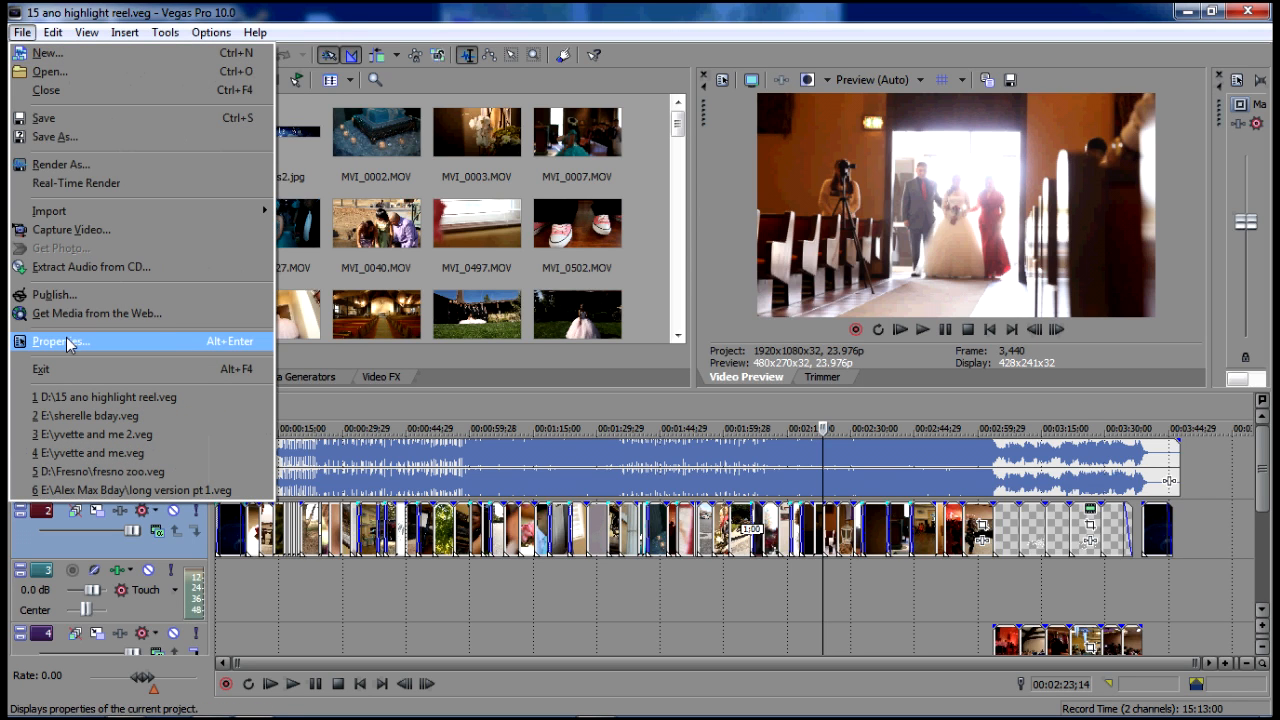
Step: Show Project Properties (HD 1080-24p, 1920×1080, 23.976 fps) and move the dialog aside
left_click(60, 340)
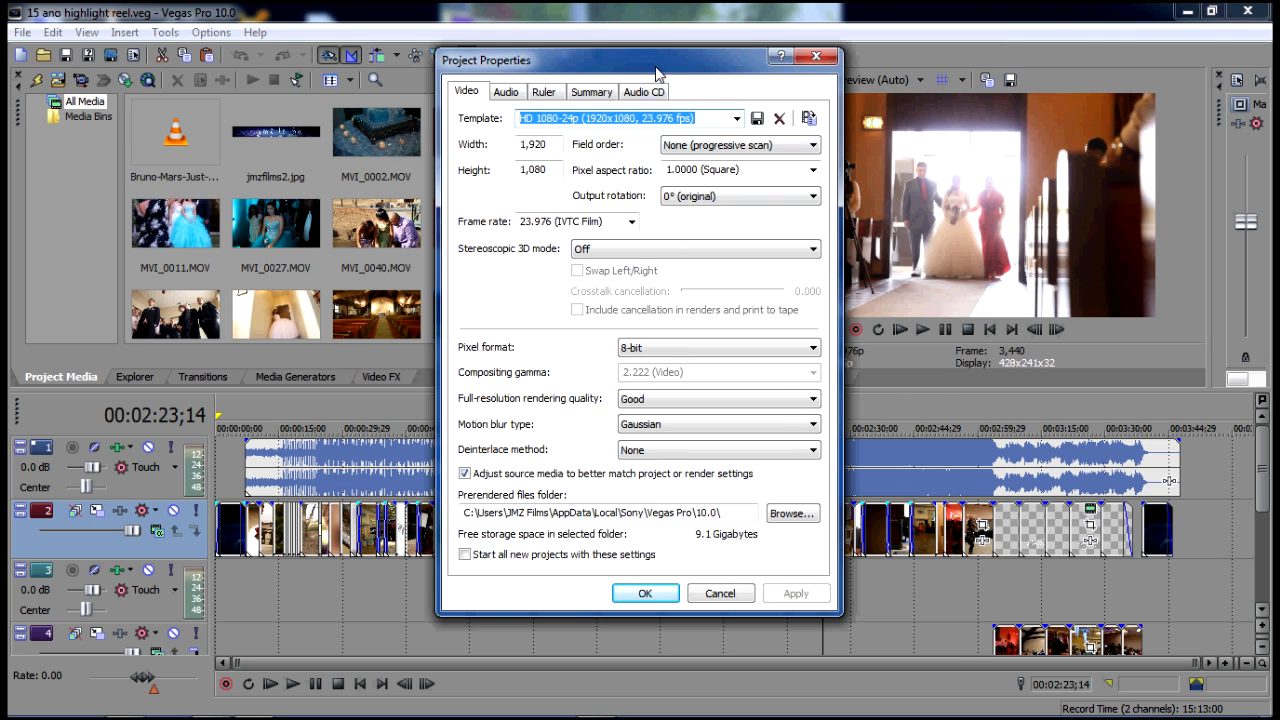
left_click_drag(658, 72, 790, 132)
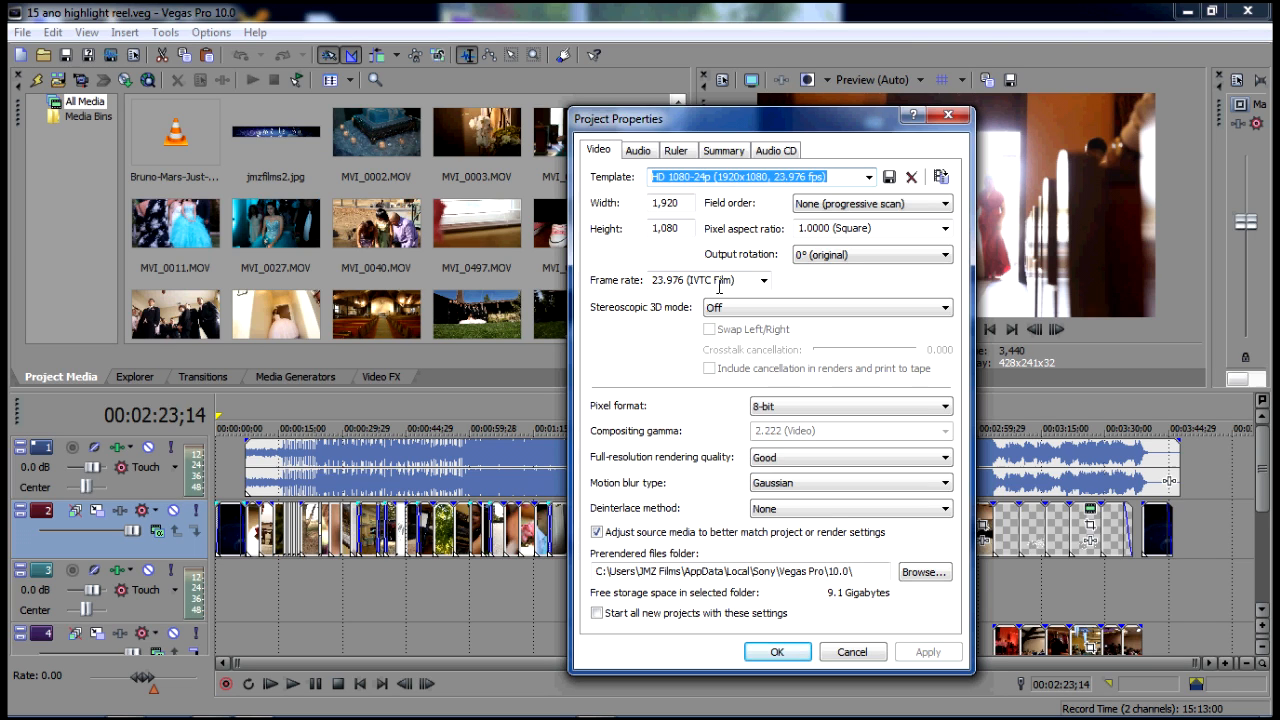
mouse_move(730, 222)
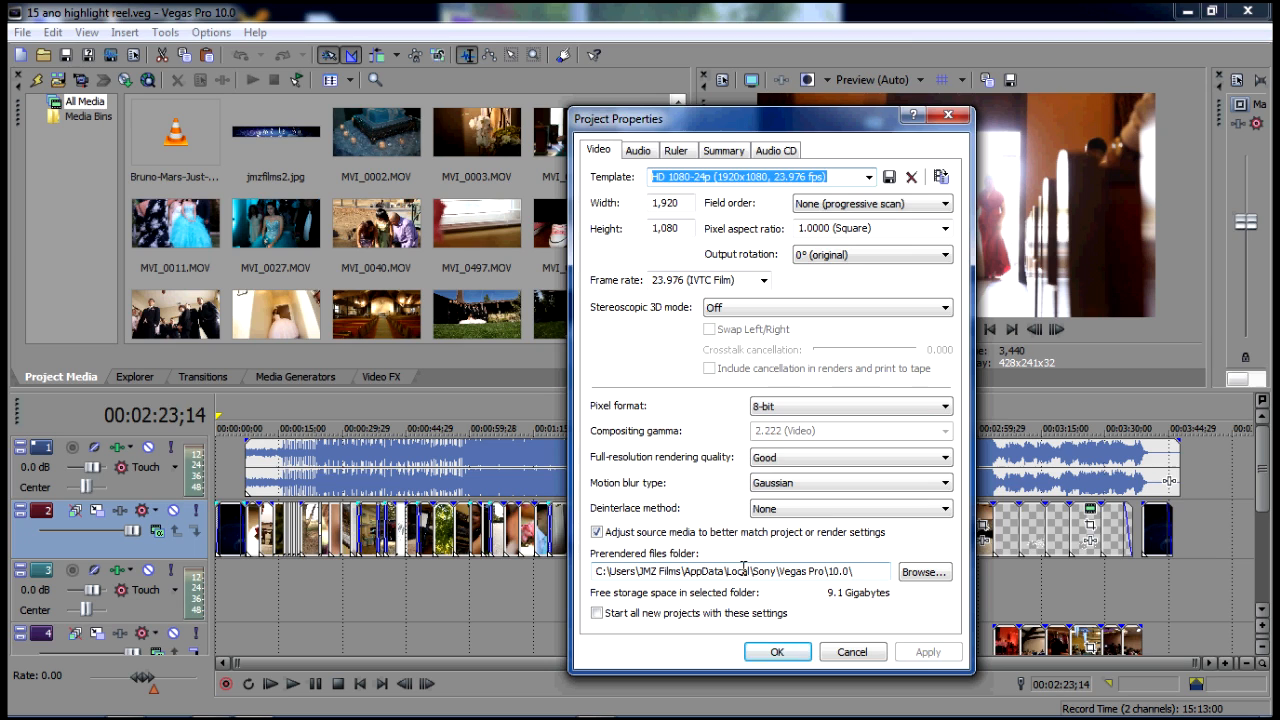
Step: Review the Audio (stereo, 44,100 Hz, 16-bit) and Audio CD settings, then close Project Properties with OK
left_click(638, 150)
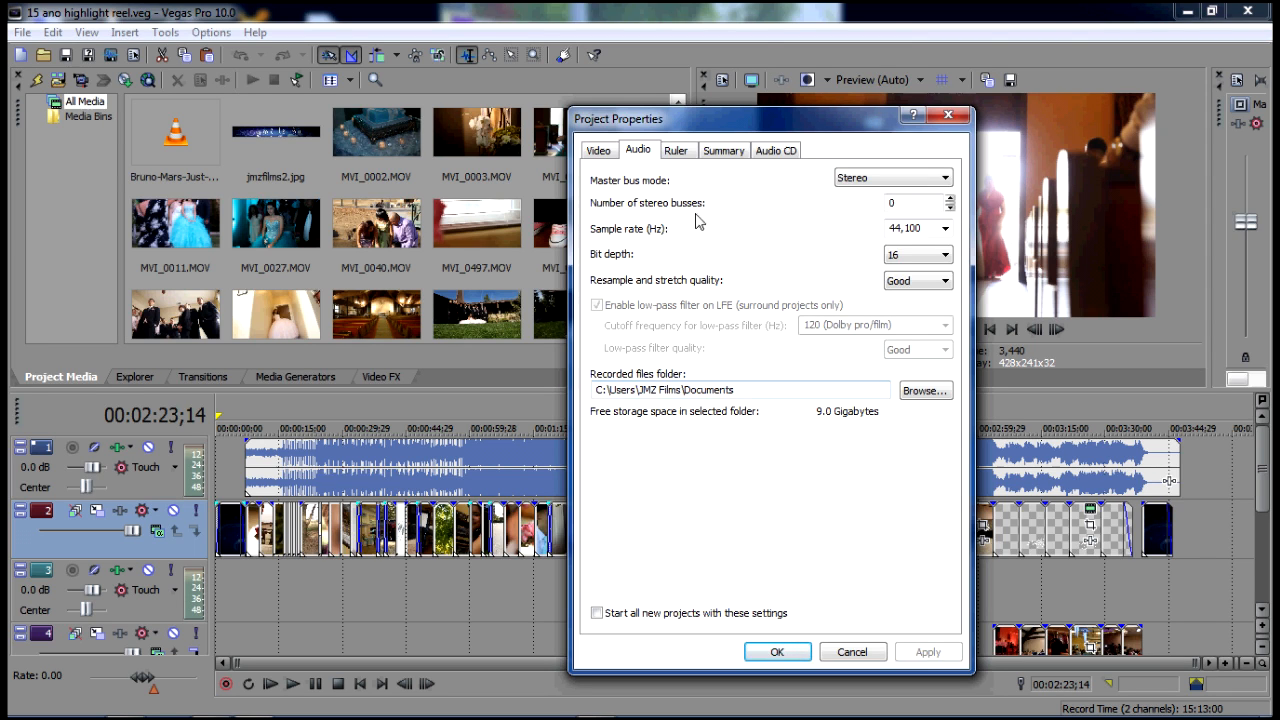
left_click(776, 148)
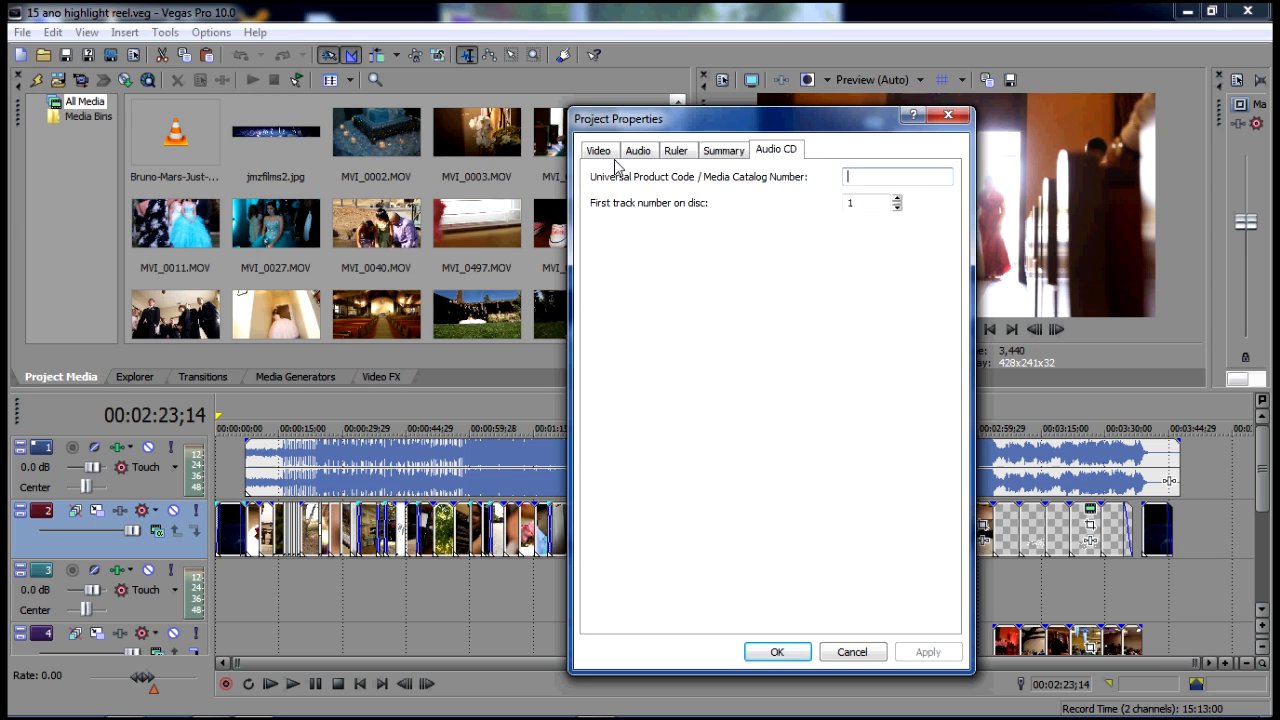
left_click(600, 150)
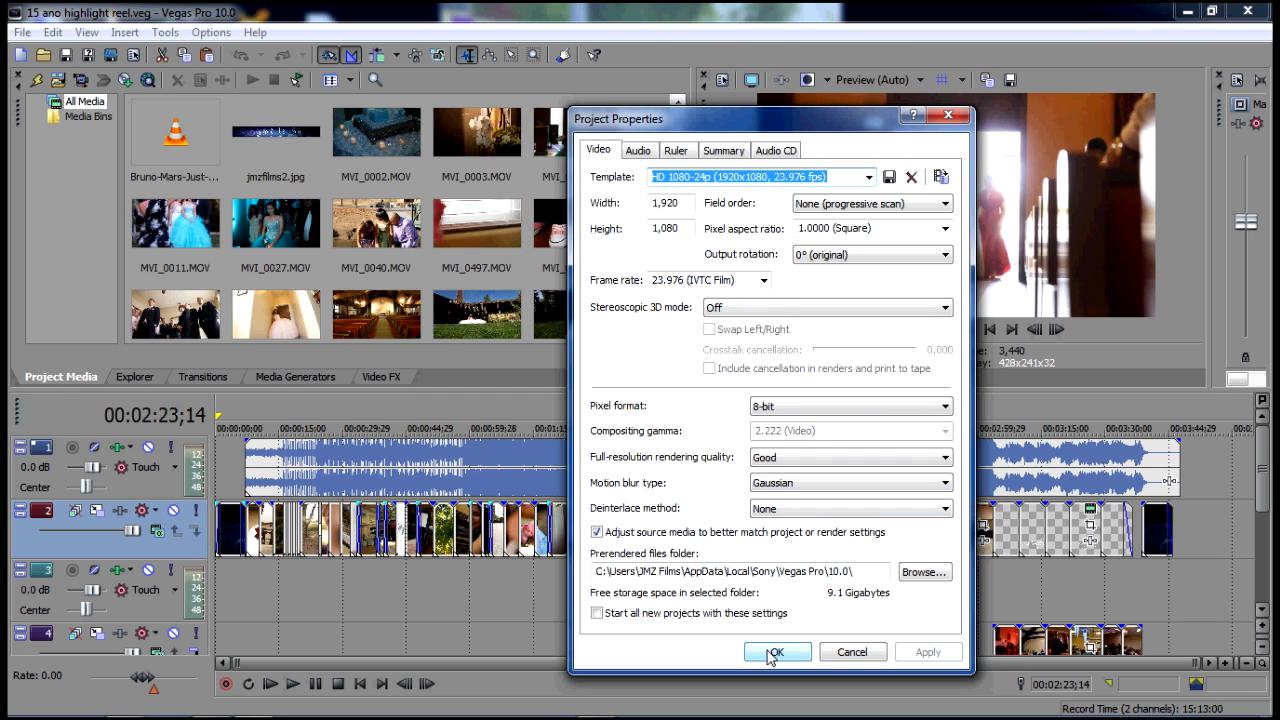
left_click(780, 652)
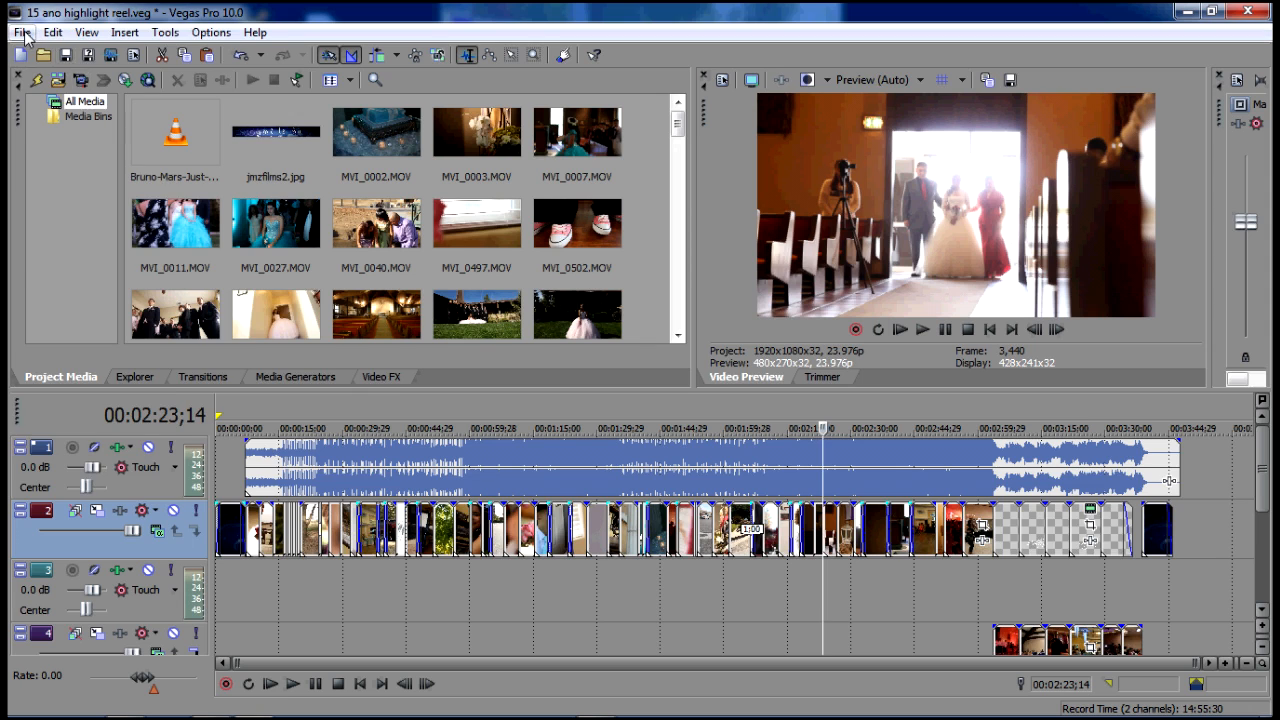
Step: Set Render As to Sony AVC (.mp4) with the 1440x1080 10 Mbps 24p template
left_click(396, 428)
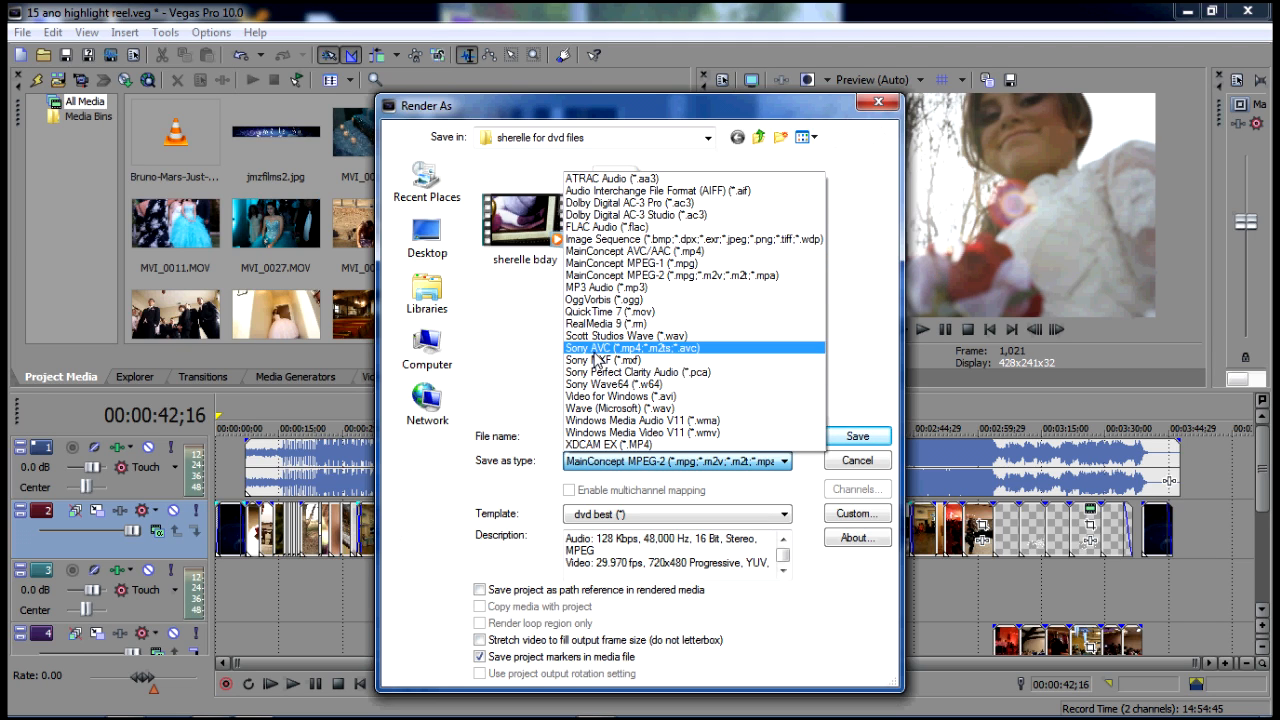
left_click(644, 348)
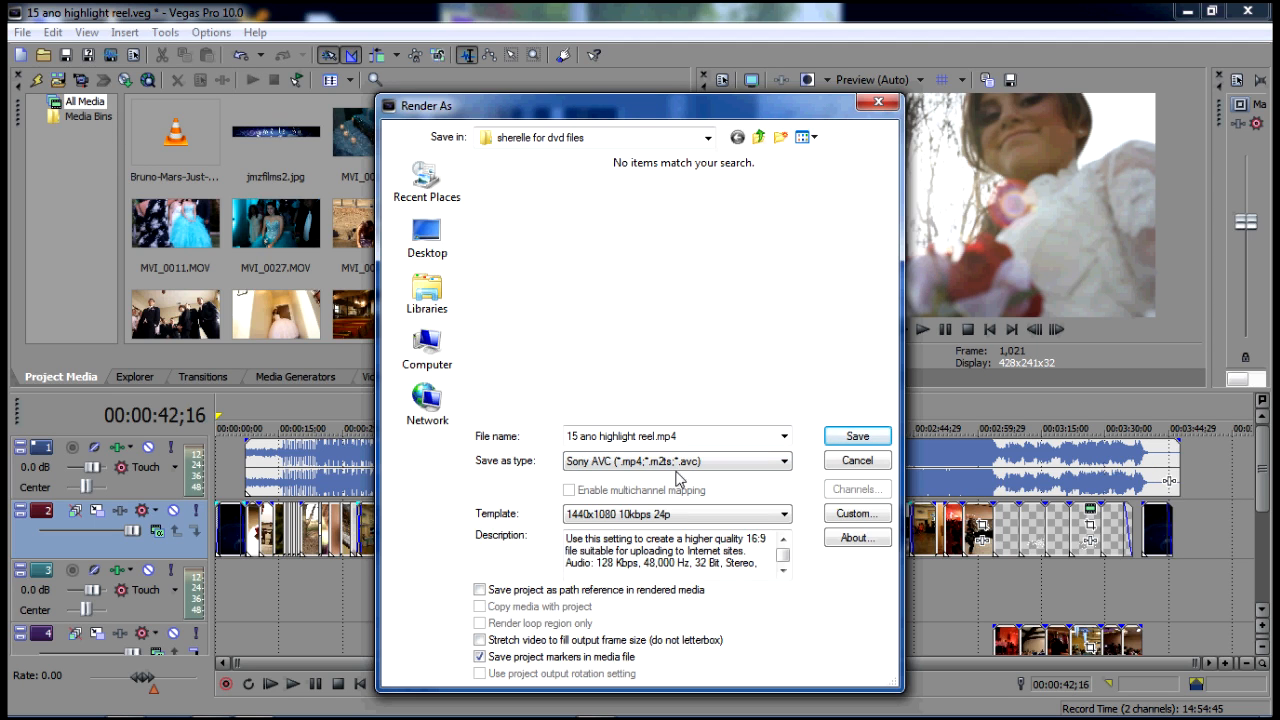
left_click(784, 514)
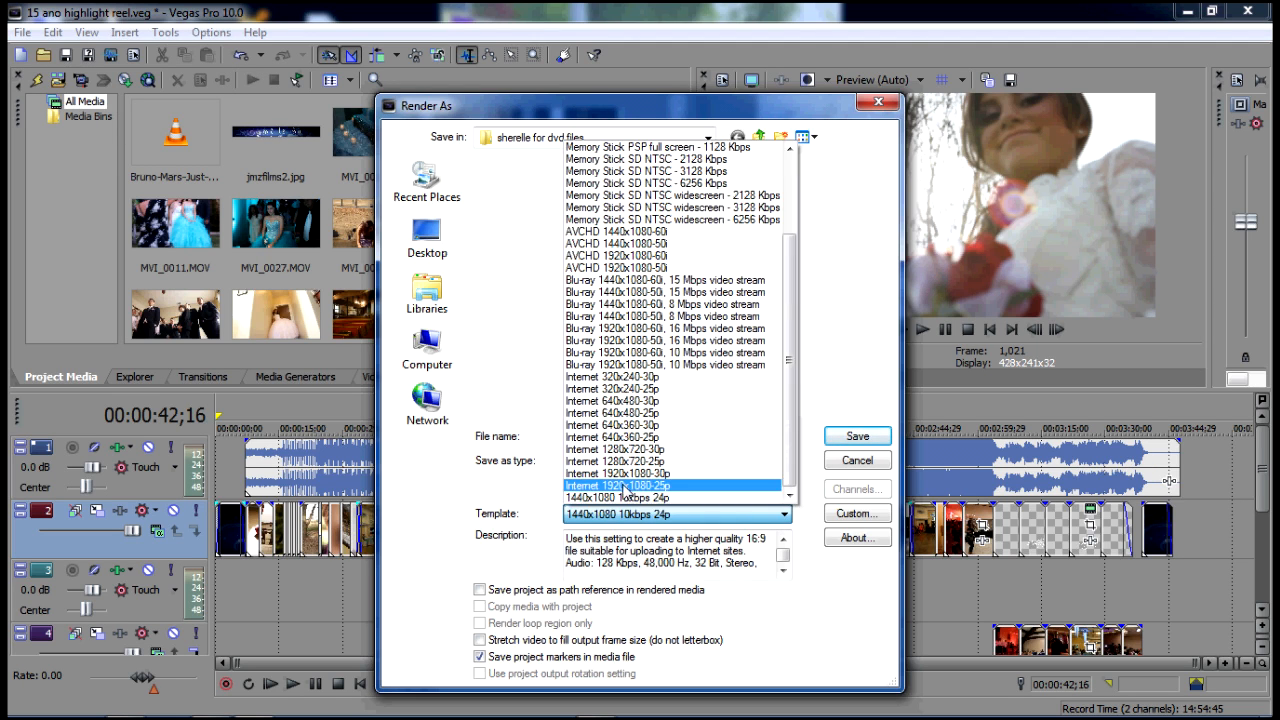
left_click(630, 486)
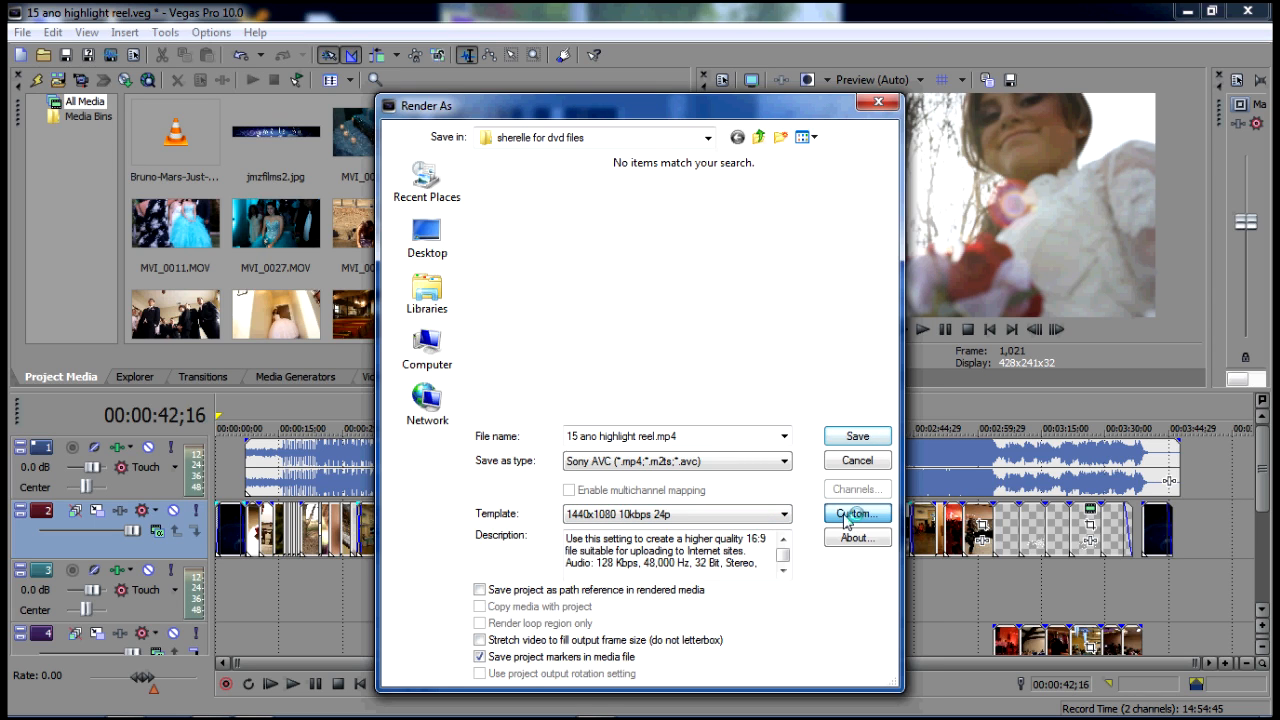
Step: In the Sony AVC custom settings, review frame sizes and keep High definition (1440x1080)
left_click(856, 512)
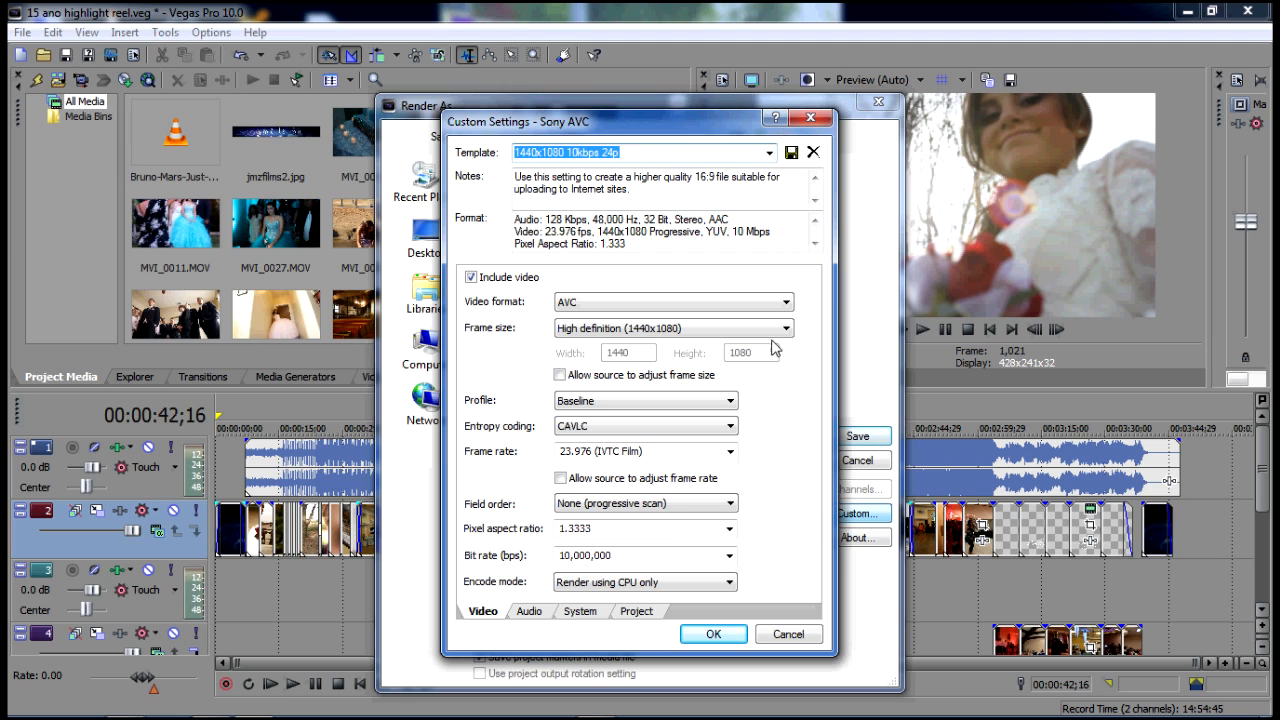
left_click(784, 328)
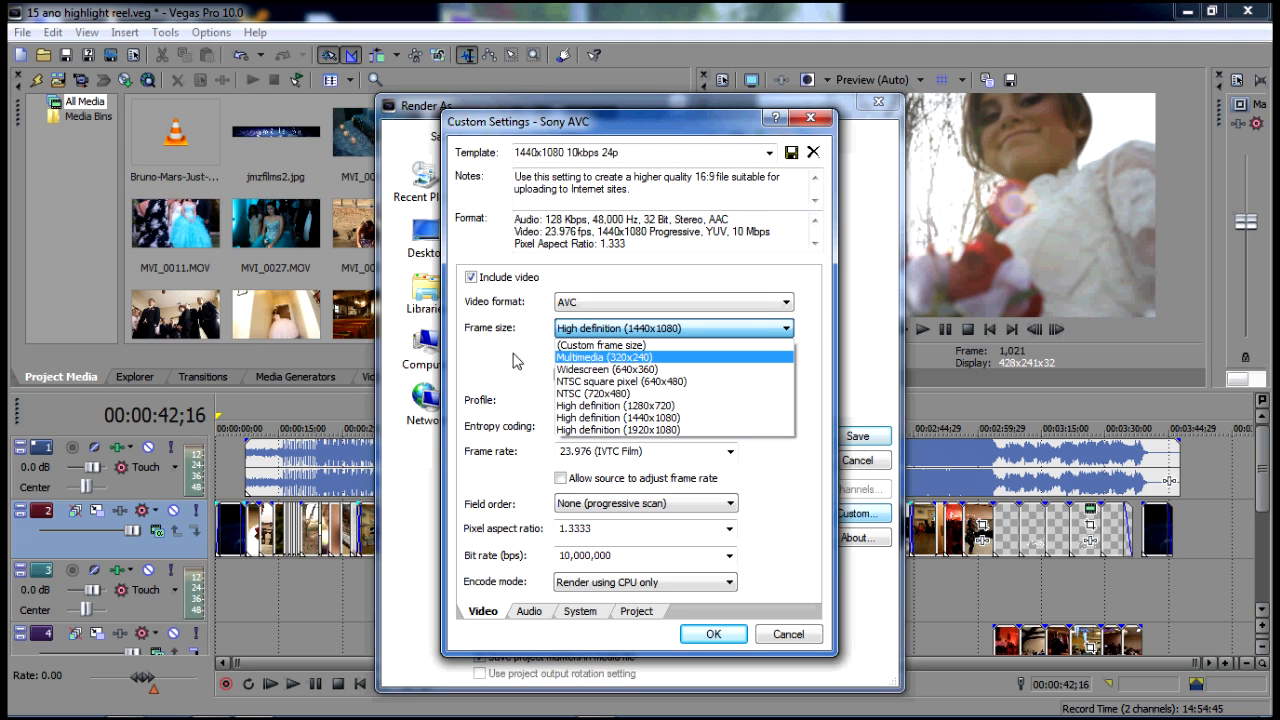
mouse_move(616, 404)
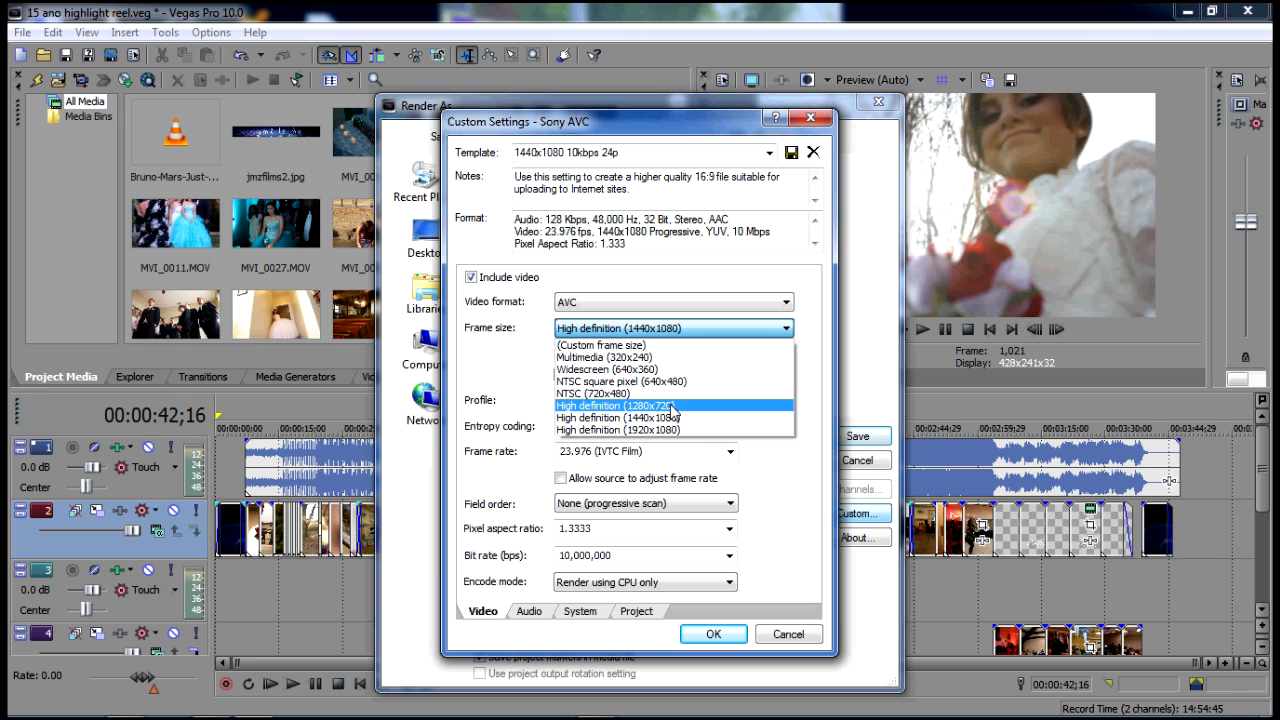
mouse_move(644, 418)
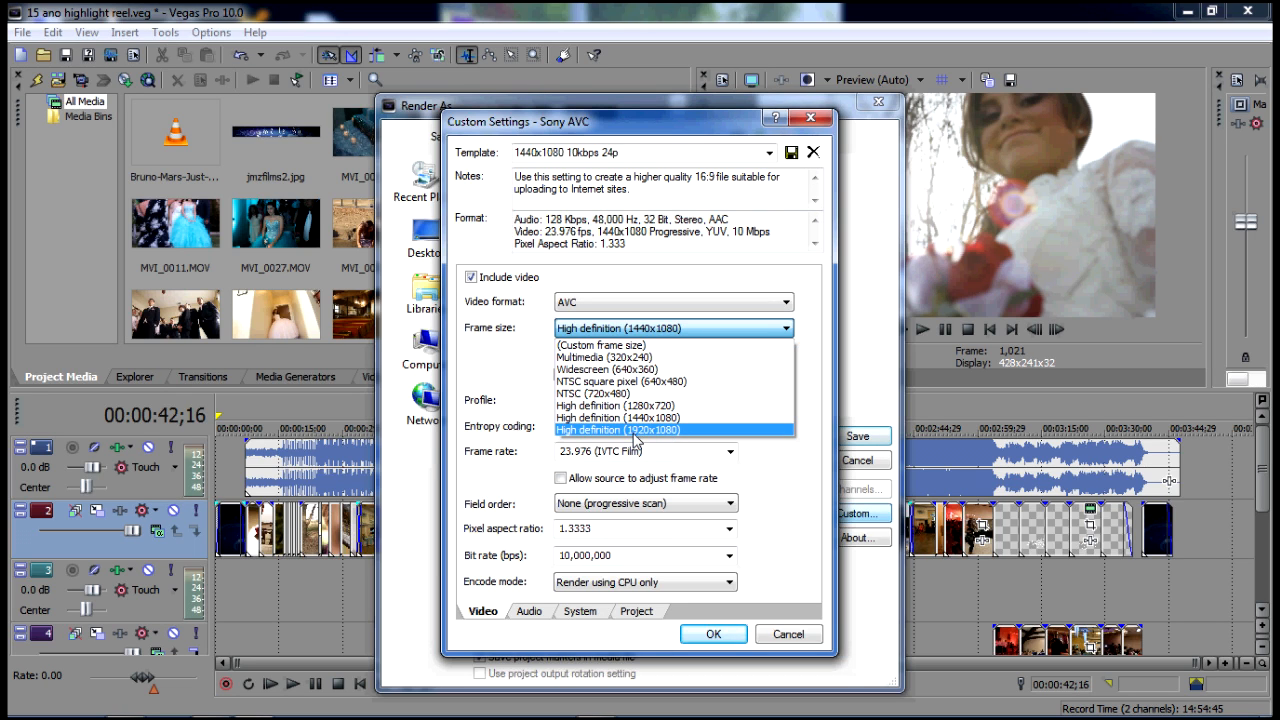
left_click(618, 416)
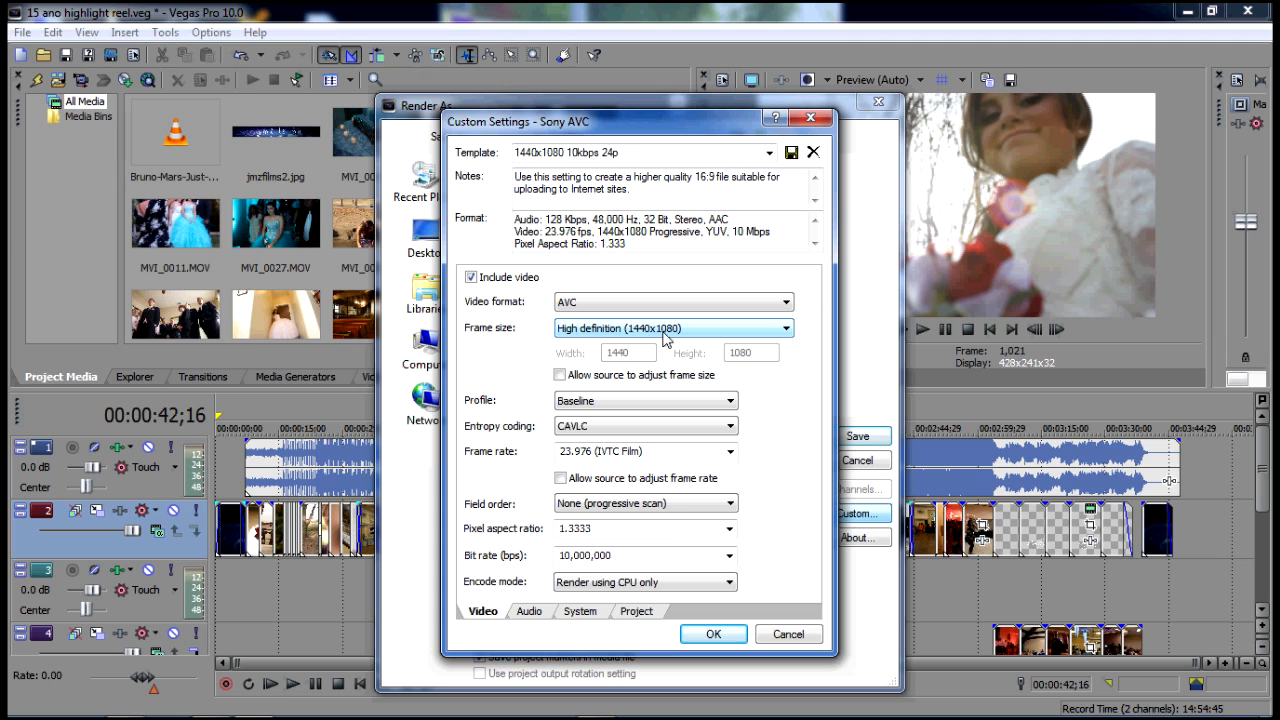
mouse_move(576, 344)
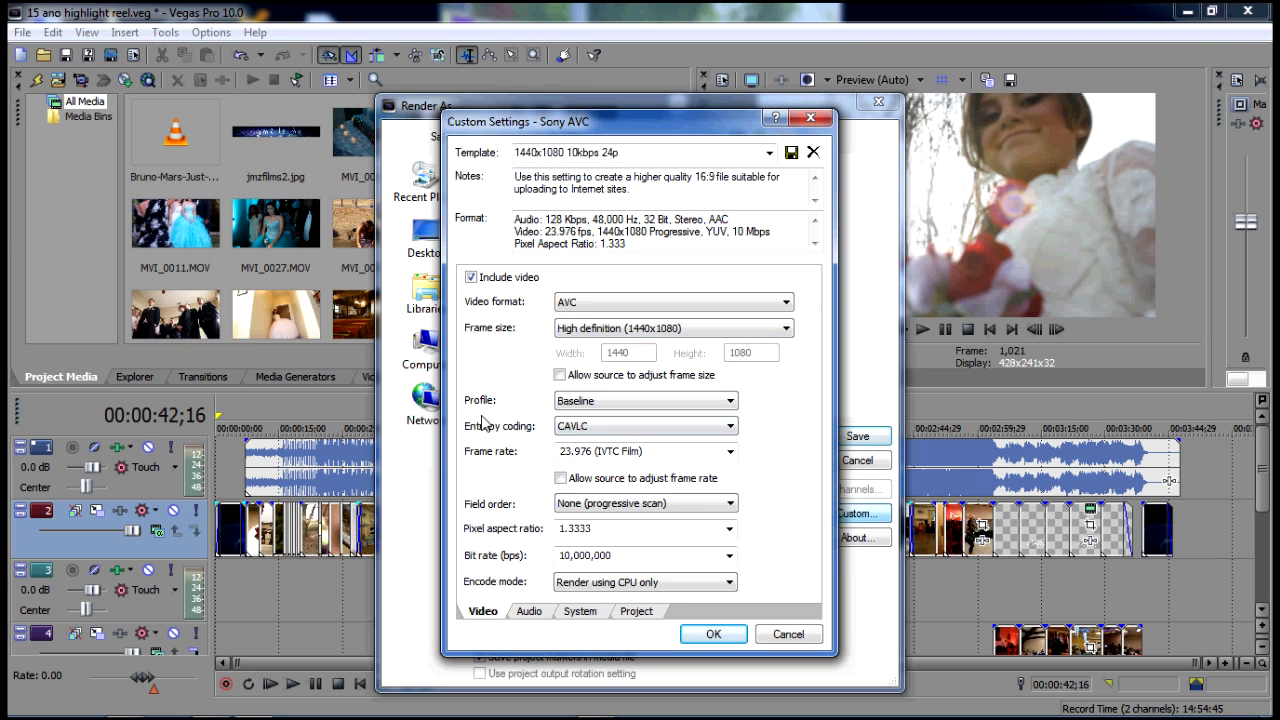
mouse_move(488, 452)
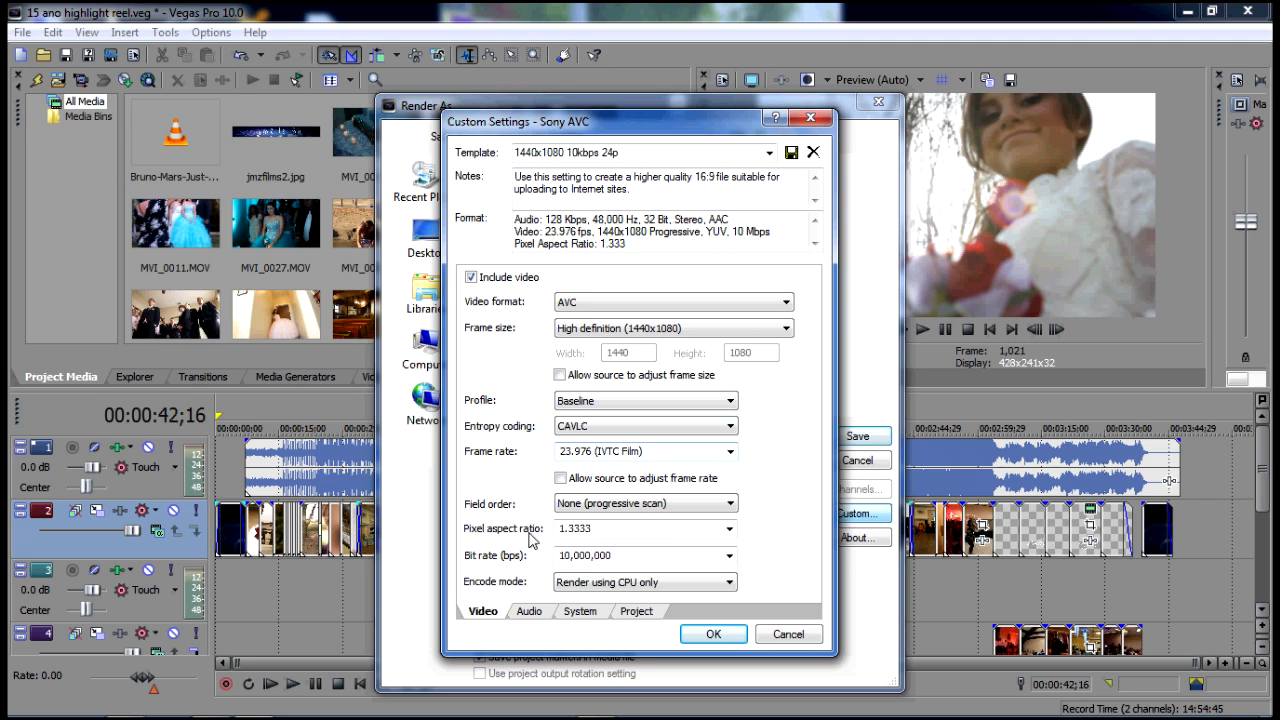
mouse_move(492, 540)
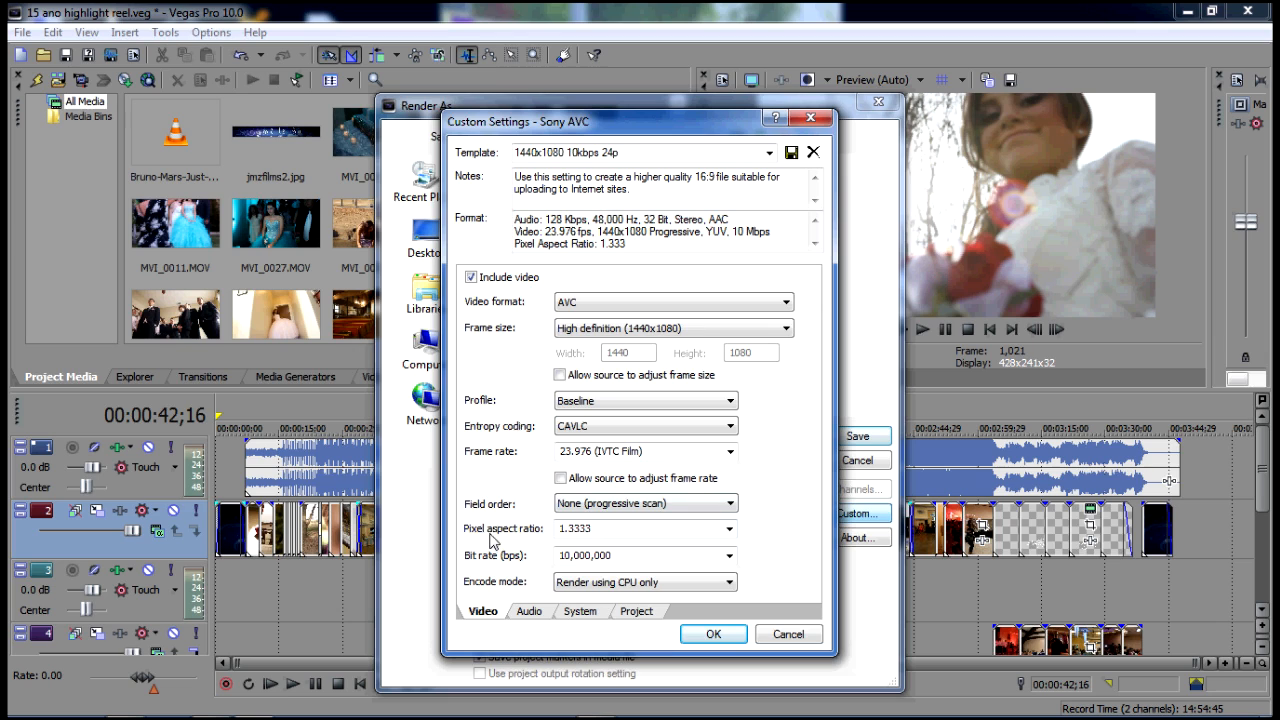
mouse_move(516, 576)
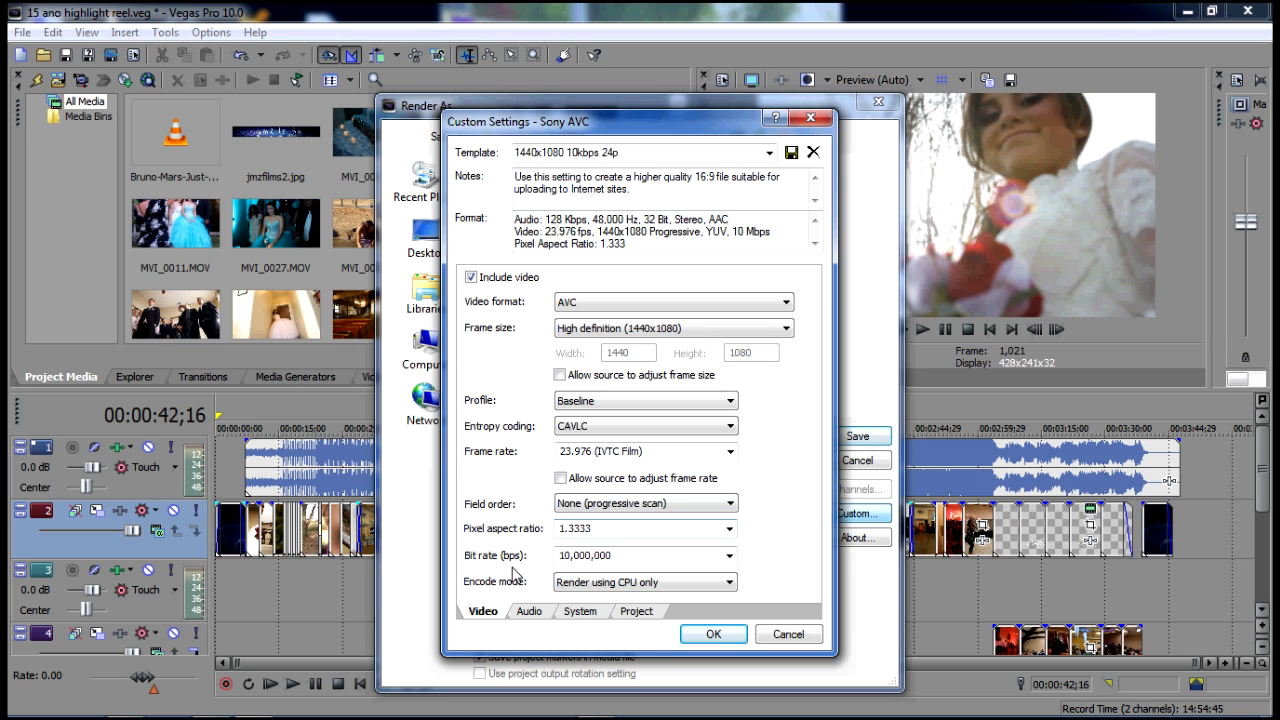
mouse_move(490, 570)
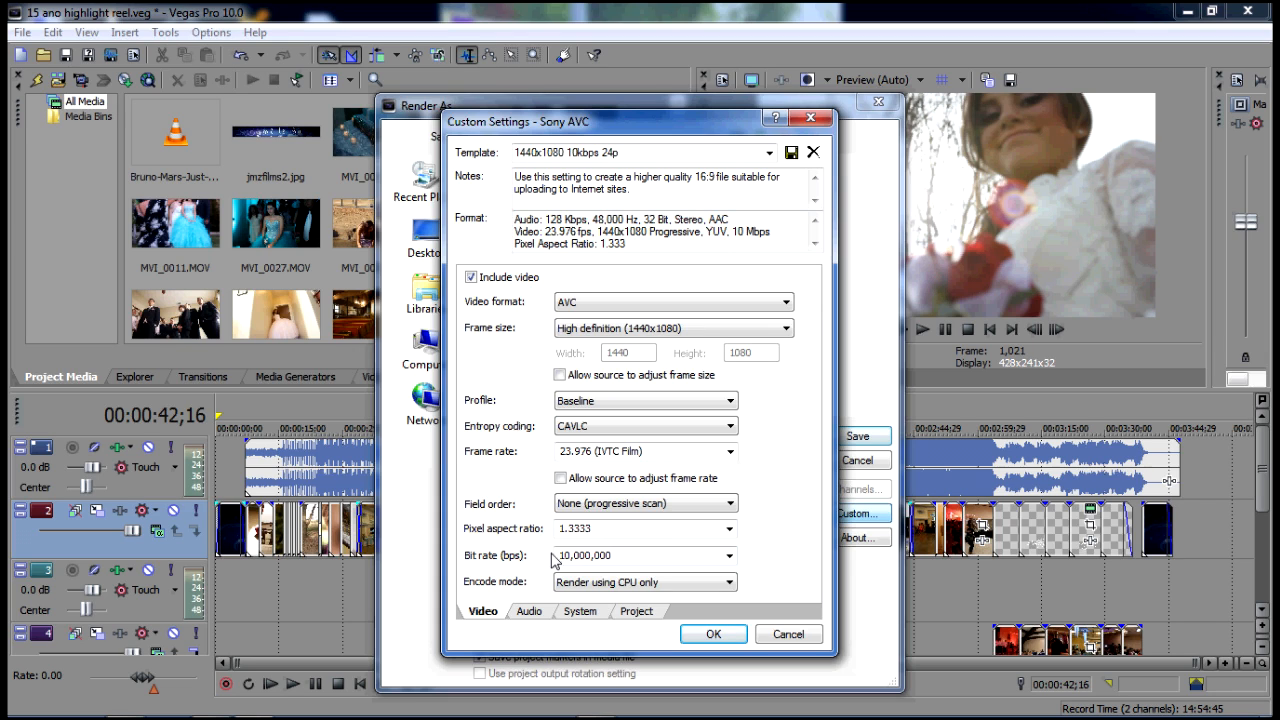
mouse_move(498, 570)
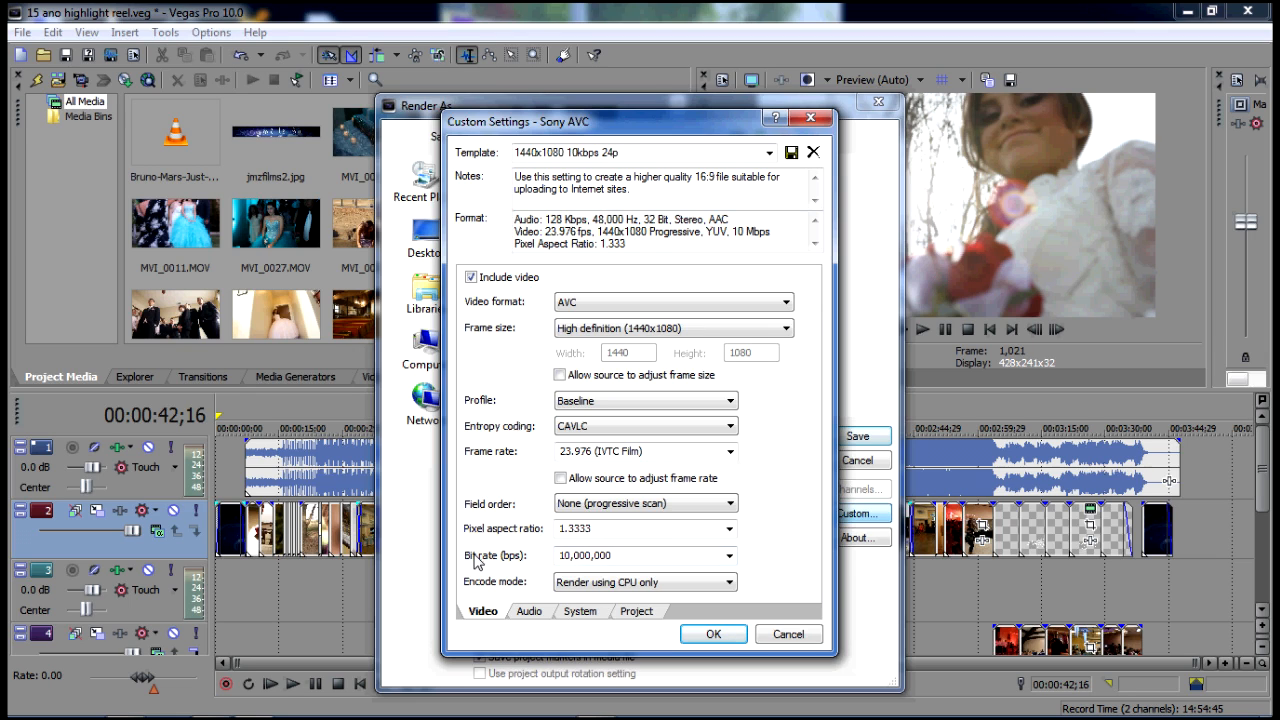
mouse_move(790, 532)
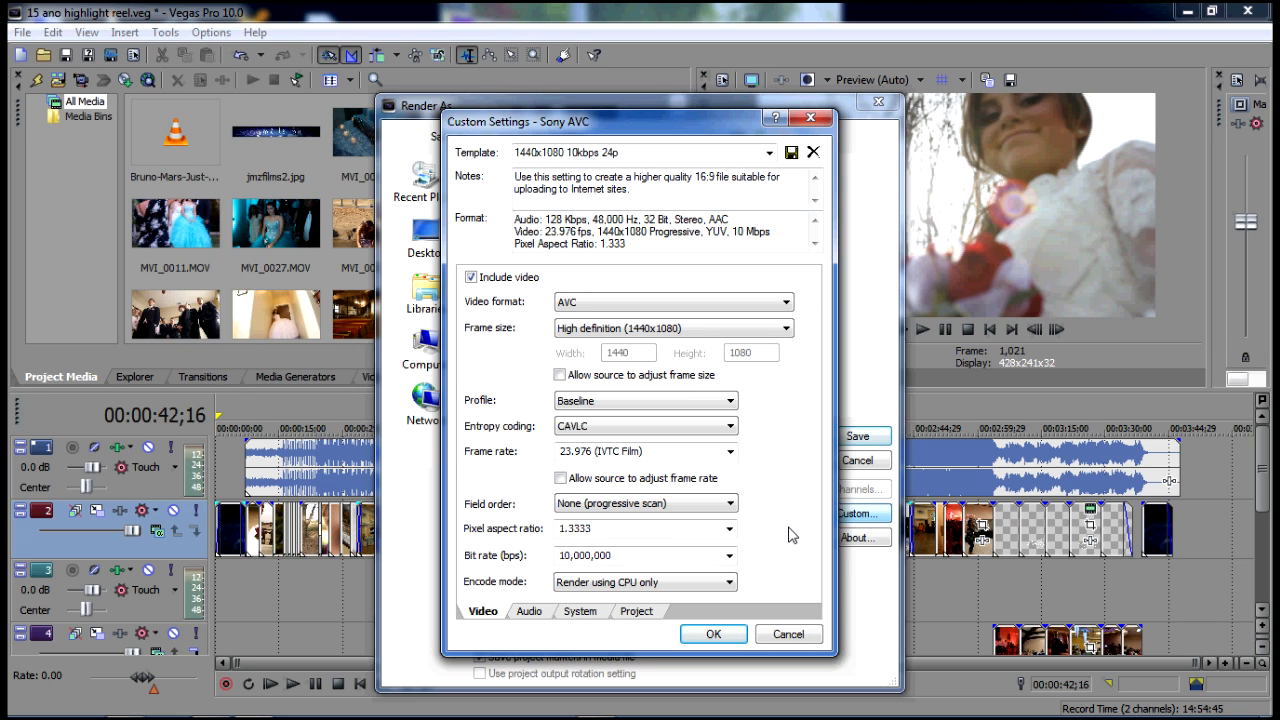
mouse_move(542, 576)
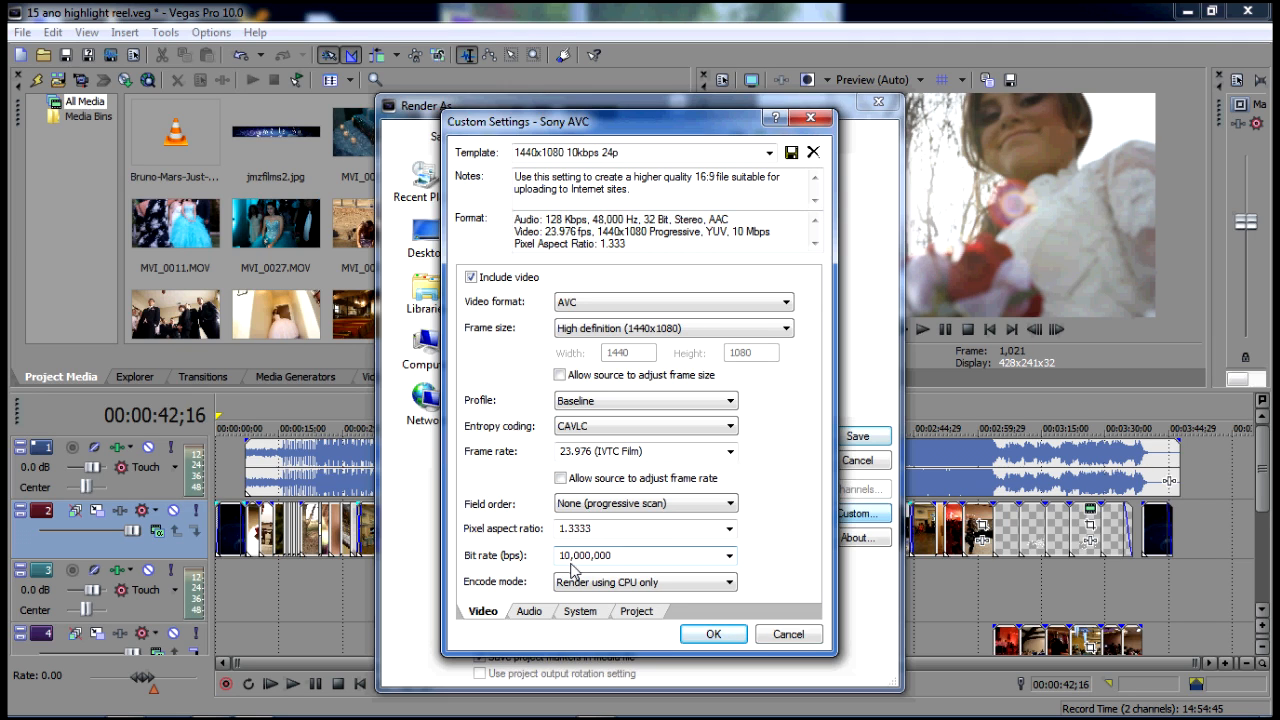
left_click(728, 556)
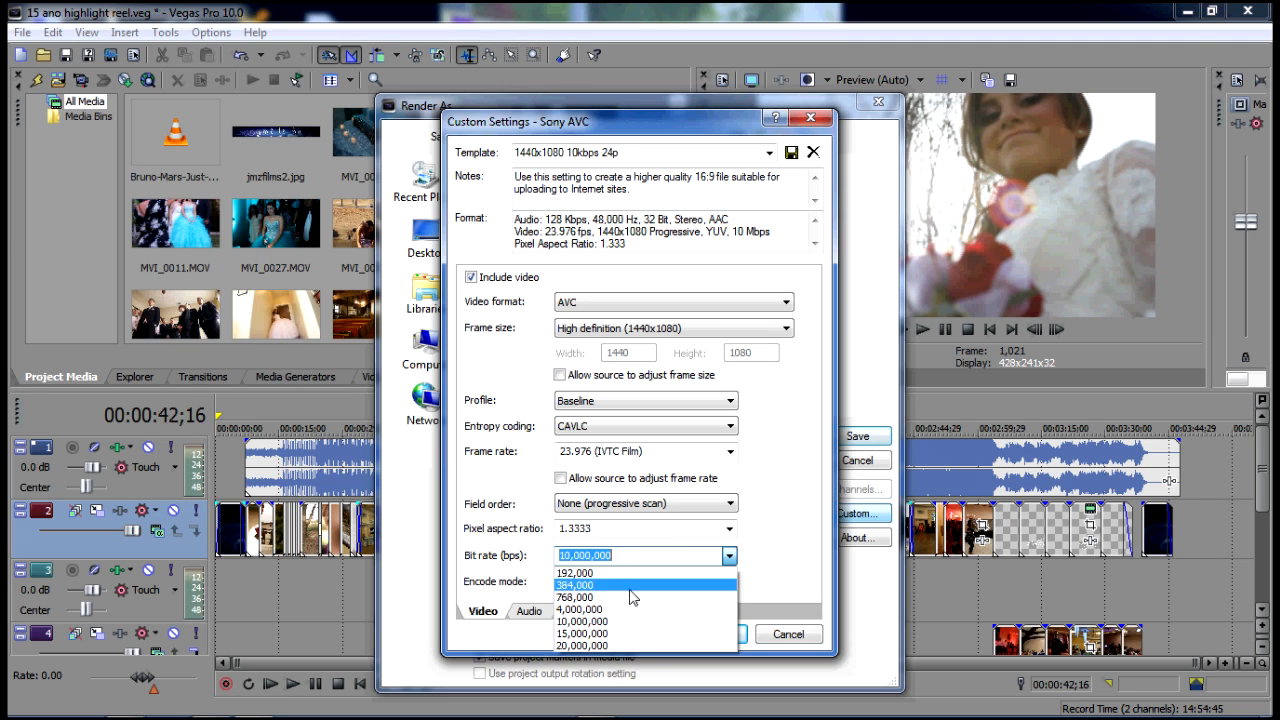
left_click(598, 610)
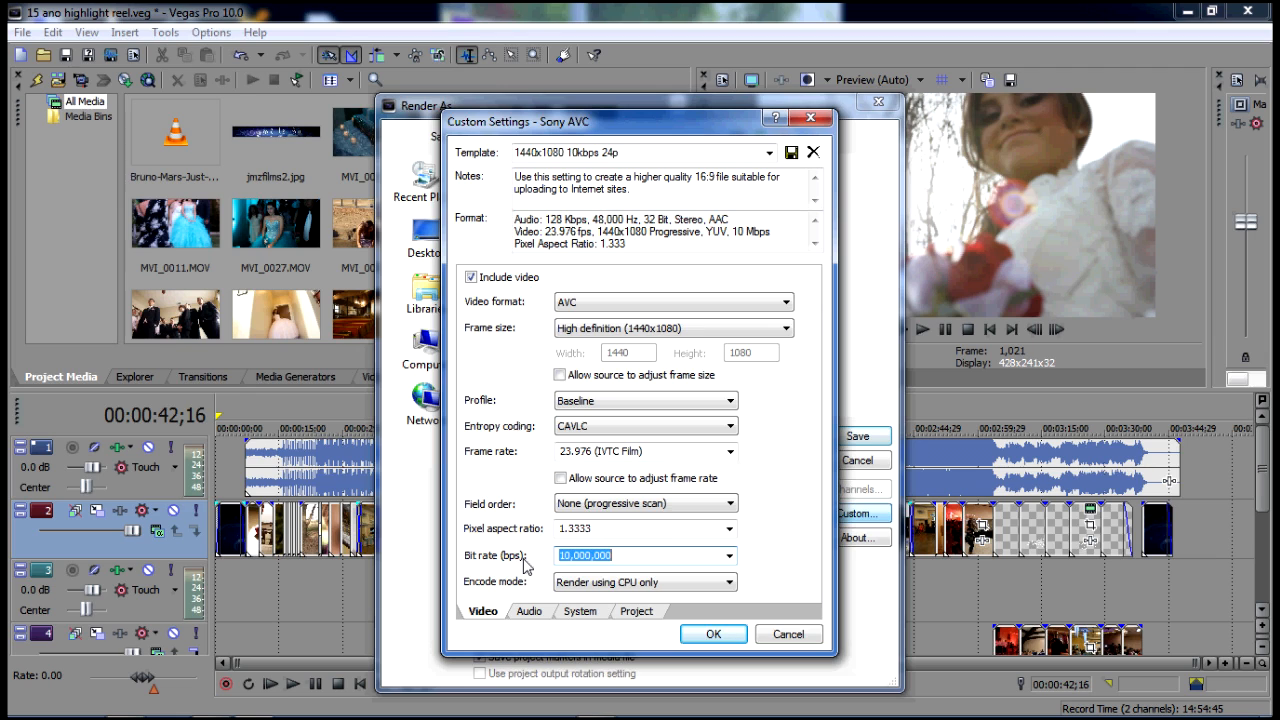
left_click(604, 556)
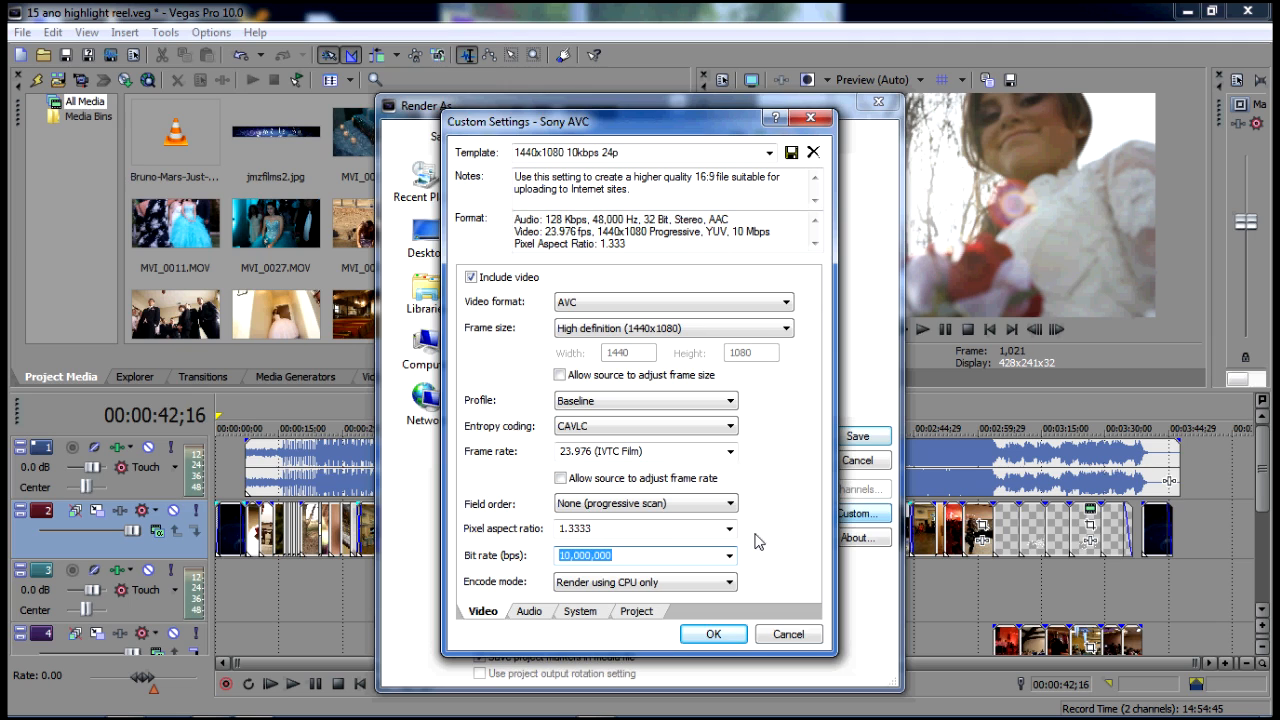
mouse_move(484, 600)
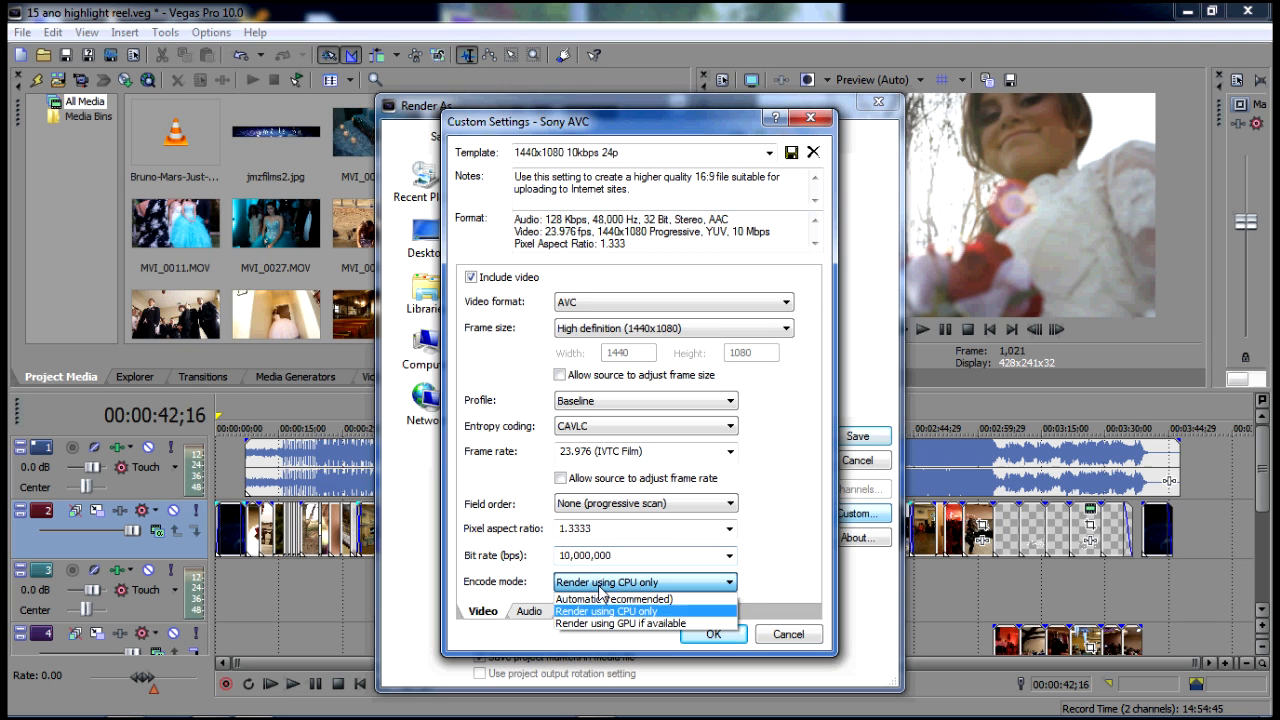
left_click(612, 600)
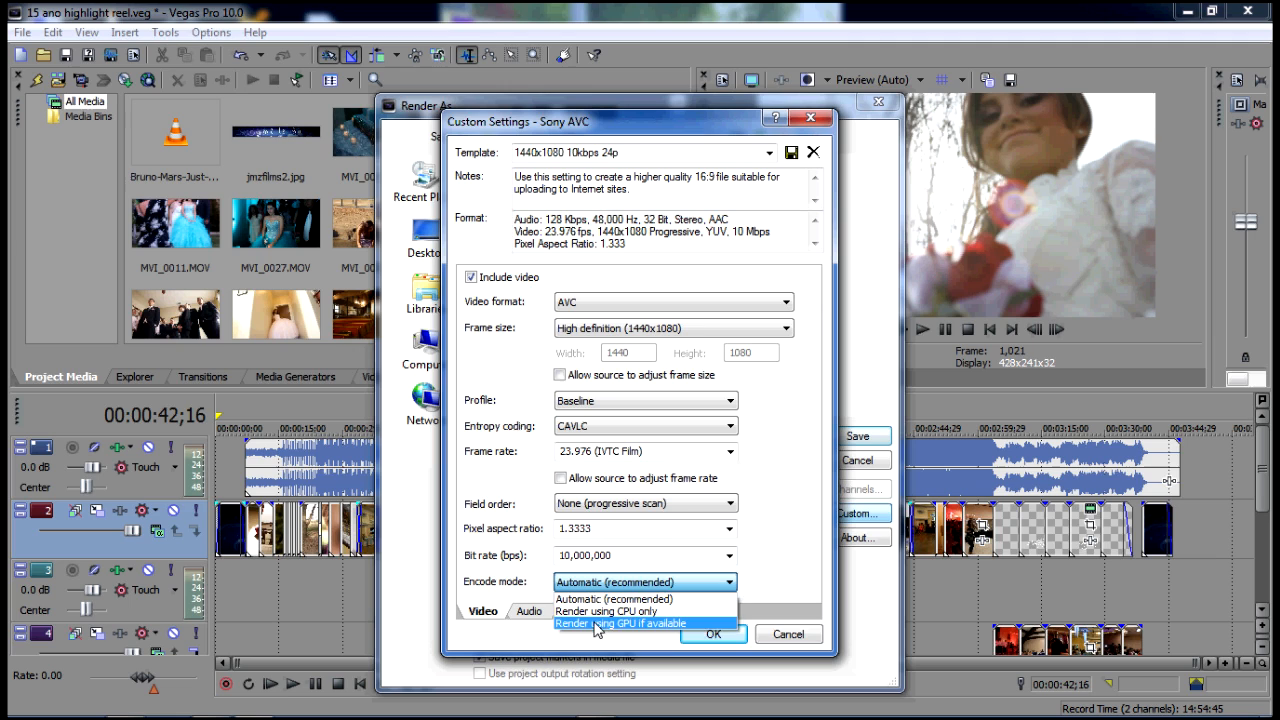
left_click(618, 612)
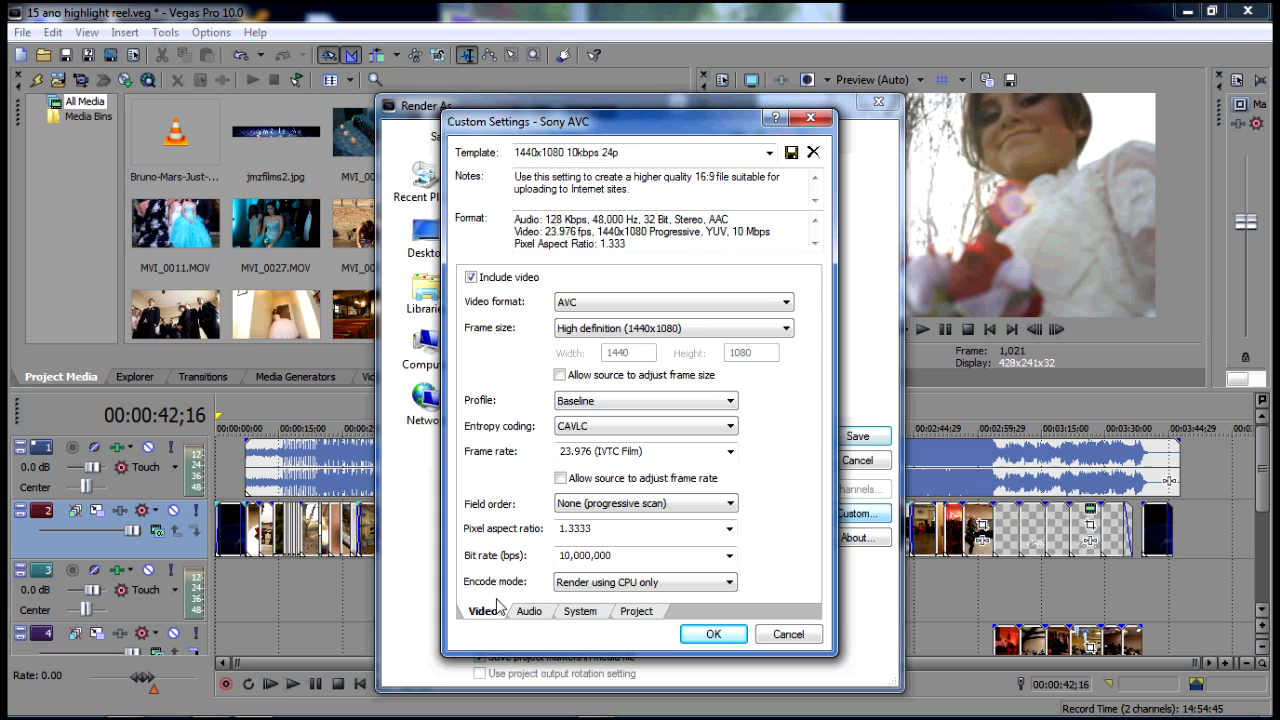
left_click(528, 612)
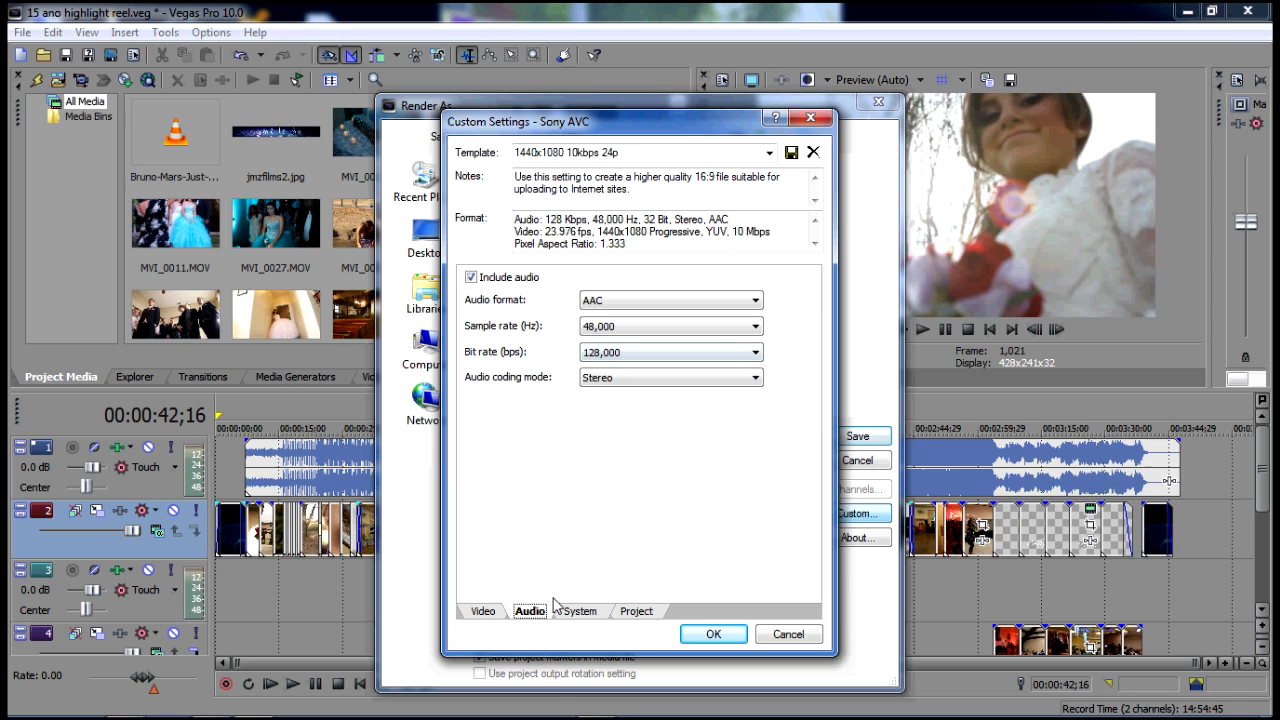
left_click(580, 612)
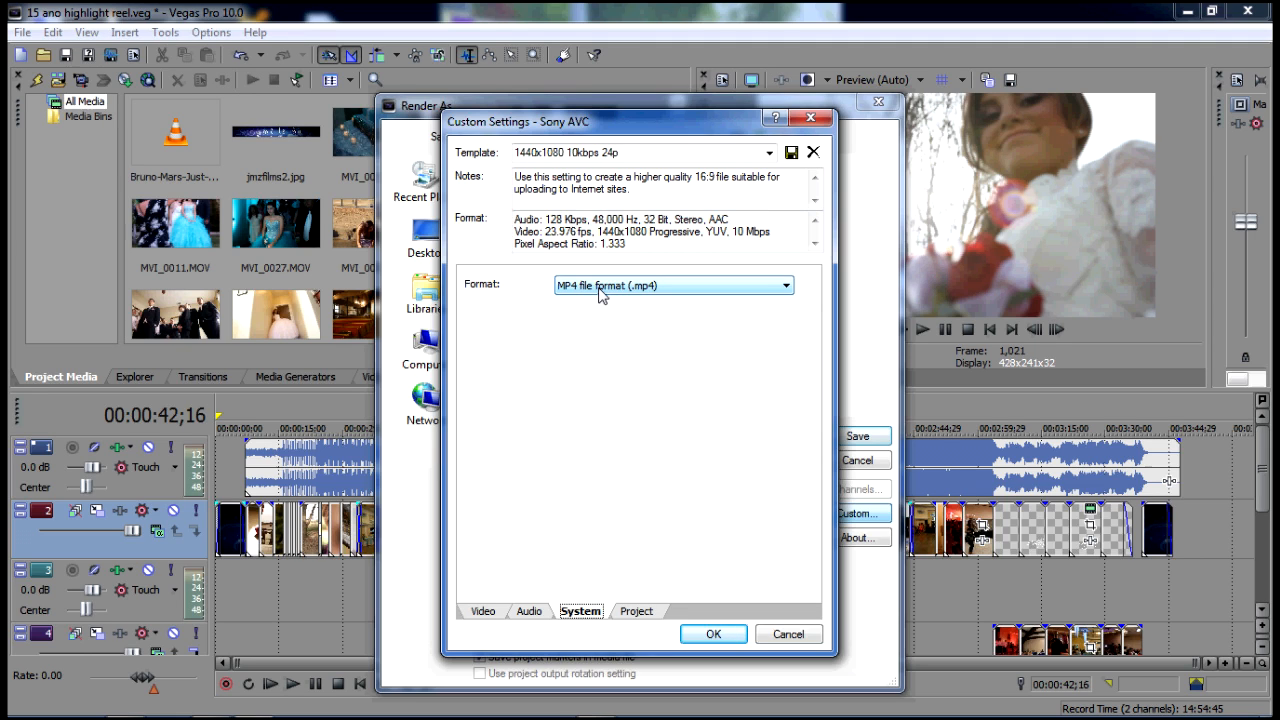
left_click(484, 612)
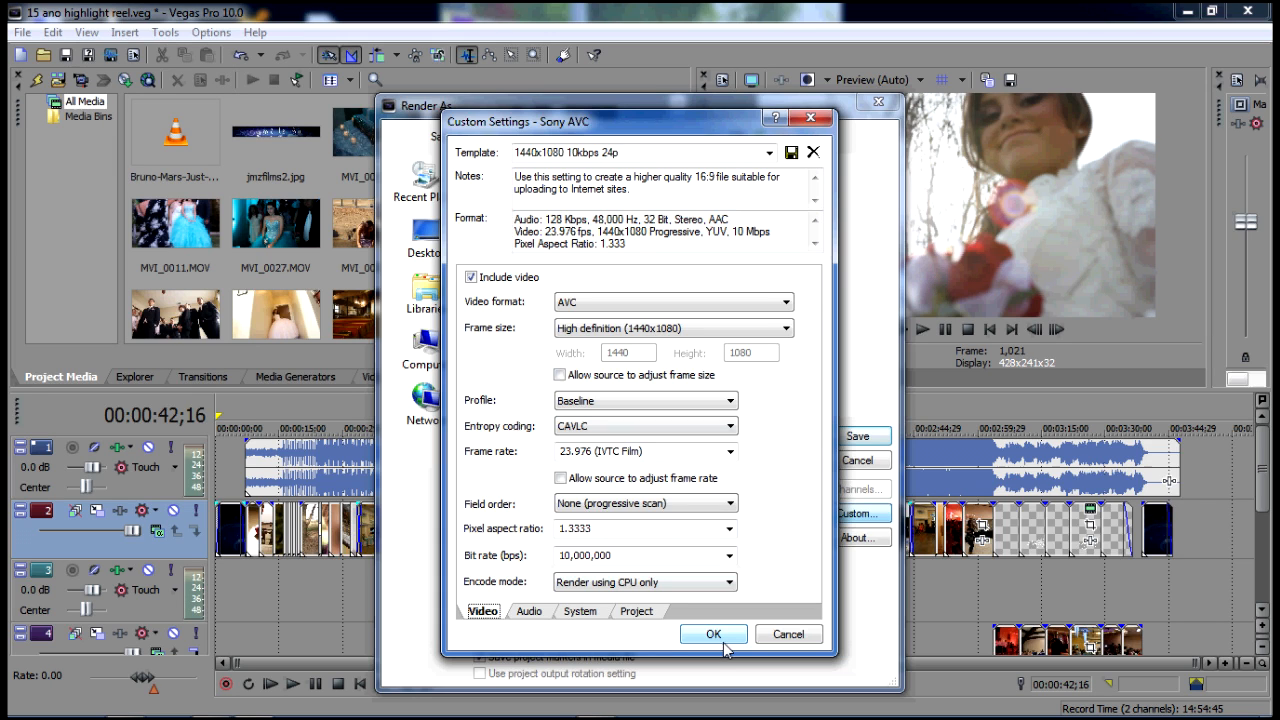
Step: Accept the AVC settings, then switch the render to MainConcept MPEG-2 with the Best Bluray 24p template
left_click(714, 634)
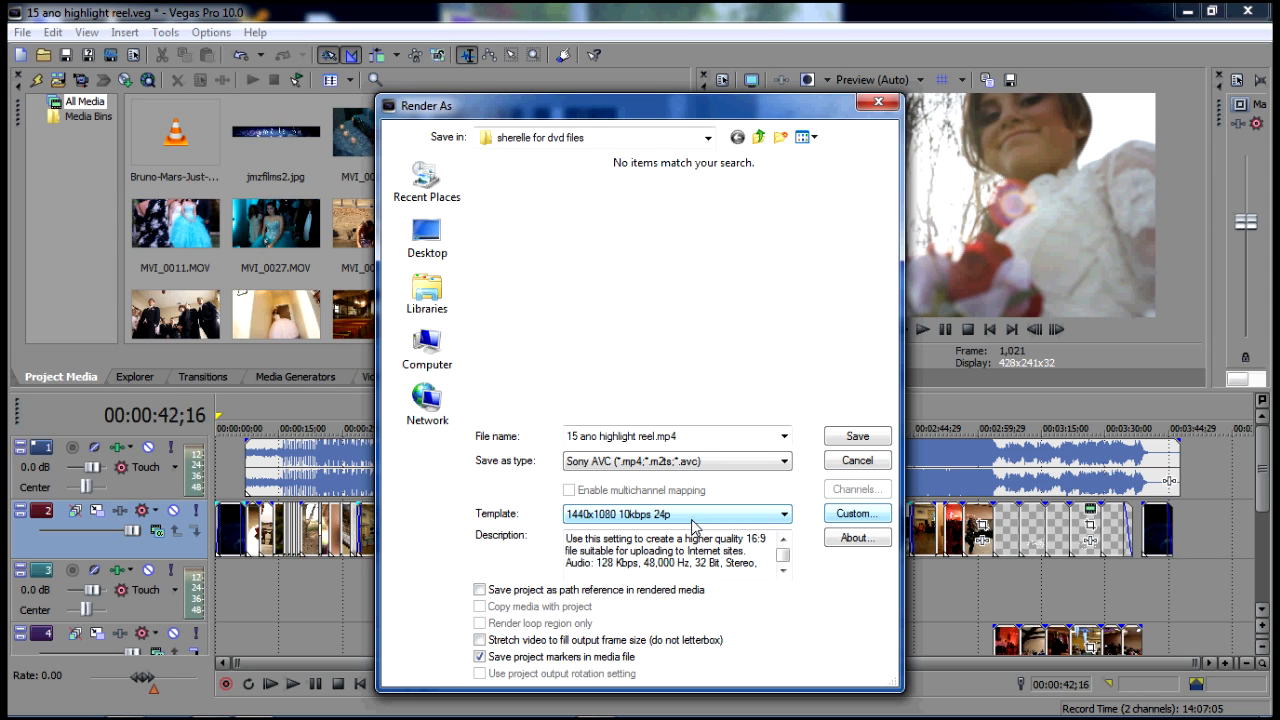
left_click(782, 514)
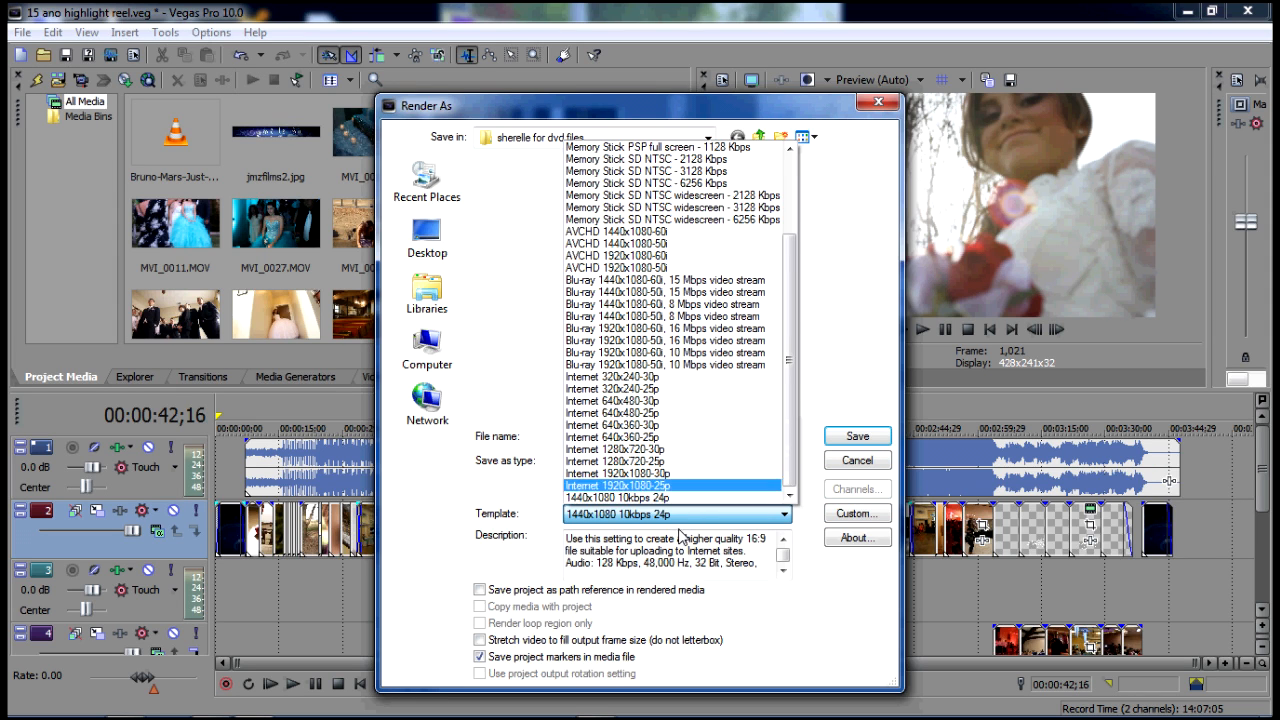
left_click(612, 388)
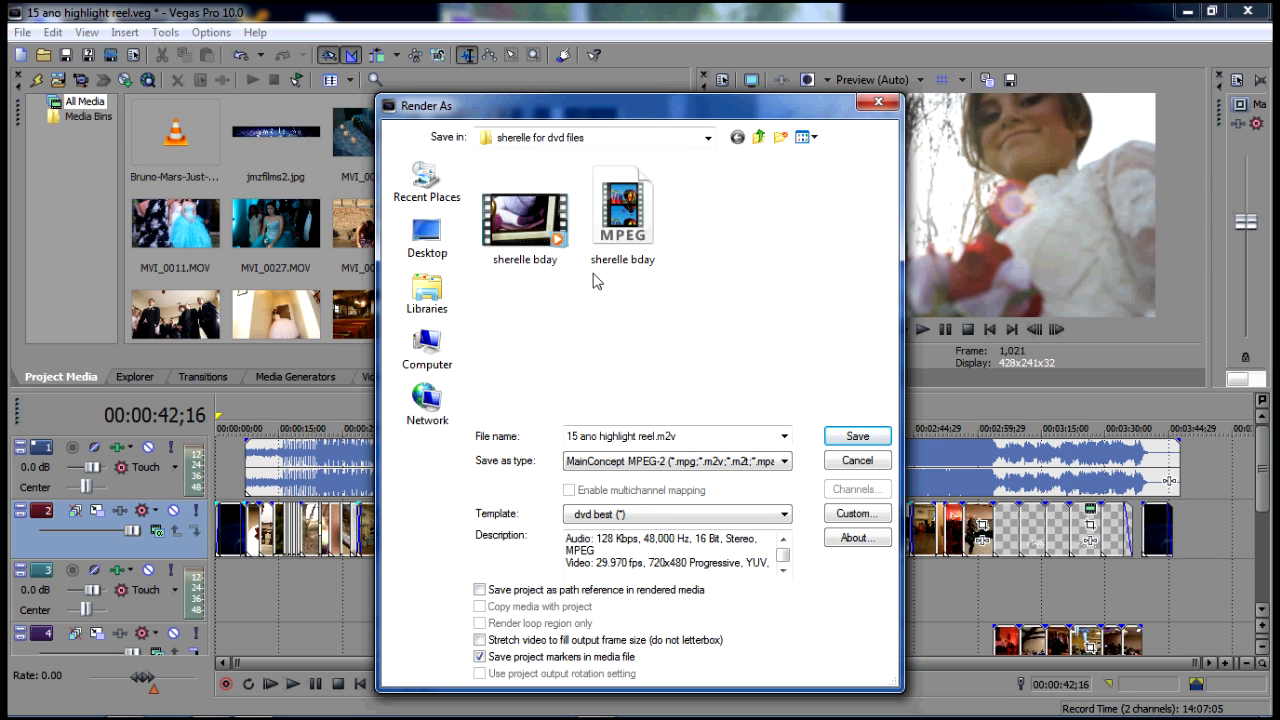
left_click(784, 460)
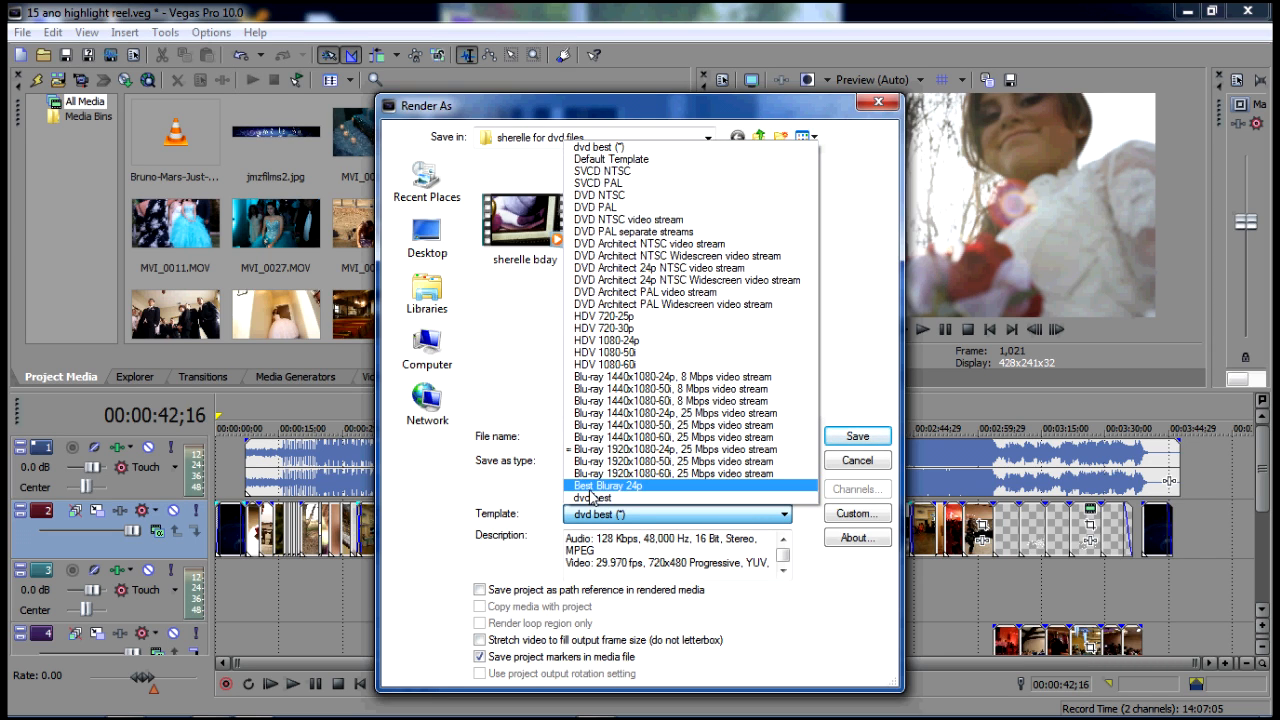
left_click(608, 486)
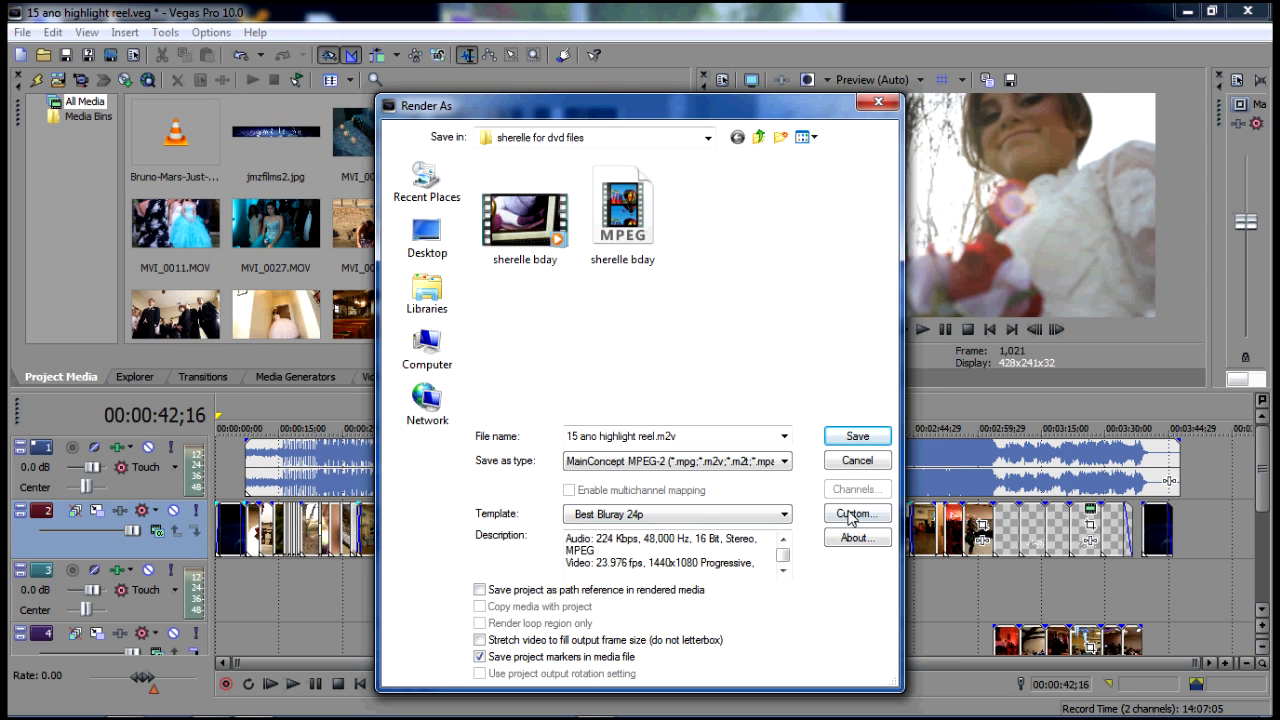
Step: In Best Bluray 24p custom settings, lower video quality to 19 and restore it to 31
left_click(856, 514)
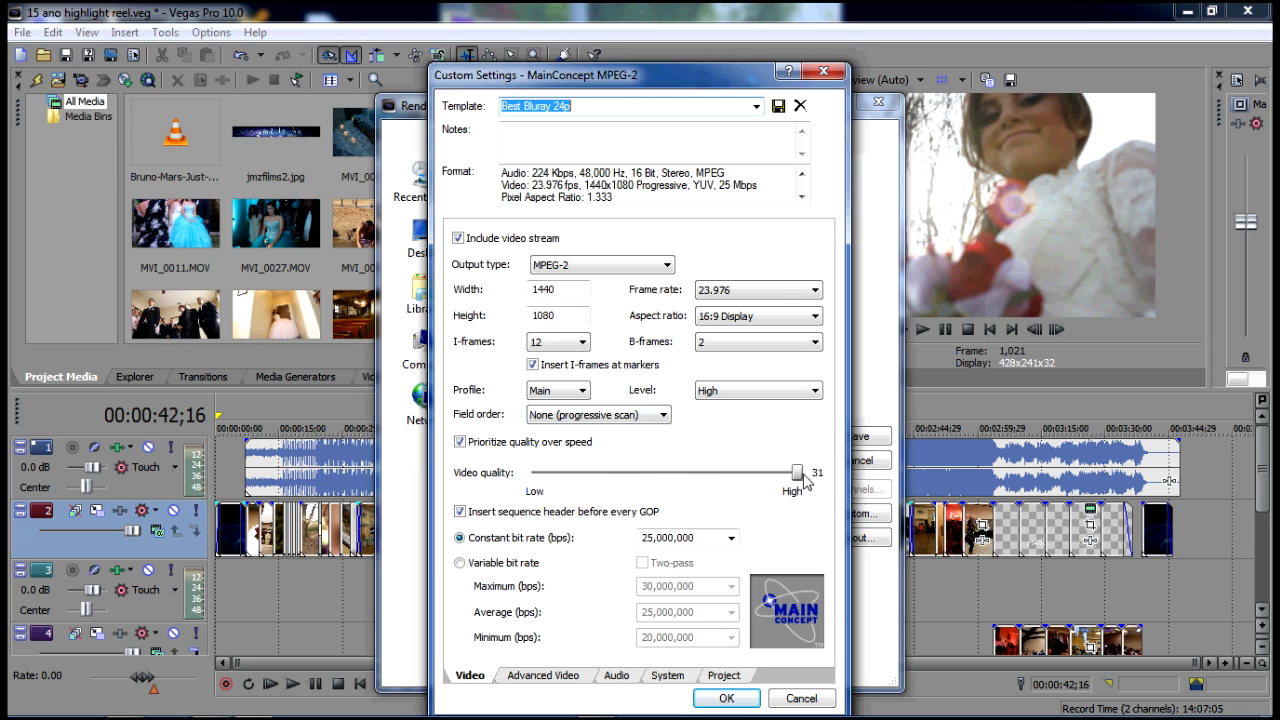
left_click_drag(796, 472, 694, 472)
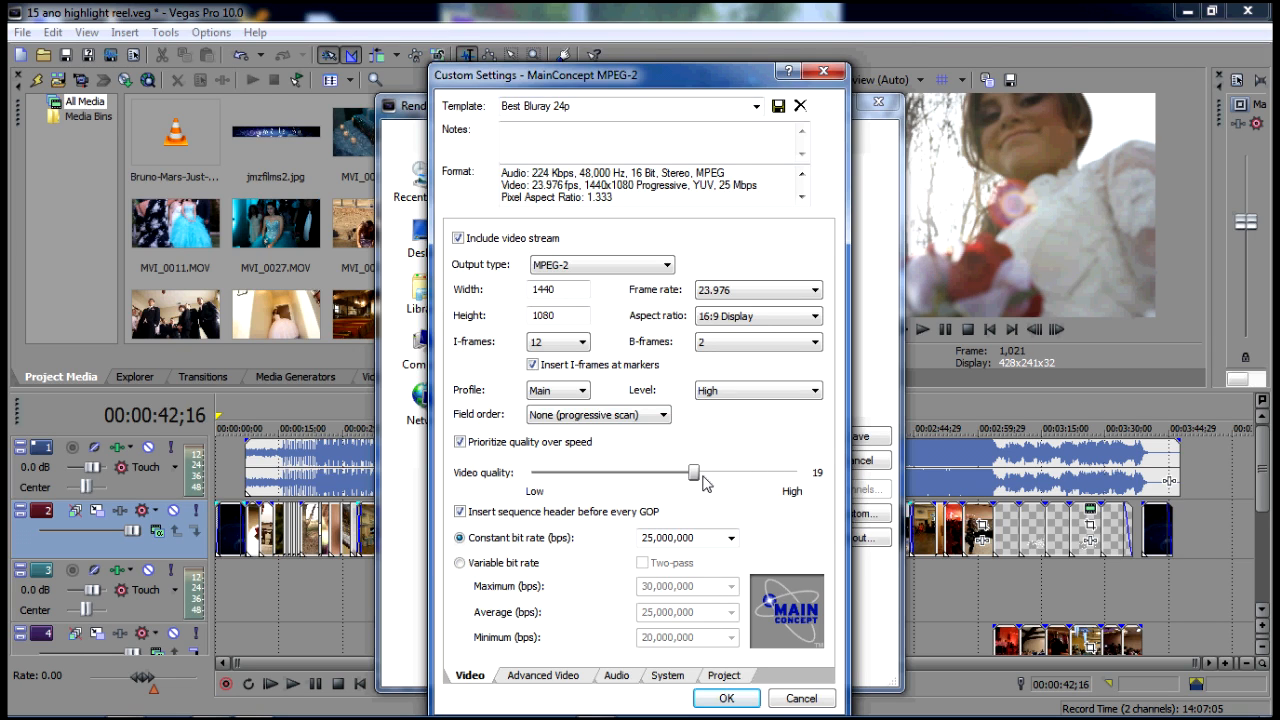
left_click_drag(694, 472, 796, 472)
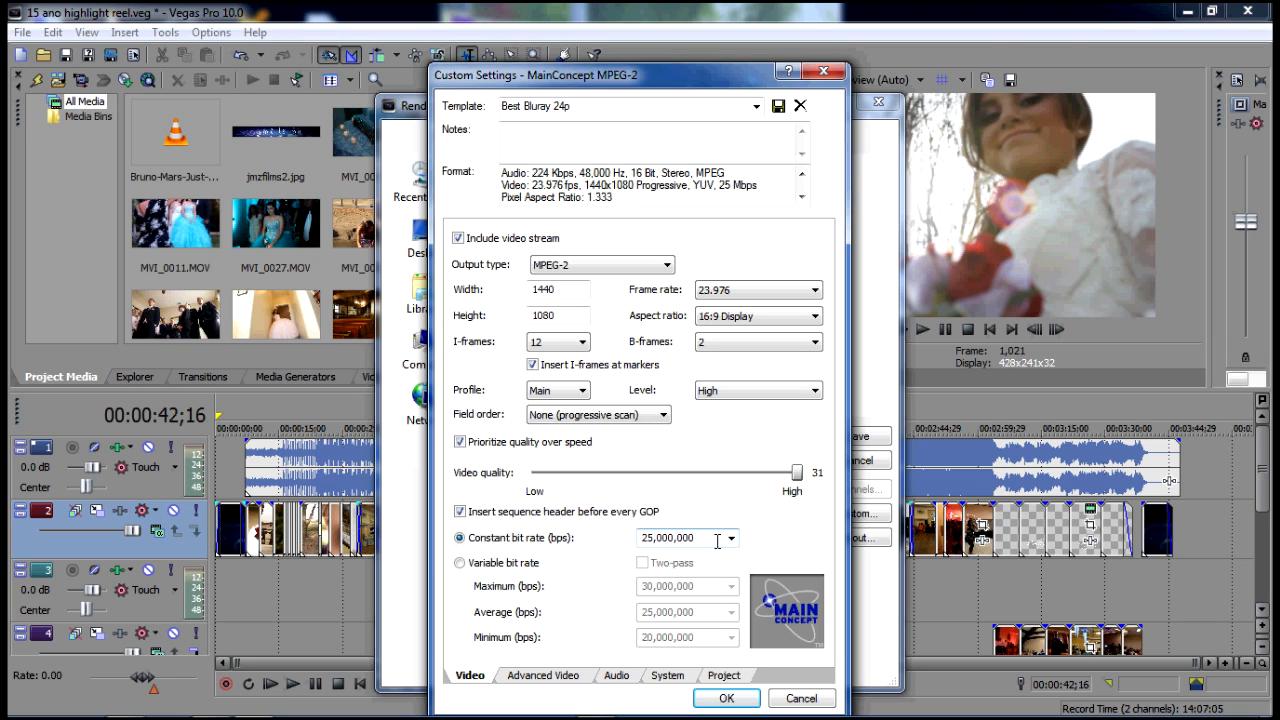
mouse_move(732, 540)
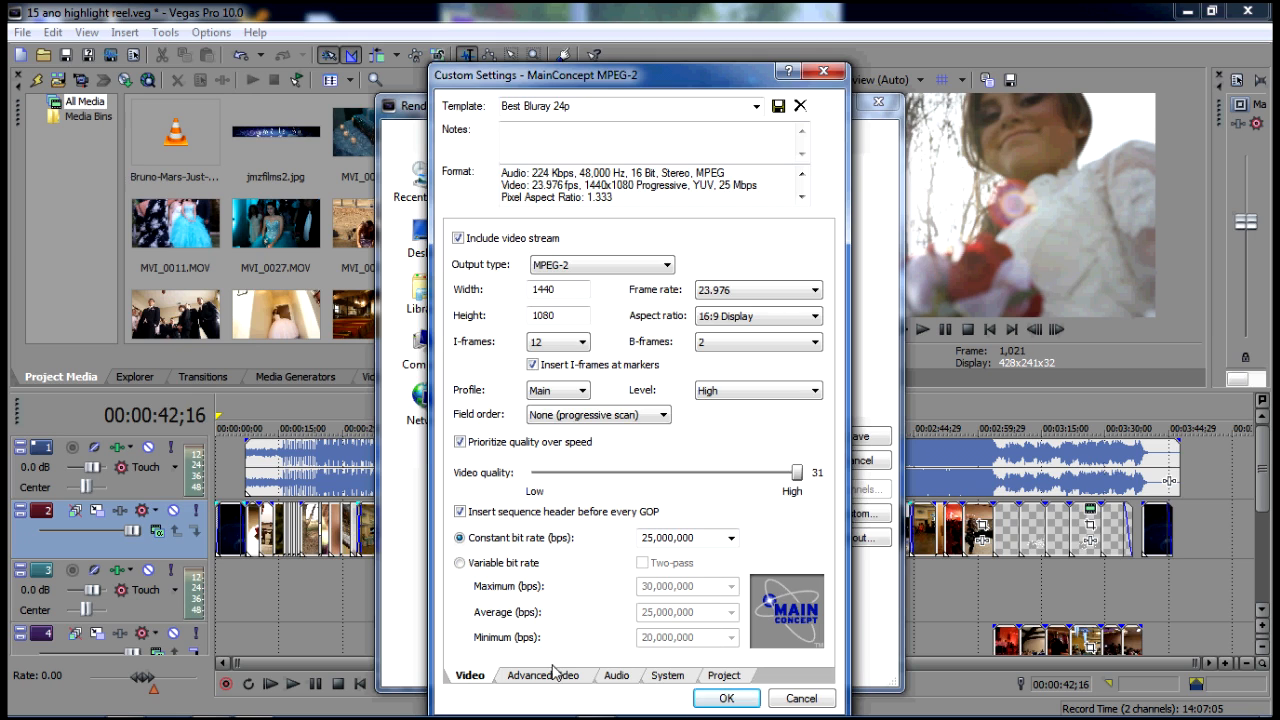
Step: Review the advanced video and audio settings, keeping the audio bit rate at 224 kbps
left_click(544, 676)
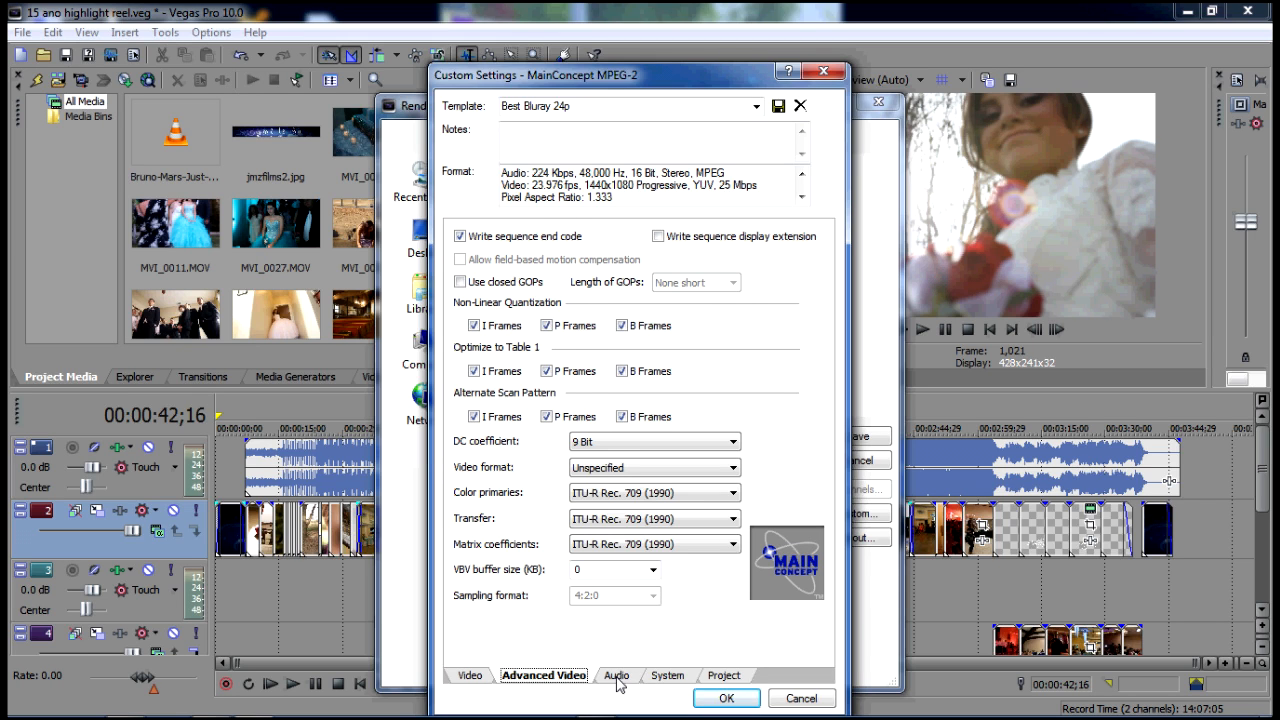
left_click(616, 676)
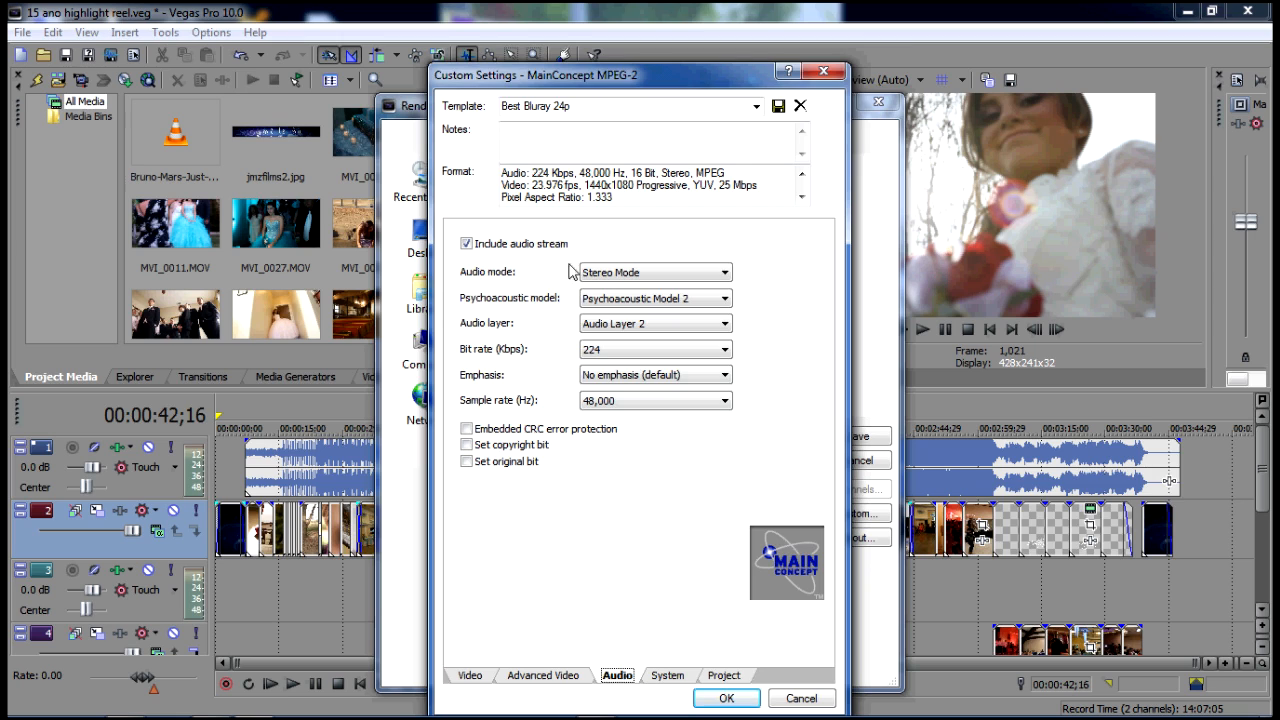
mouse_move(468, 364)
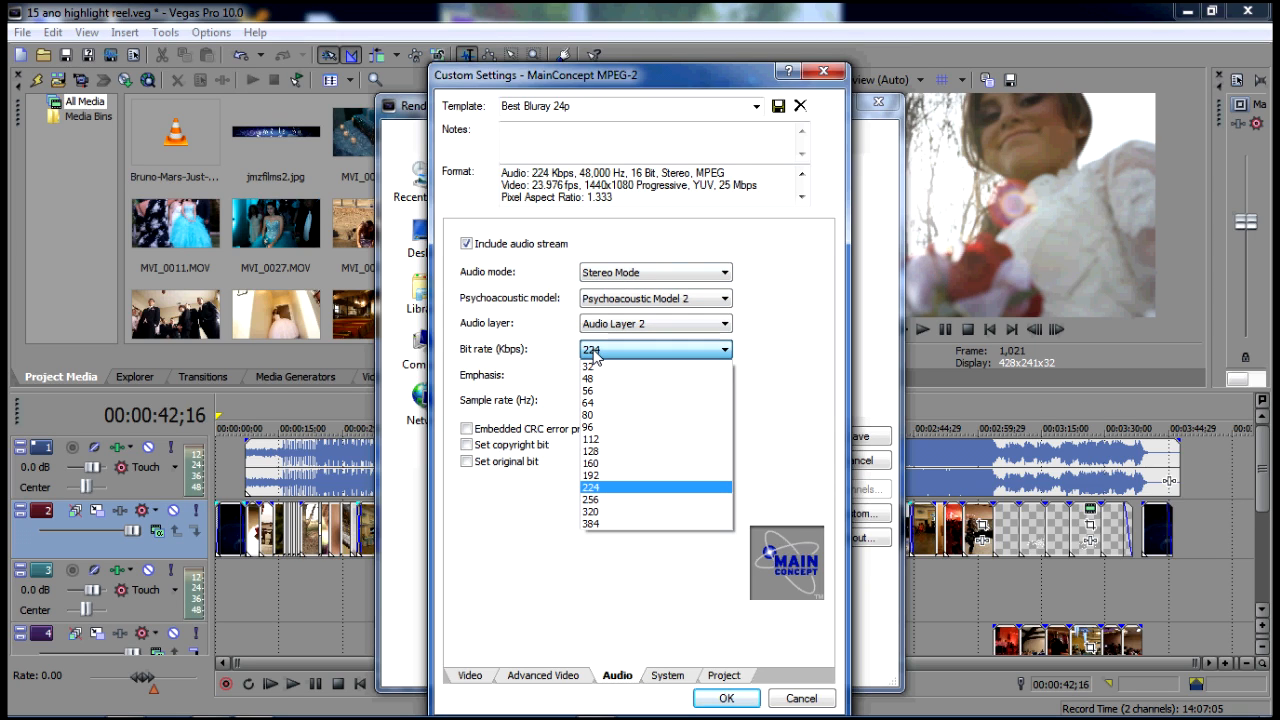
mouse_move(600, 500)
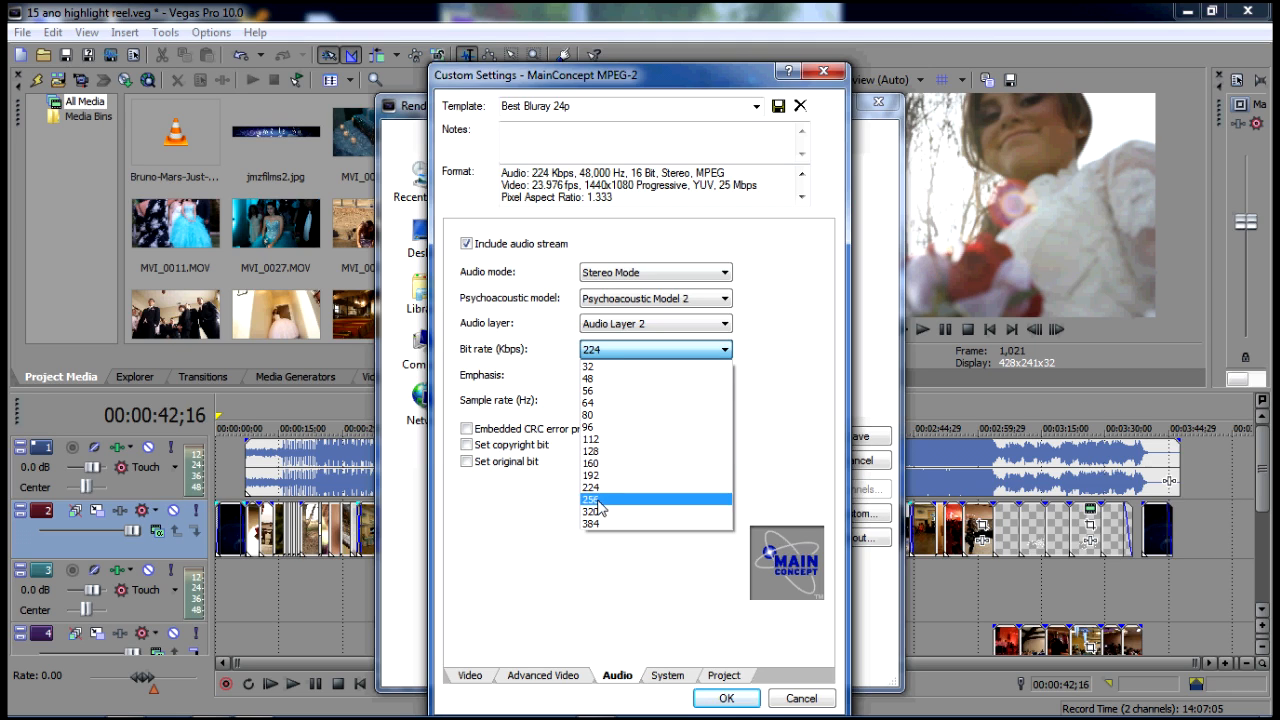
left_click(590, 496)
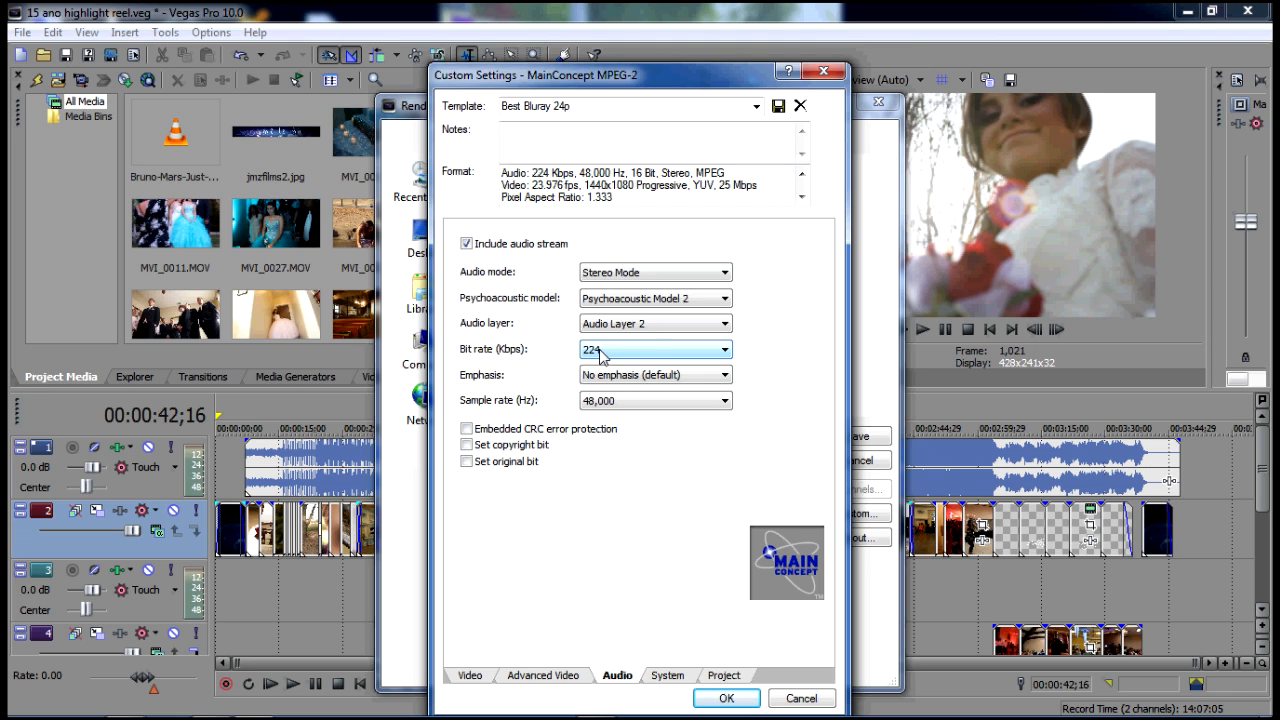
left_click(664, 676)
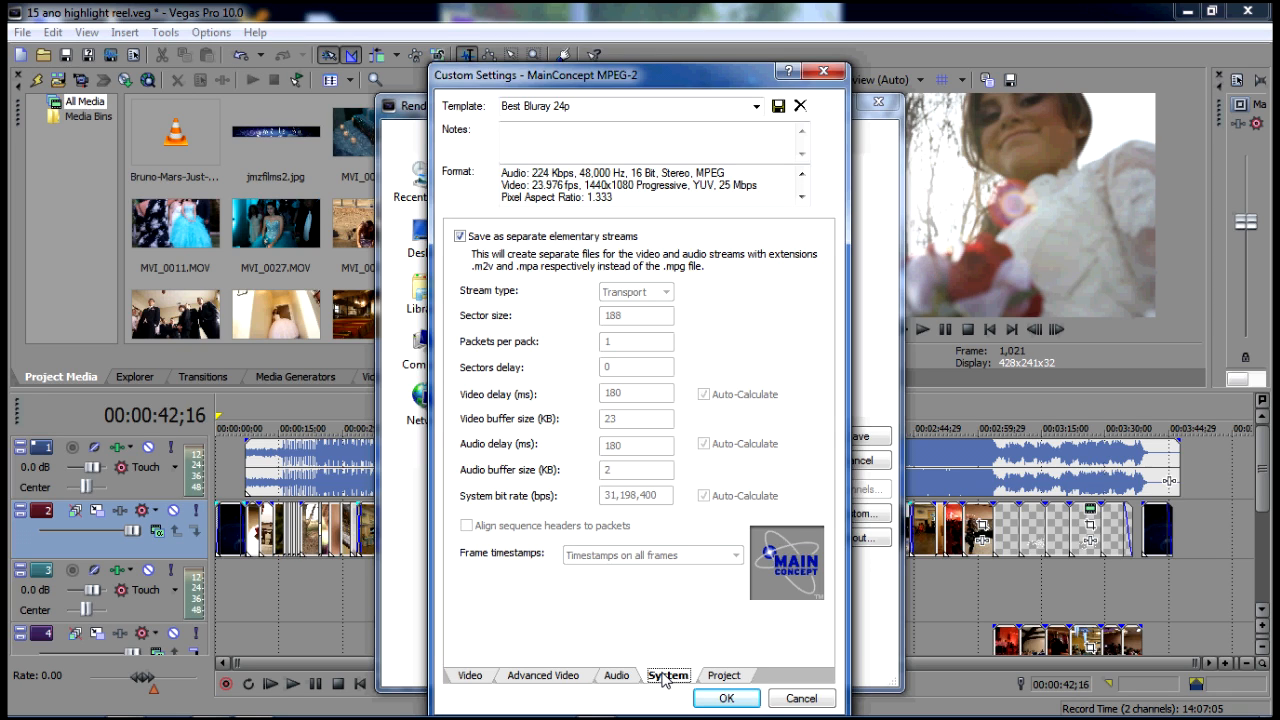
mouse_move(656, 660)
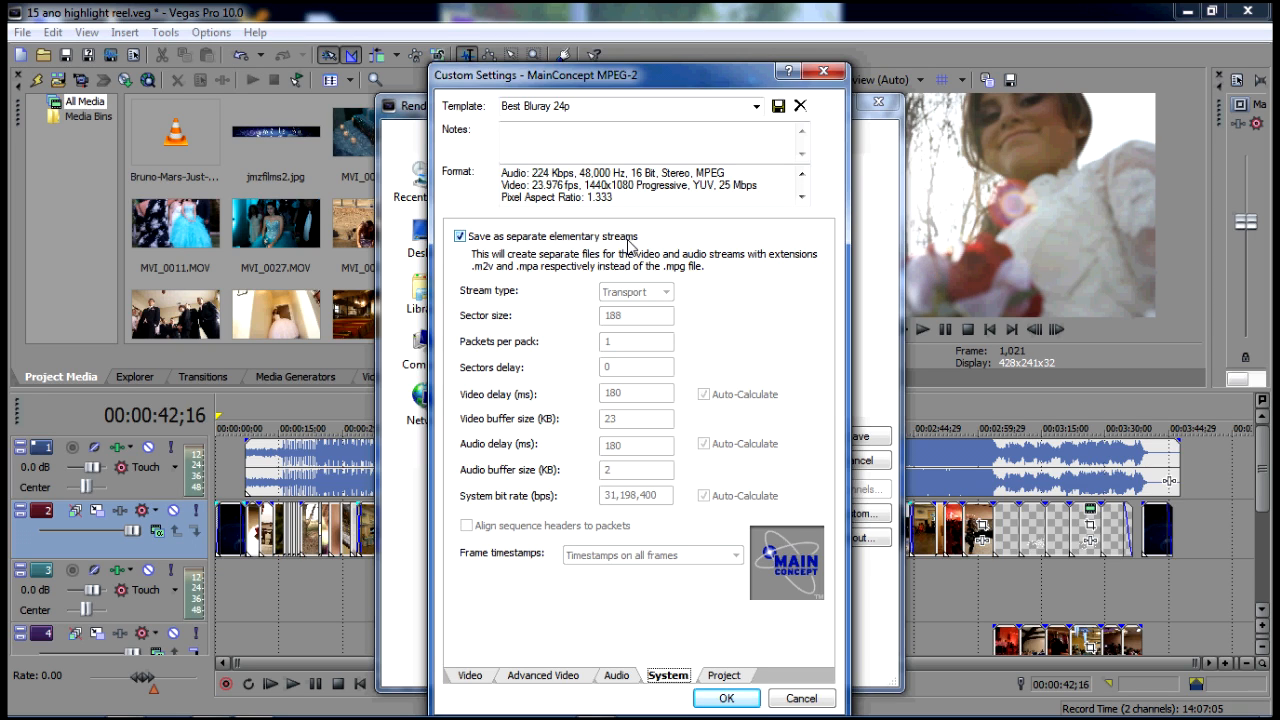
mouse_move(468, 248)
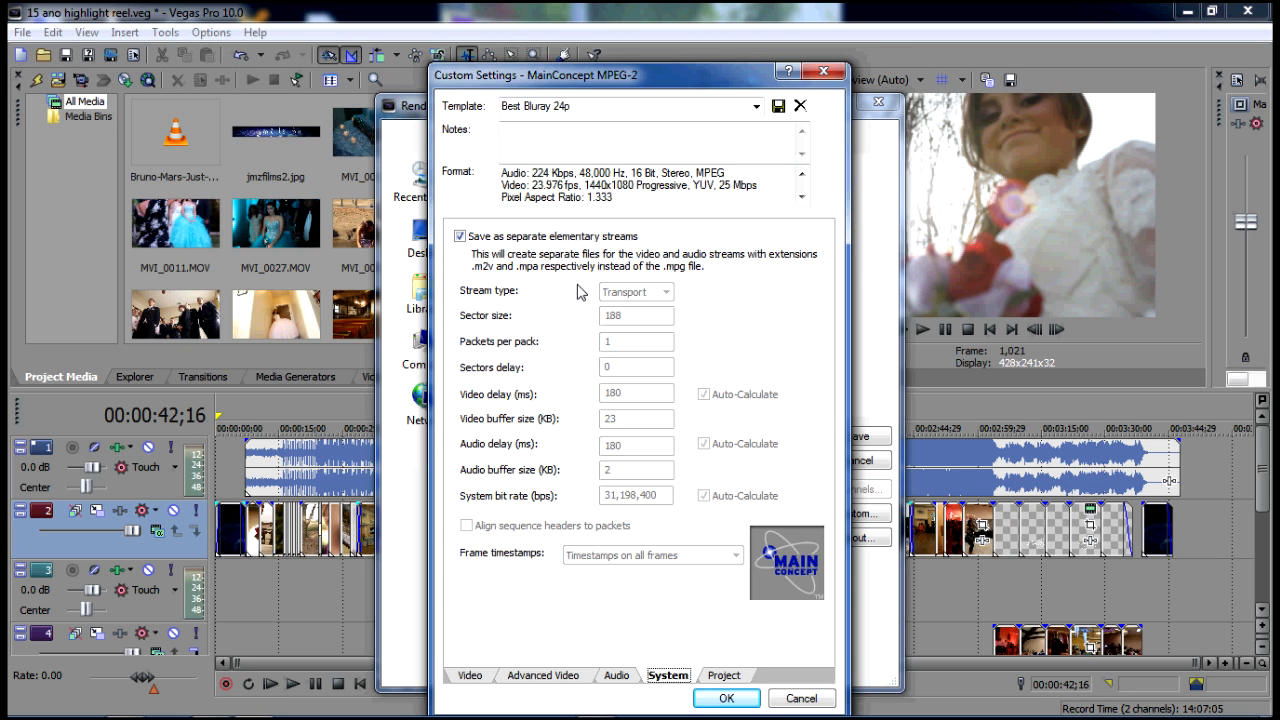
mouse_move(648, 496)
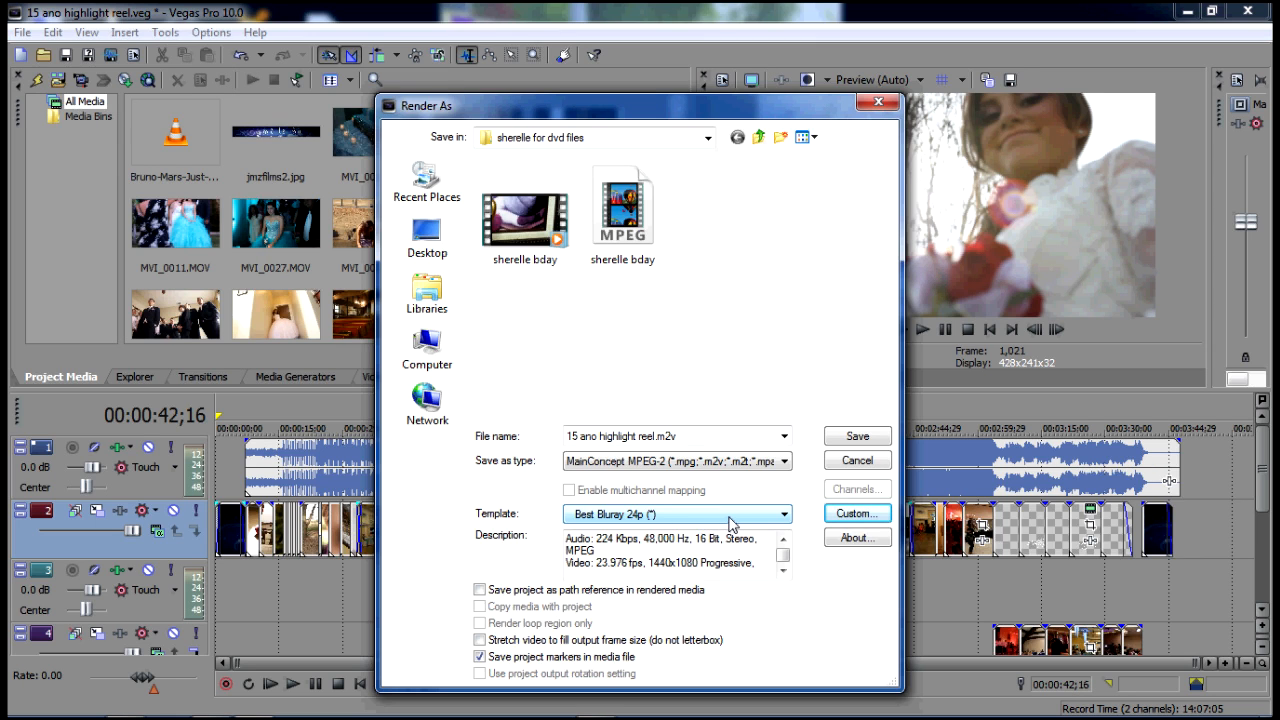
Step: Pick the dvd best MPEG-2 template and review its video settings, keeping constant bit rate 9,000,000
left_click(784, 514)
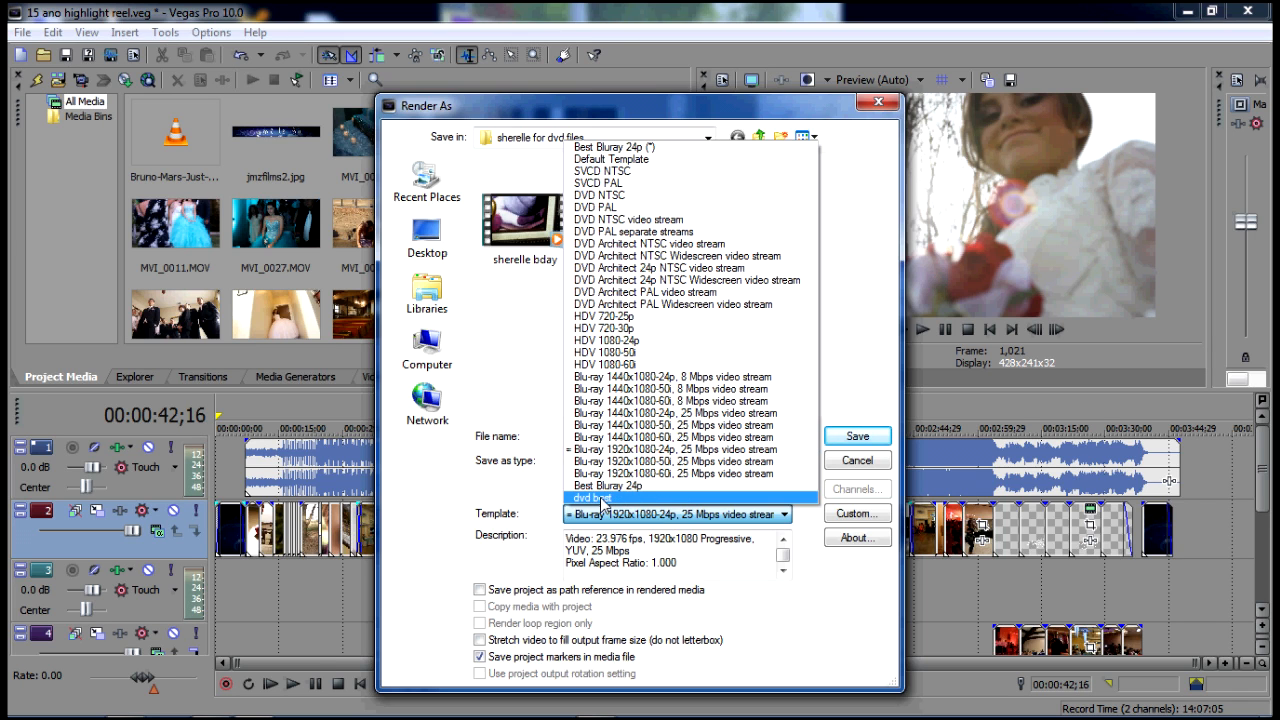
left_click(592, 496)
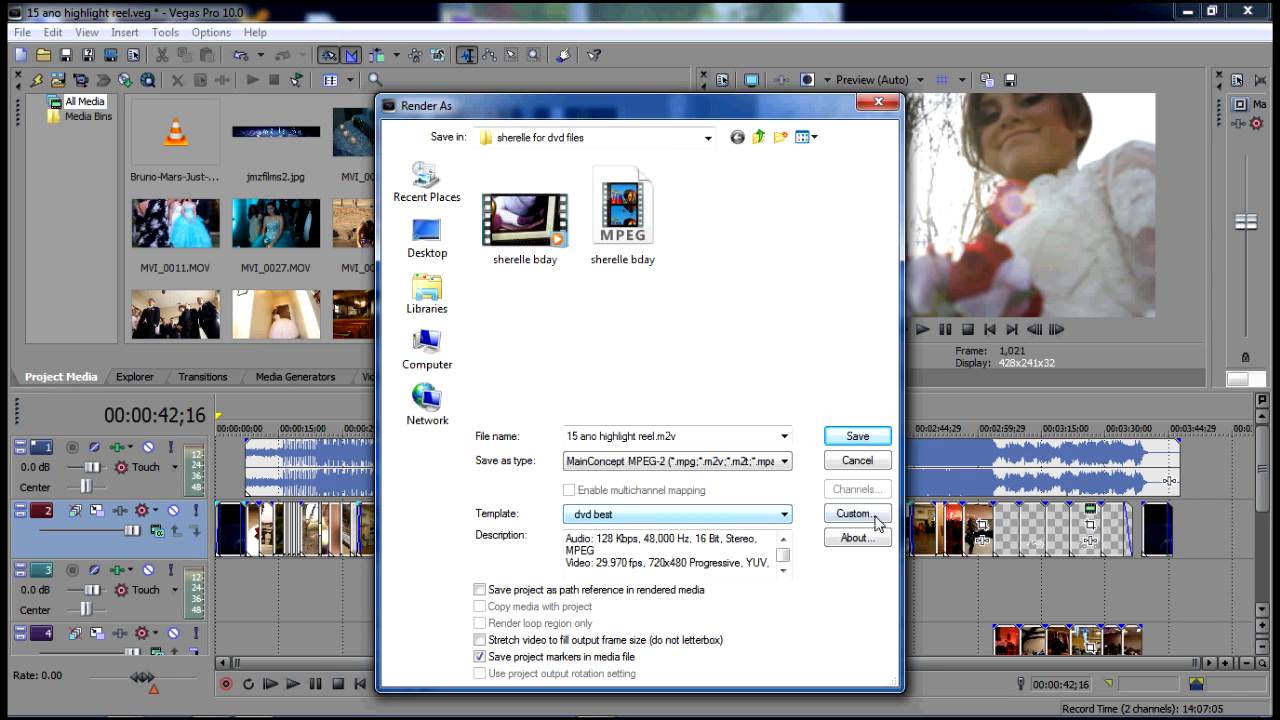
left_click(856, 512)
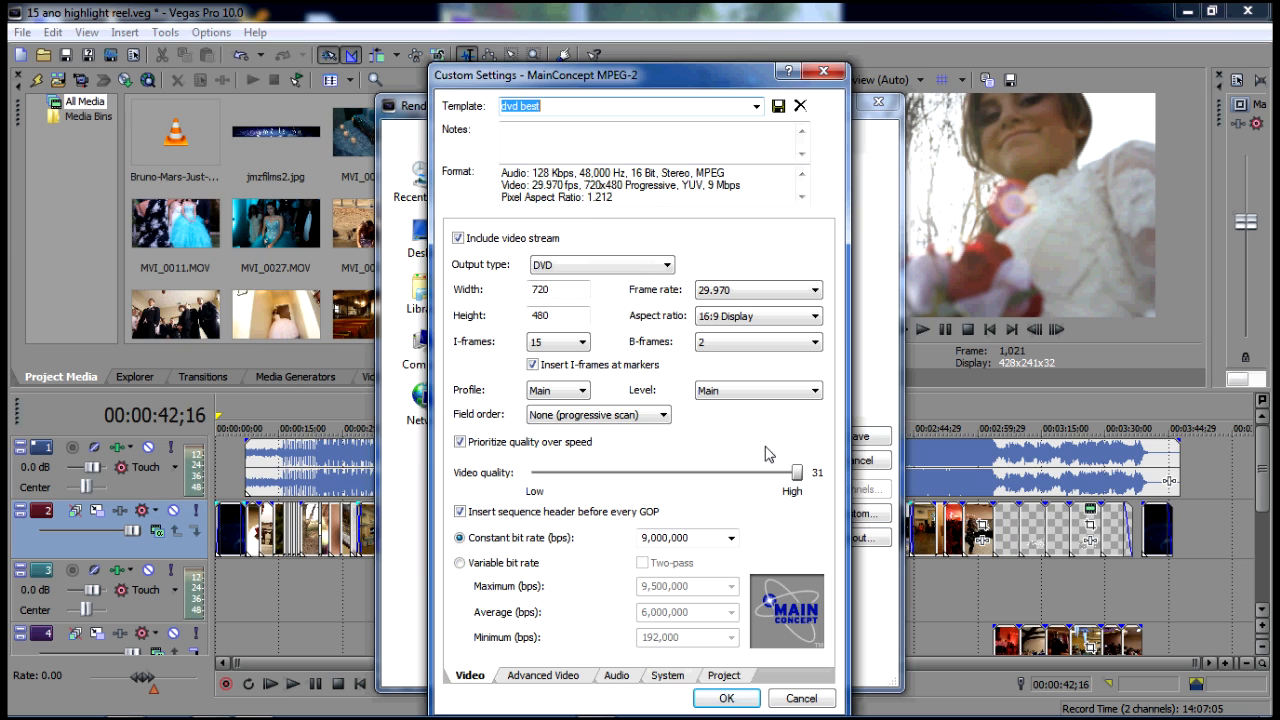
mouse_move(590, 82)
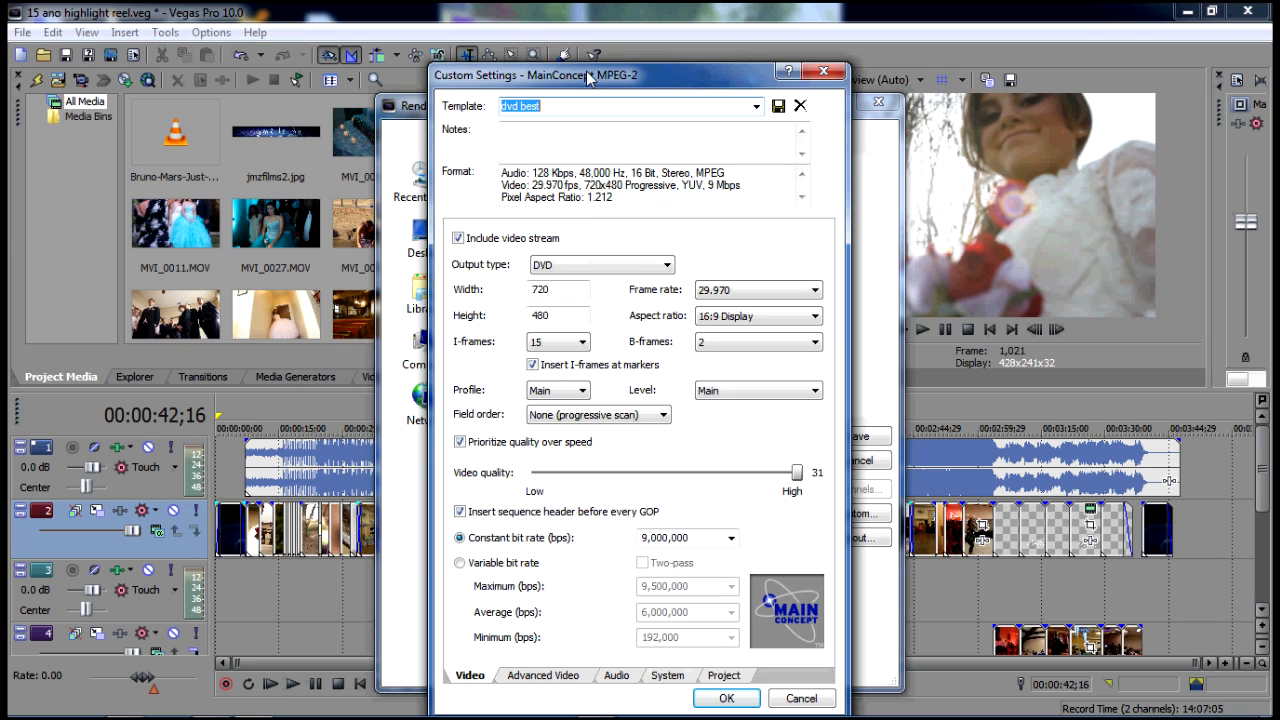
mouse_move(470, 284)
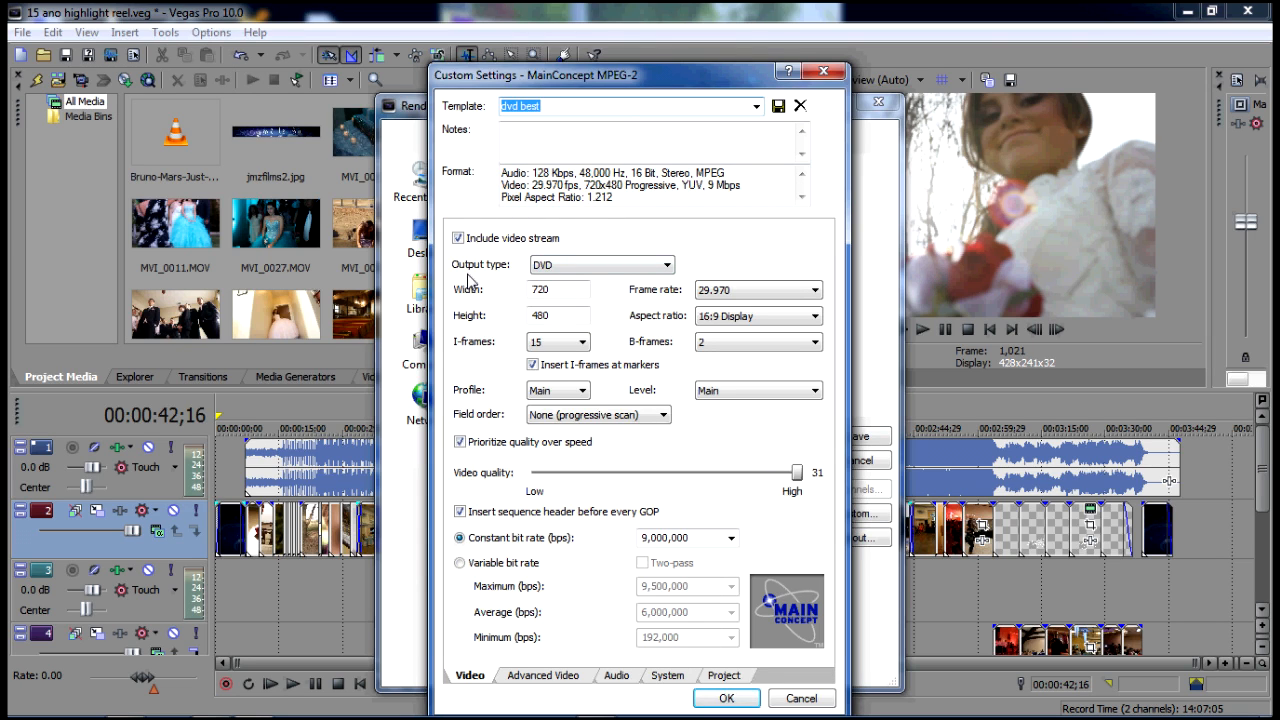
mouse_move(532, 276)
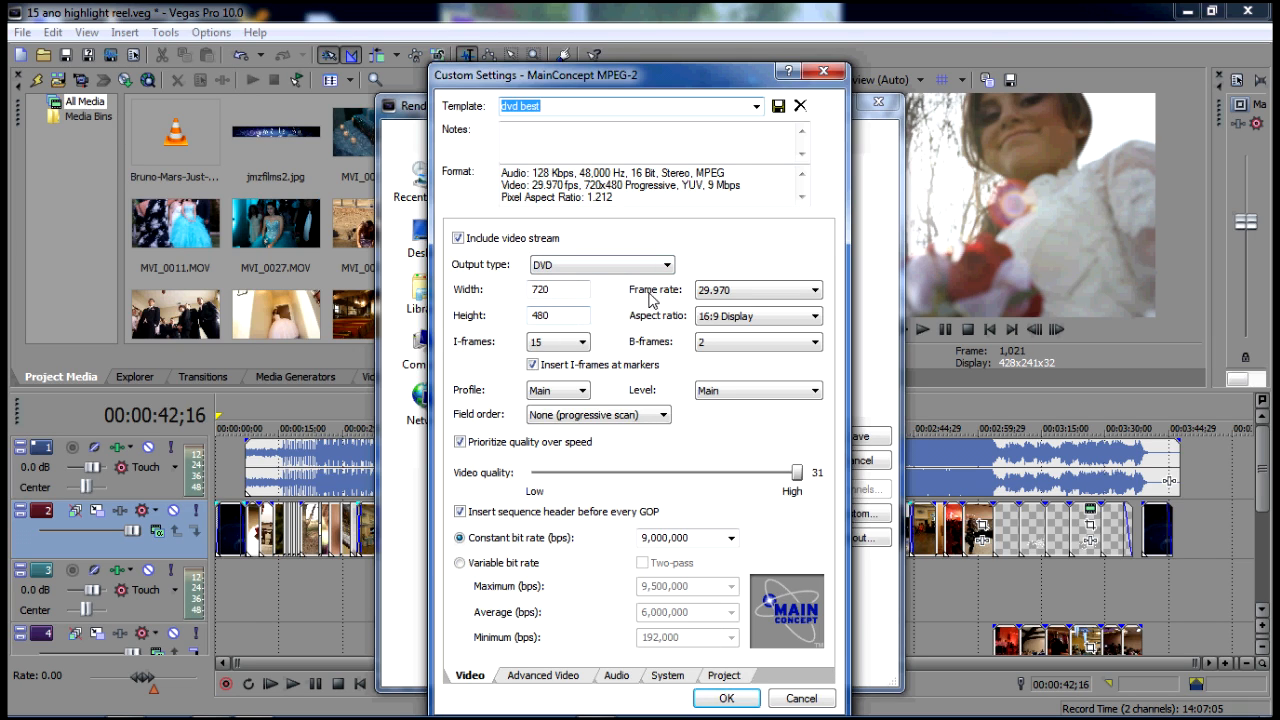
mouse_move(652, 424)
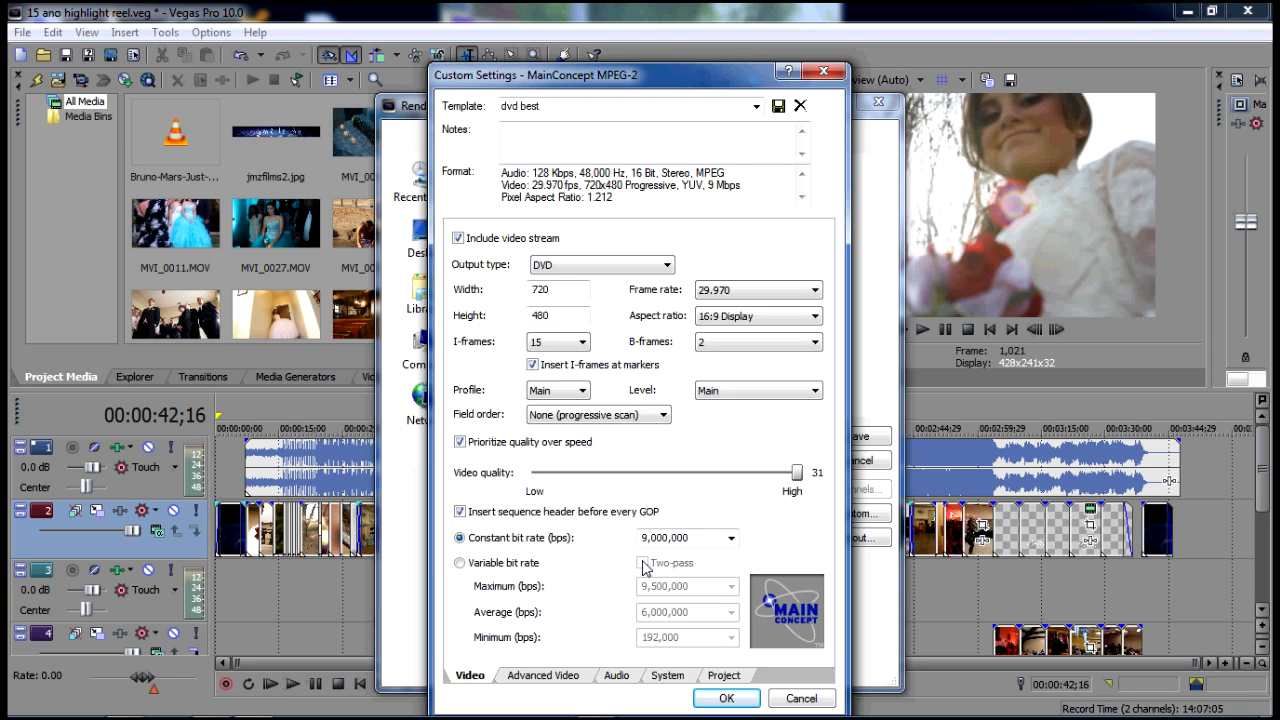
left_click(728, 538)
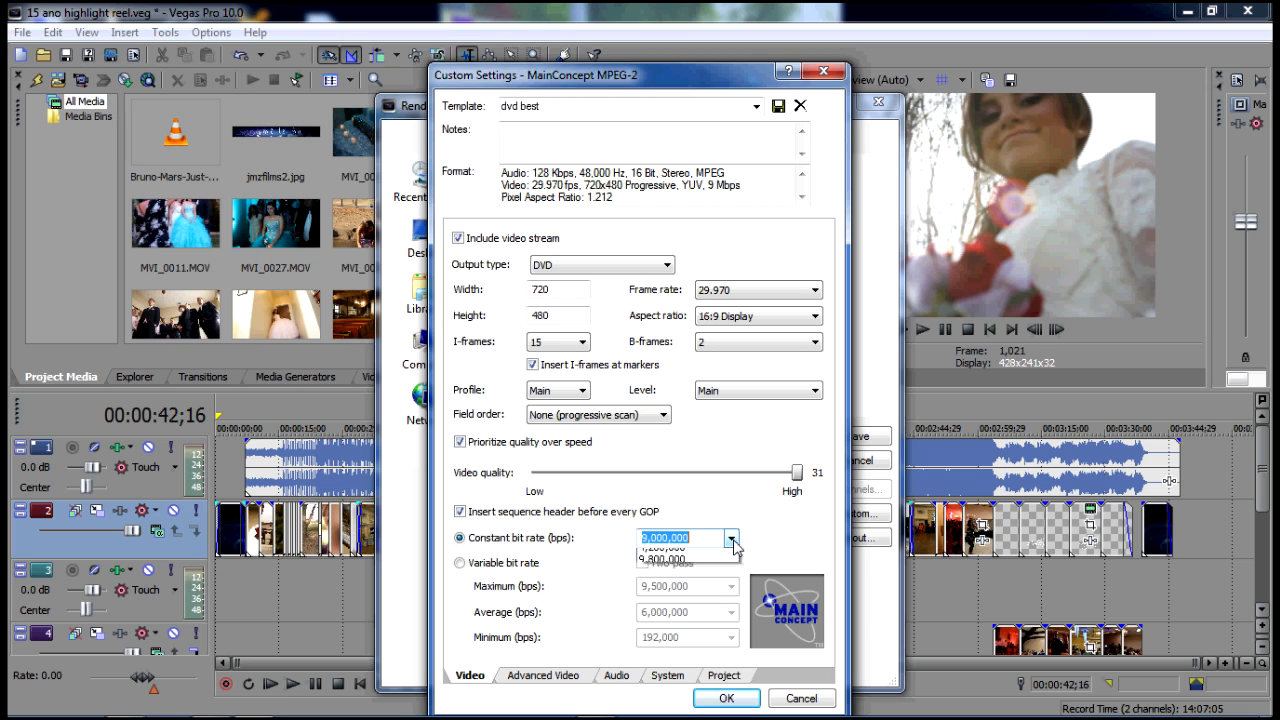
left_click(730, 538)
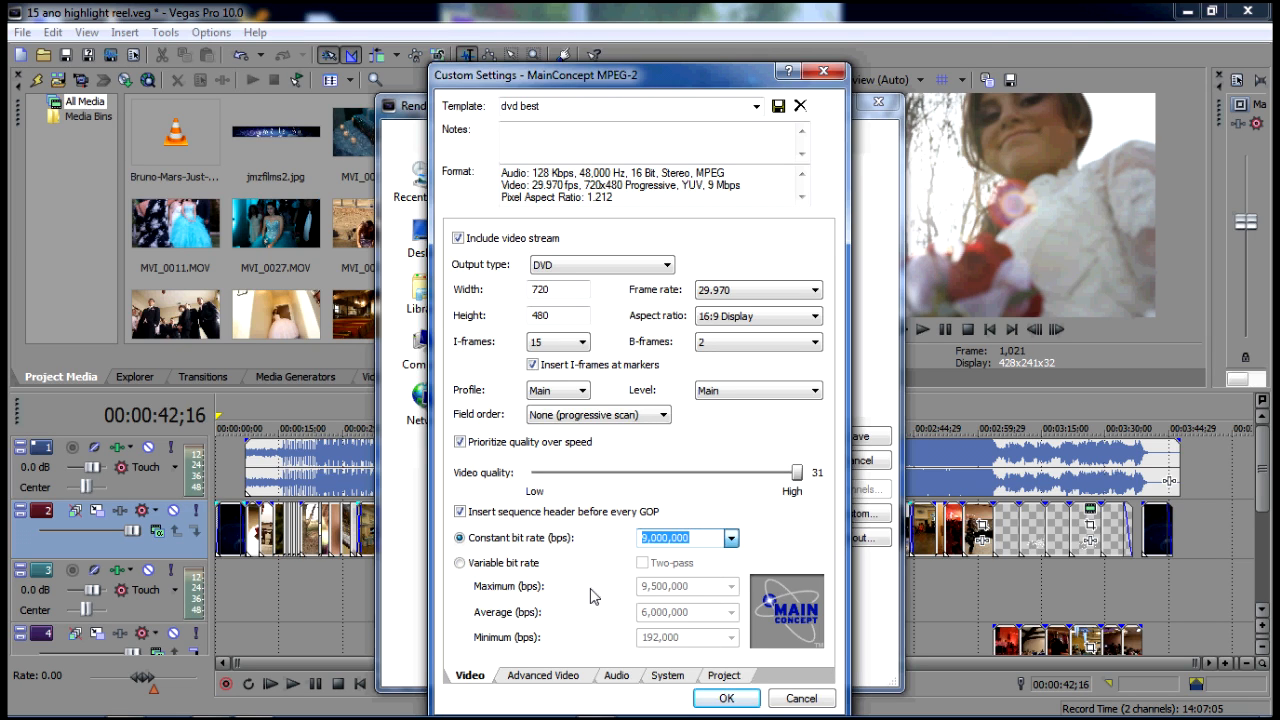
mouse_move(738, 544)
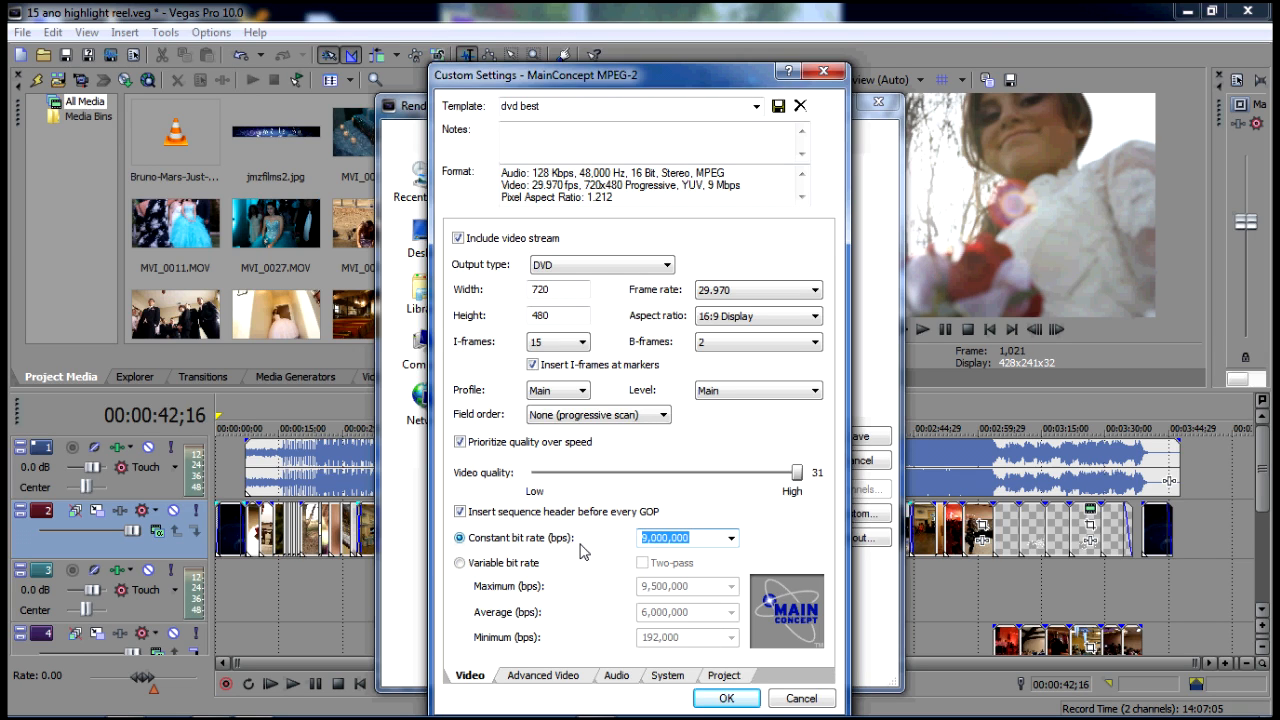
mouse_move(598, 572)
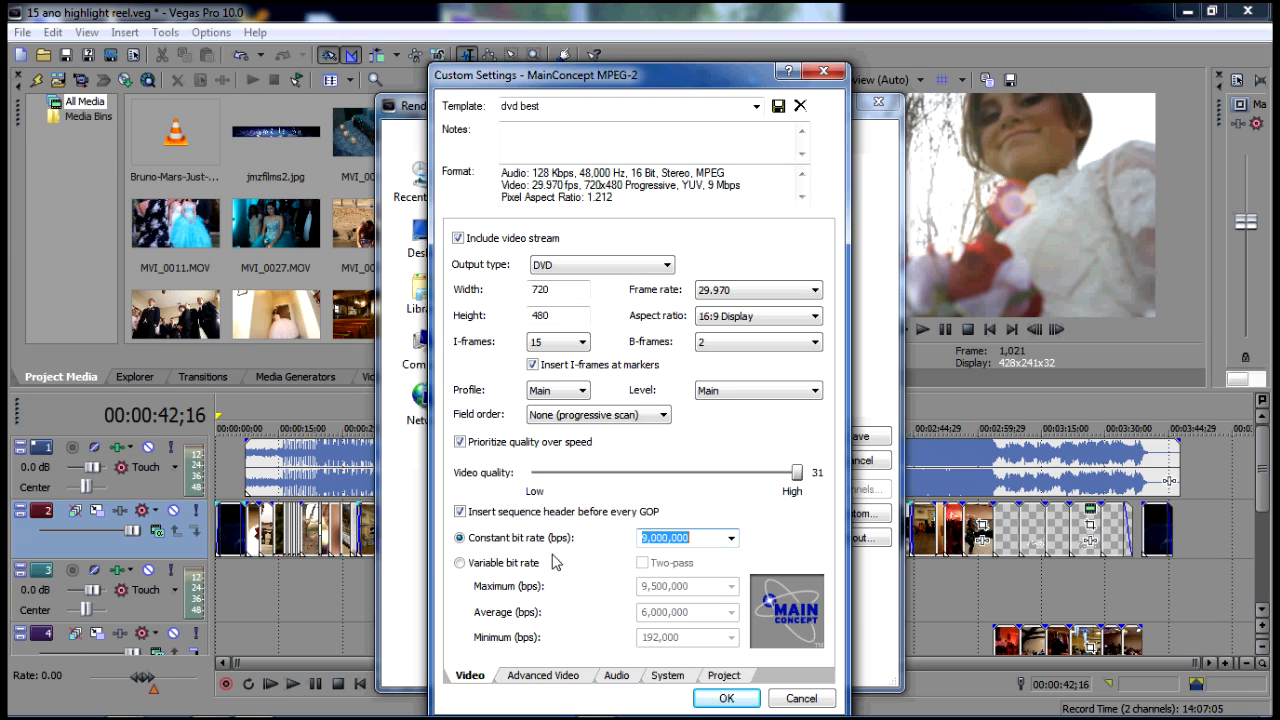
mouse_move(484, 572)
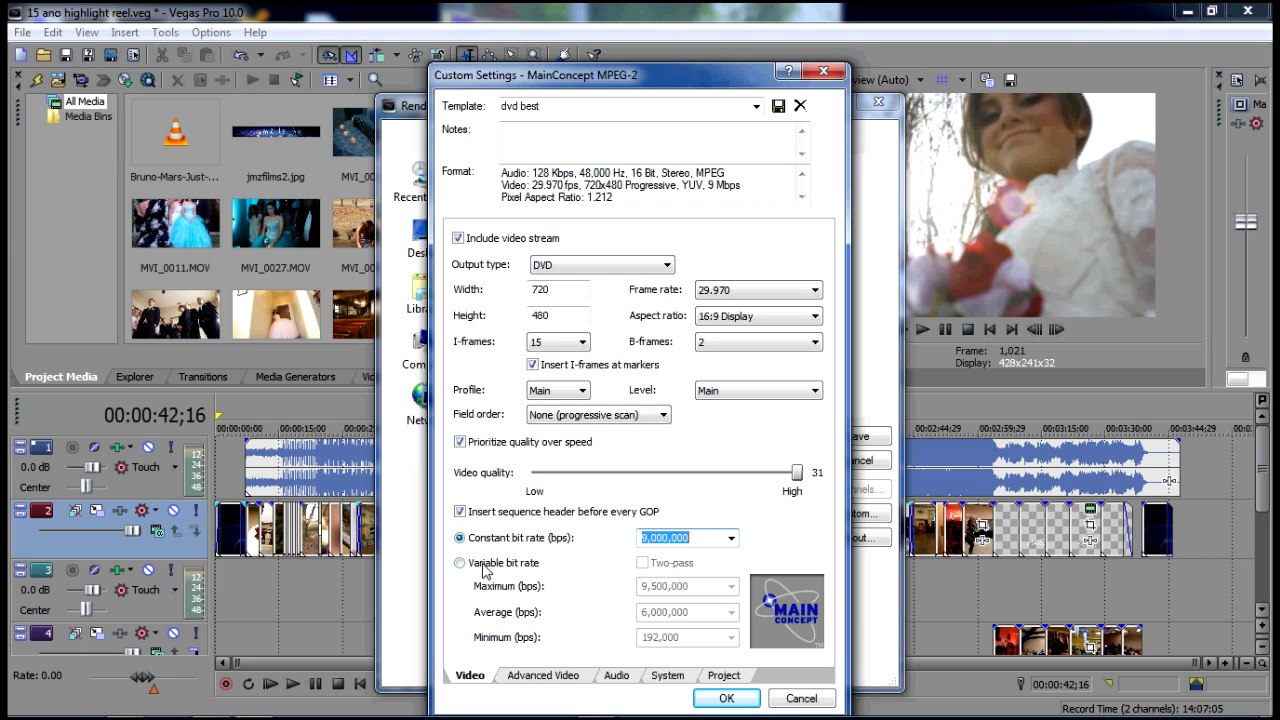
mouse_move(570, 652)
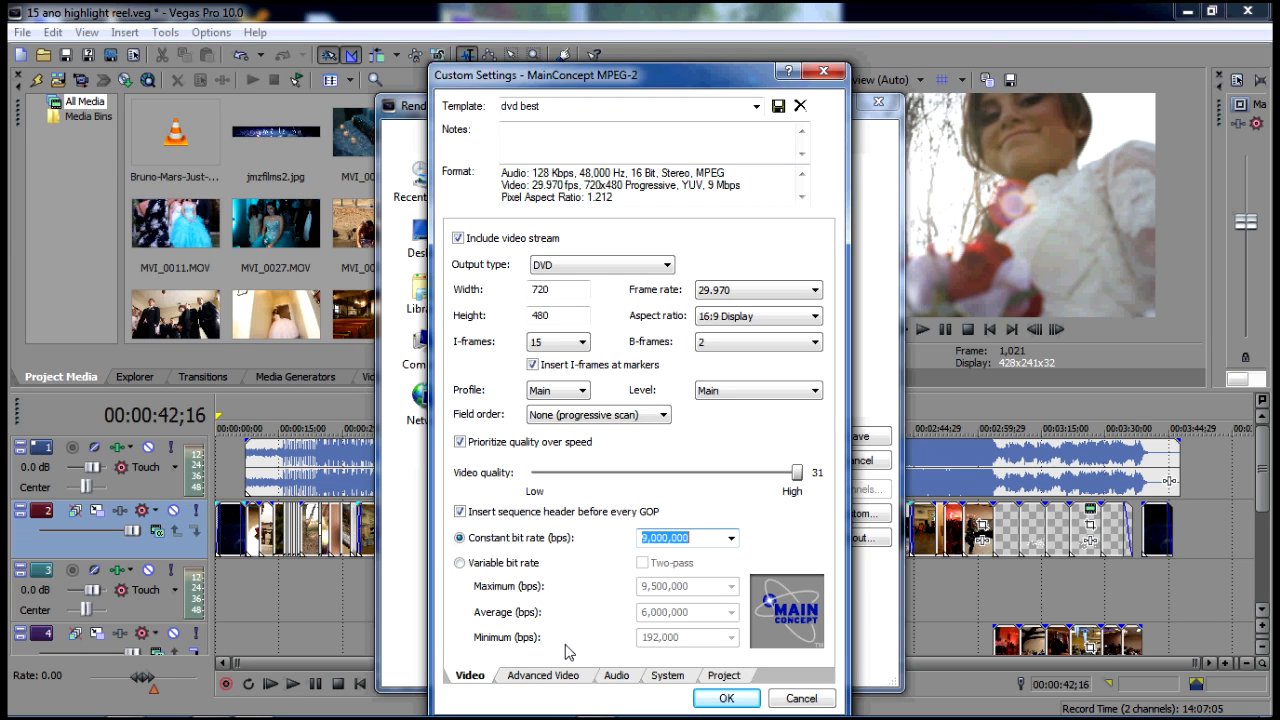
Step: Review dvd best's advanced video, audio (128 Kbps) and system settings, then accept with OK
left_click(544, 676)
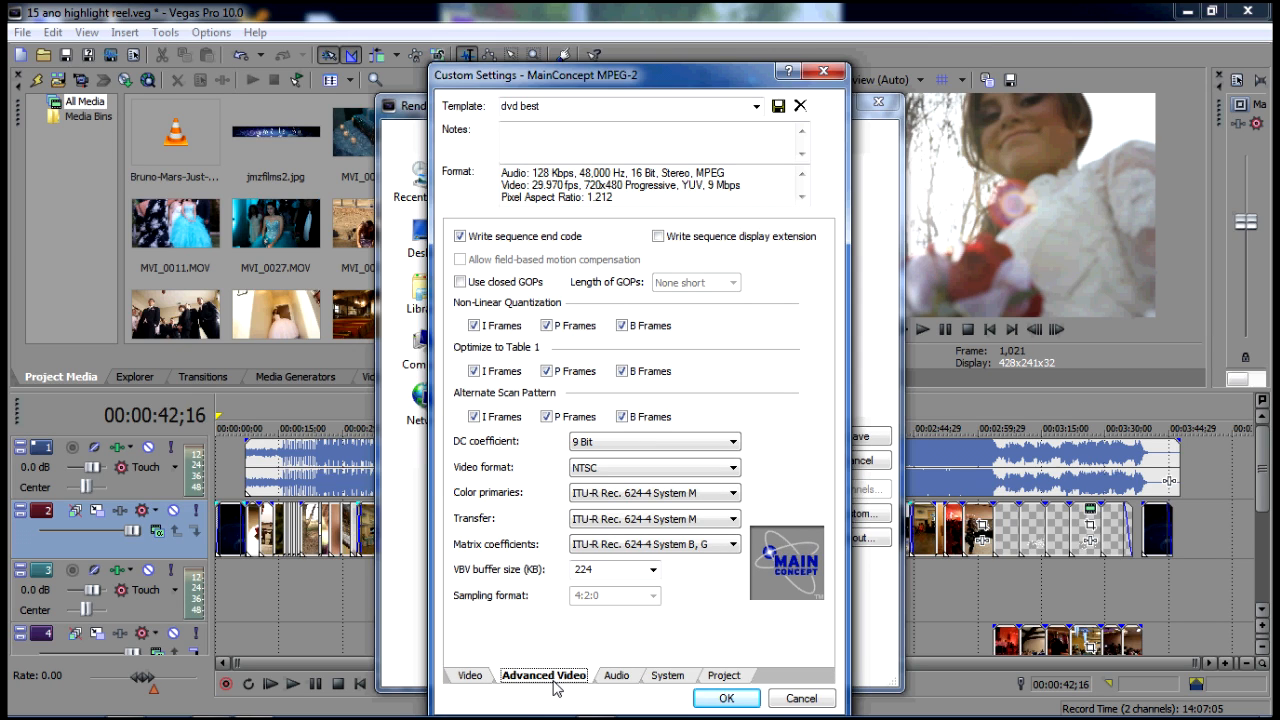
mouse_move(520, 384)
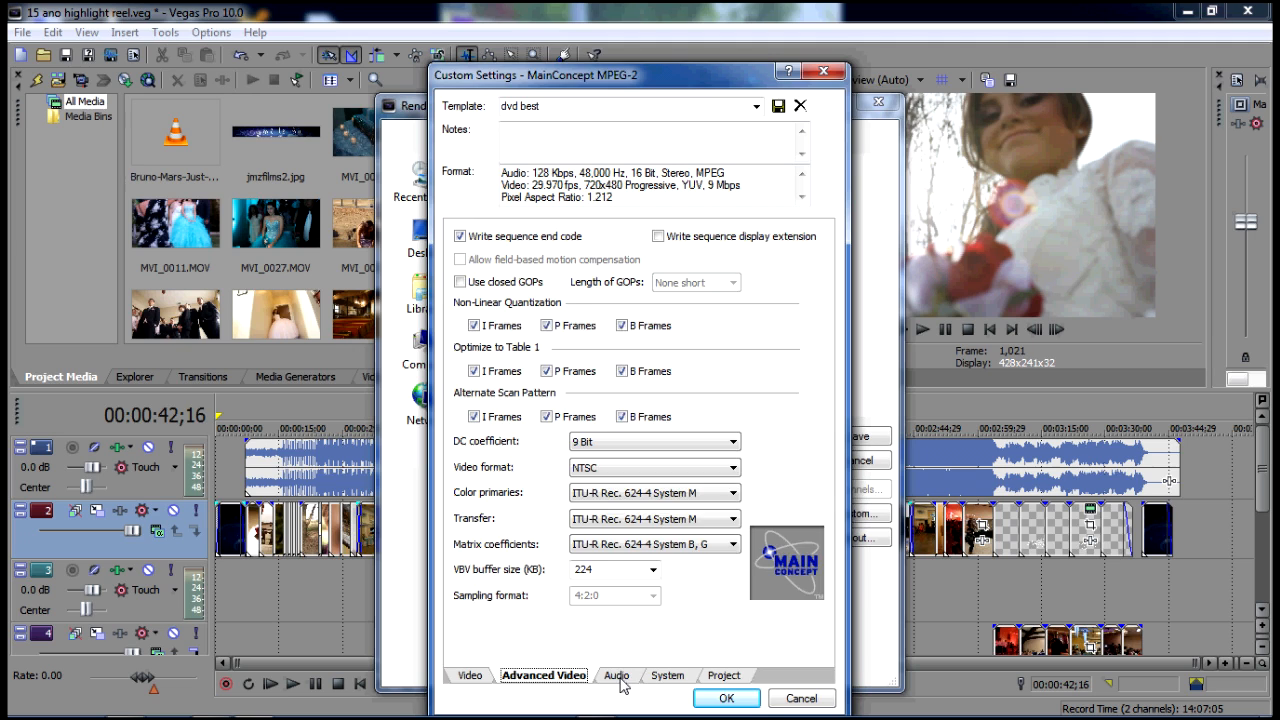
left_click(616, 676)
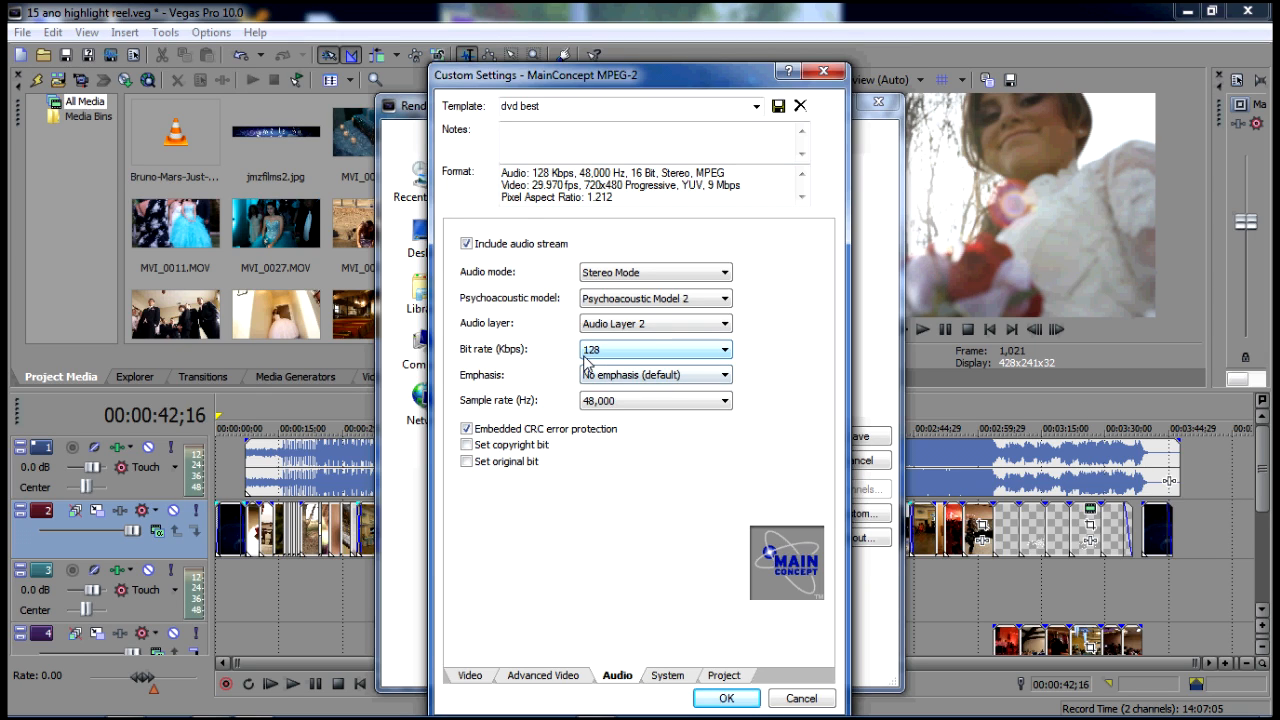
left_click(666, 676)
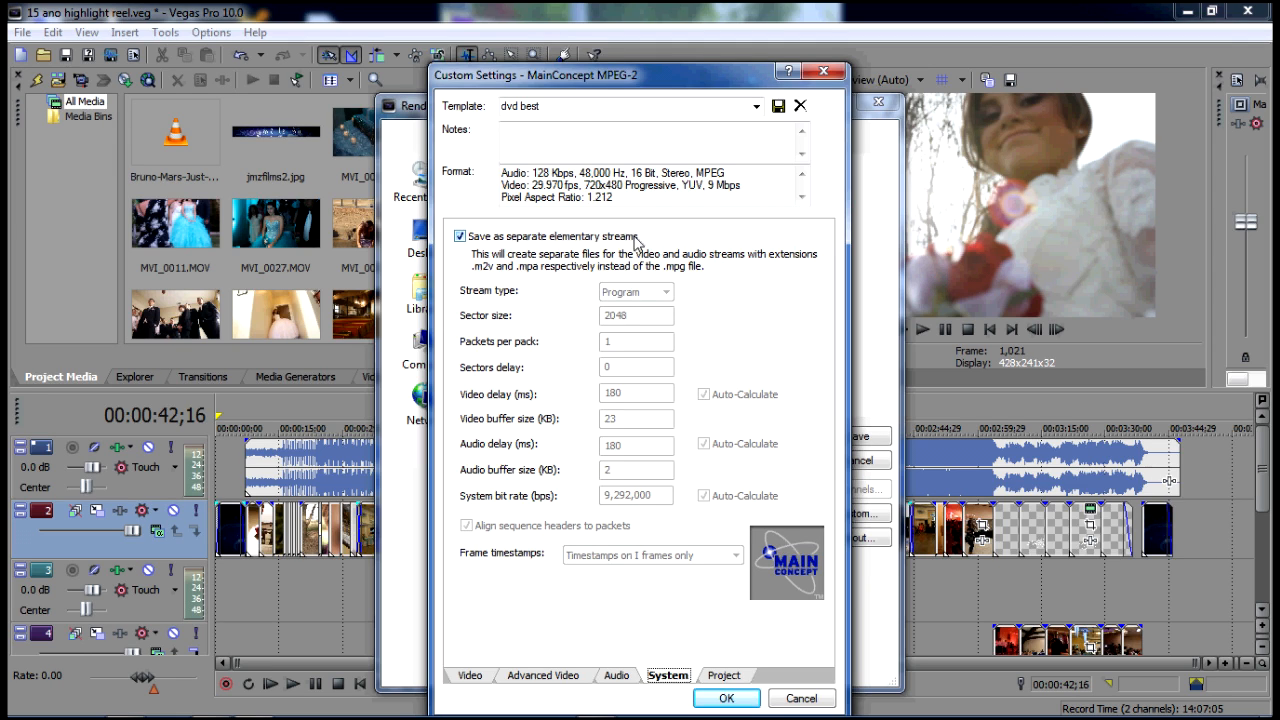
mouse_move(628, 338)
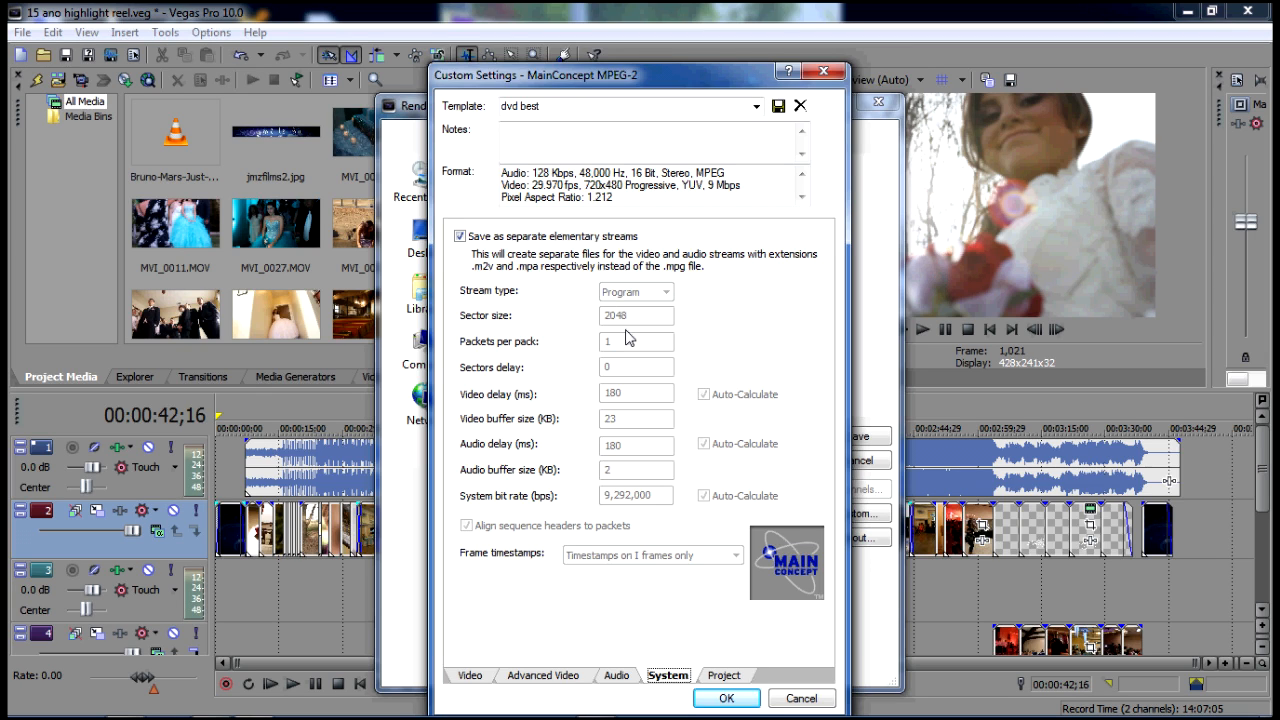
mouse_move(660, 600)
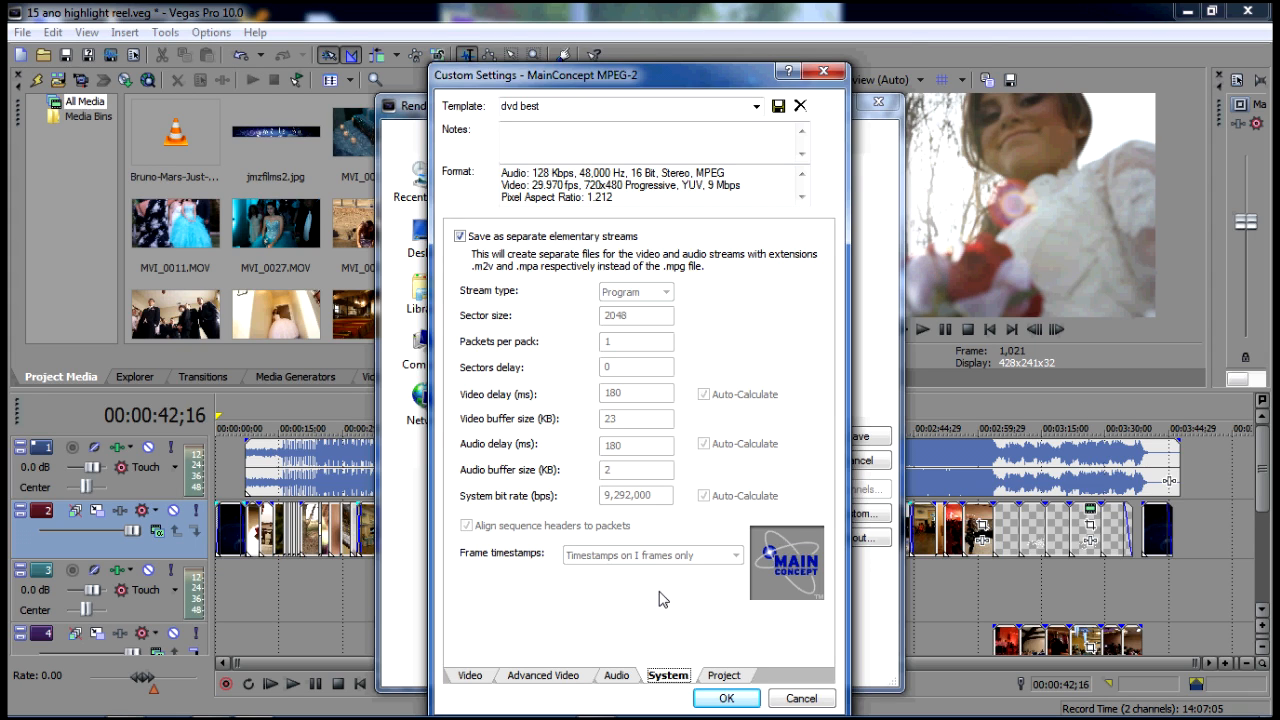
mouse_move(646, 556)
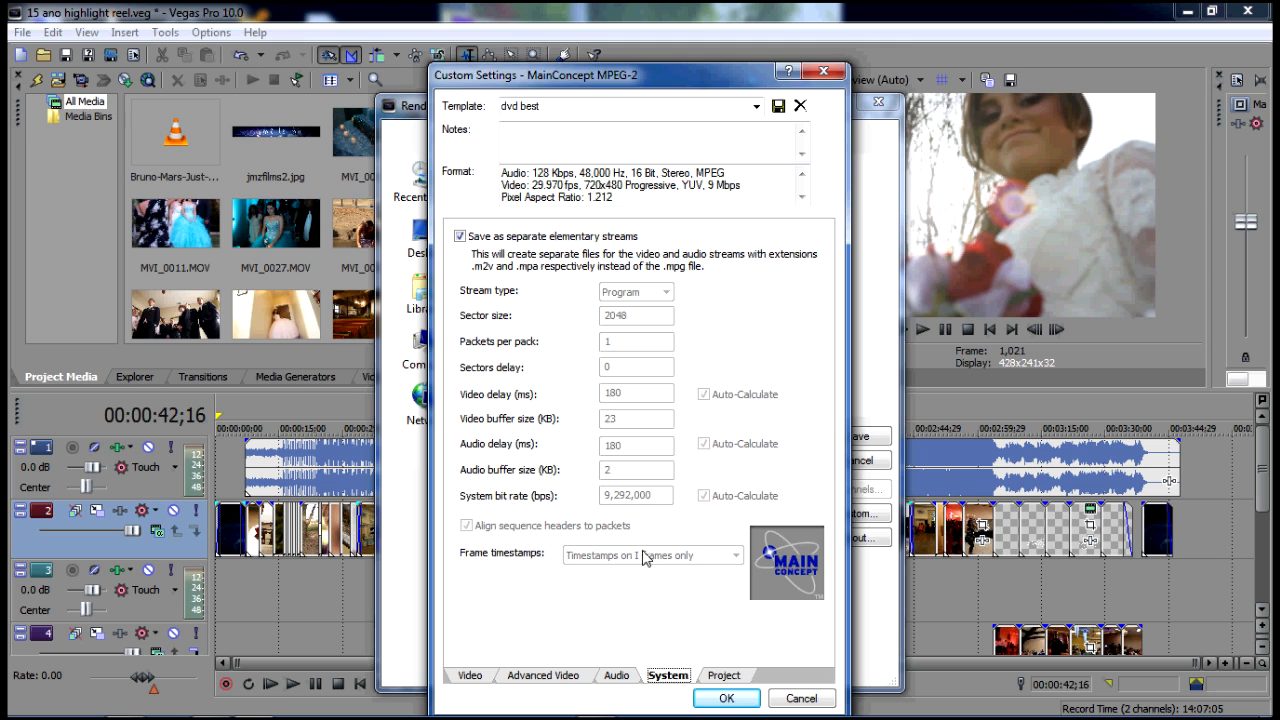
left_click(724, 676)
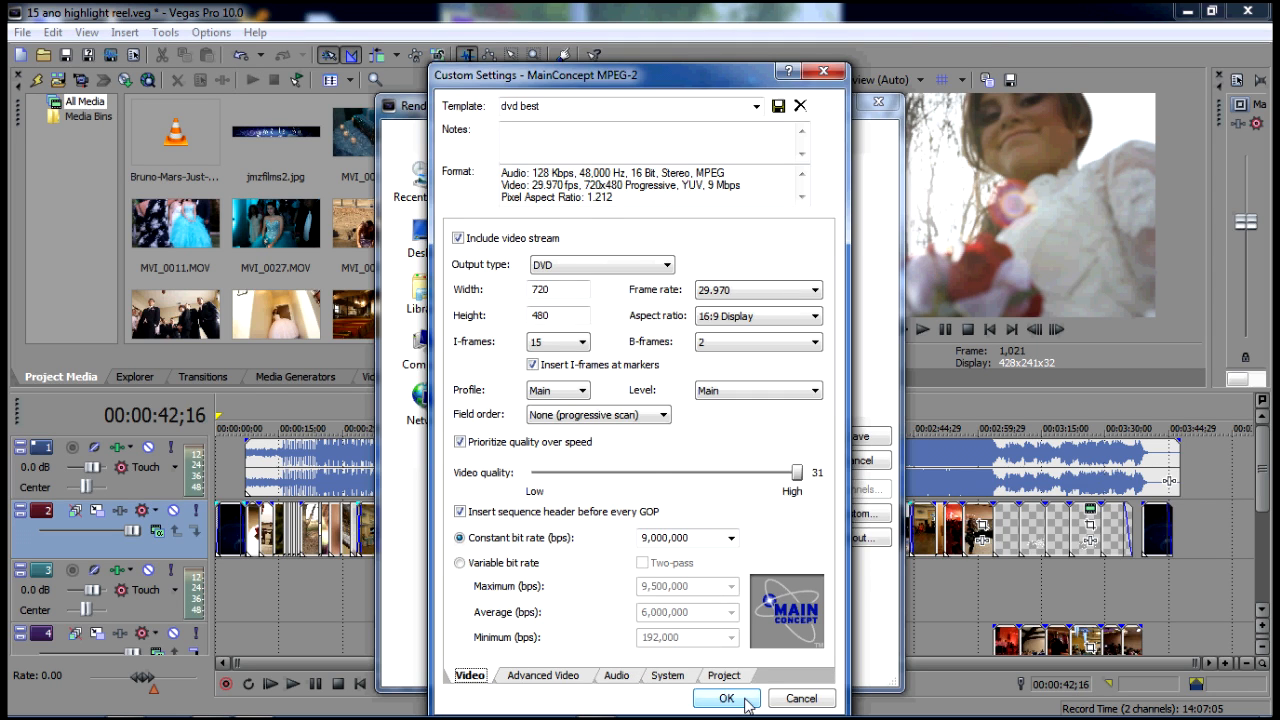
left_click(726, 698)
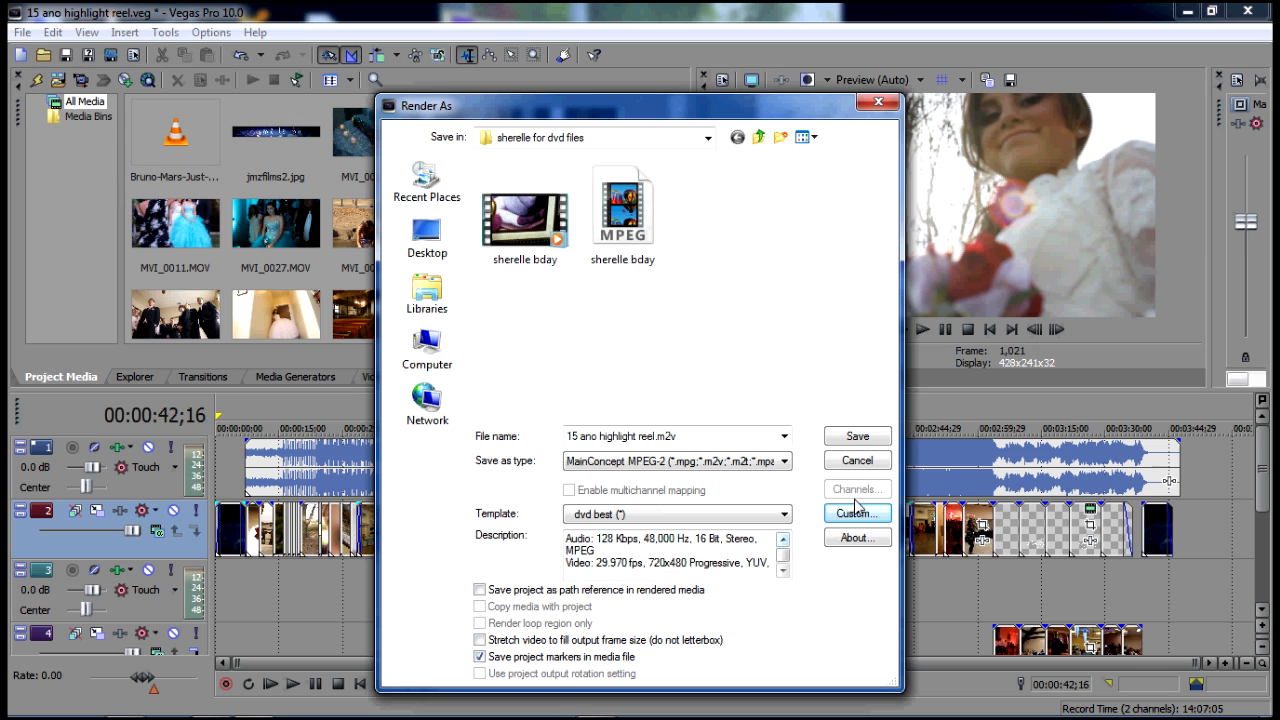
Step: Cancel the render window, play the highlight reel in preview and stop playback
left_click(856, 460)
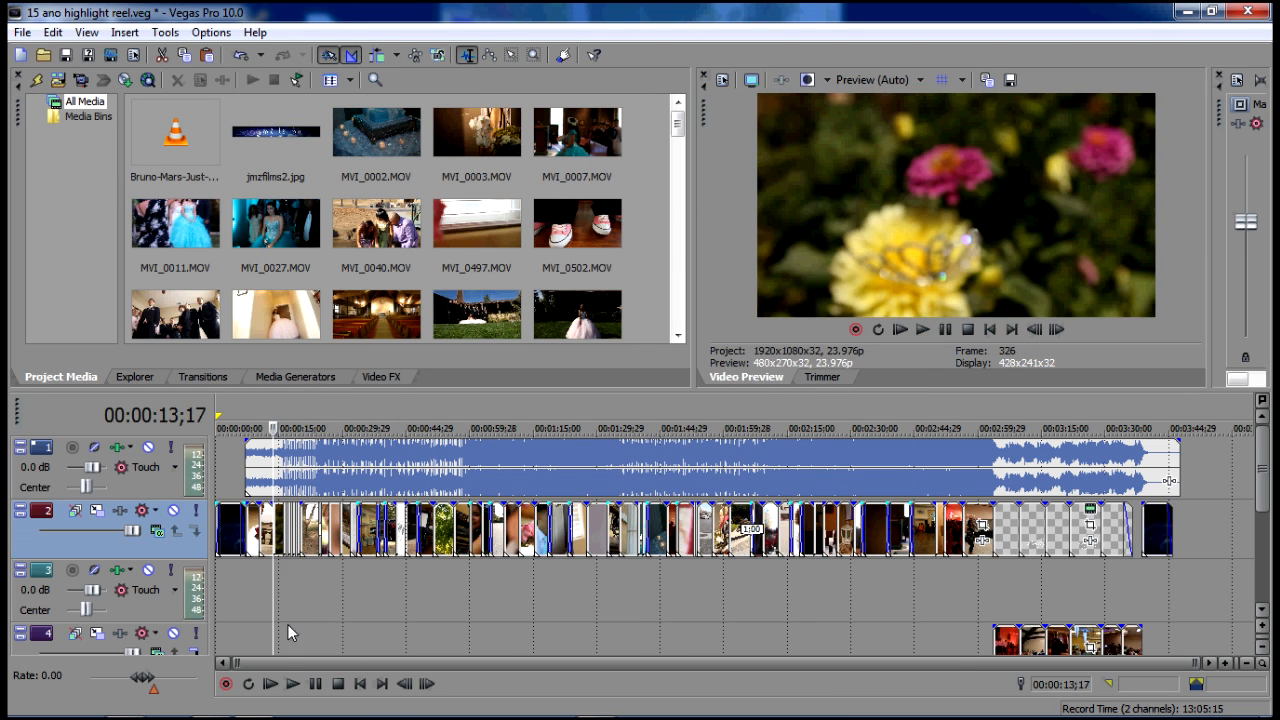
left_click(292, 688)
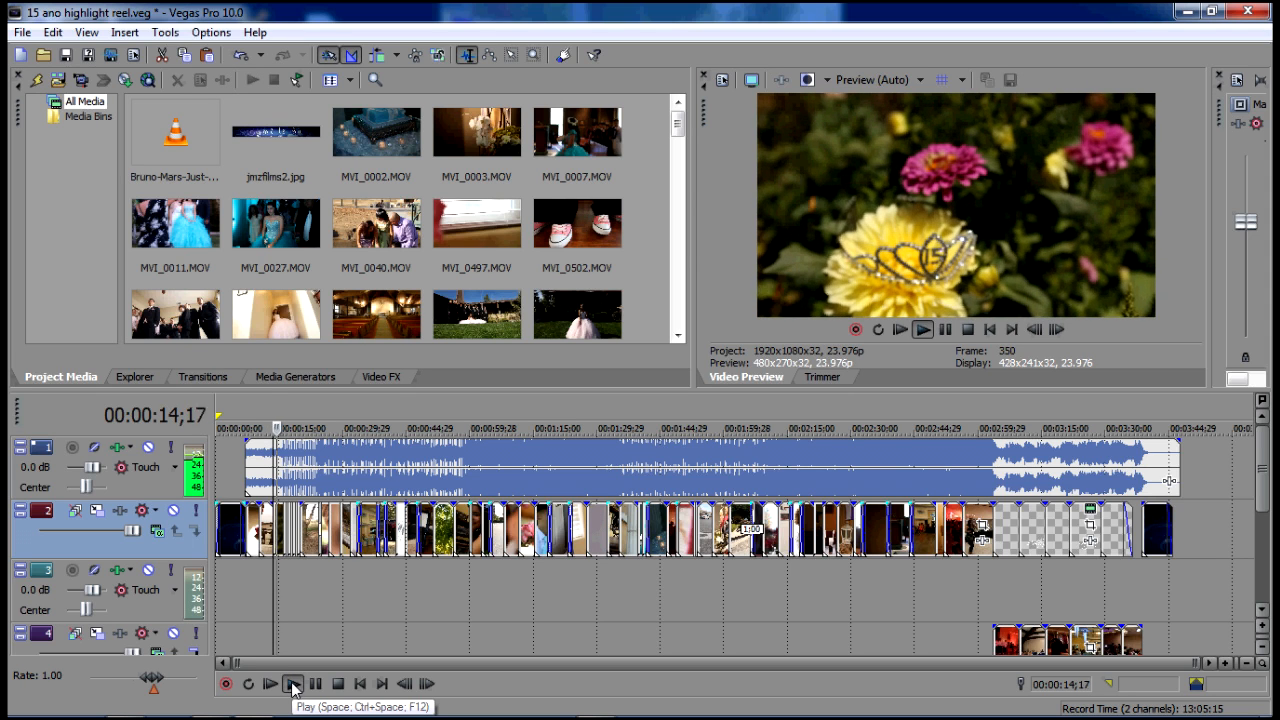
left_click(292, 684)
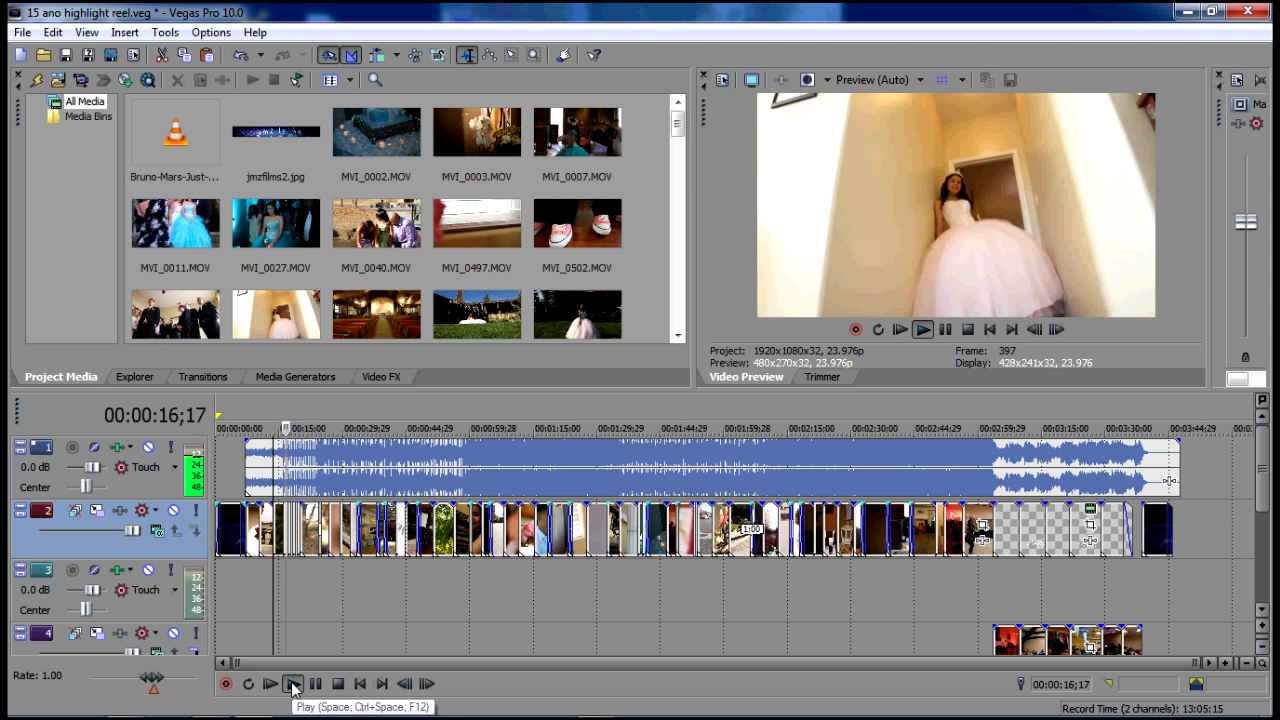
left_click(292, 684)
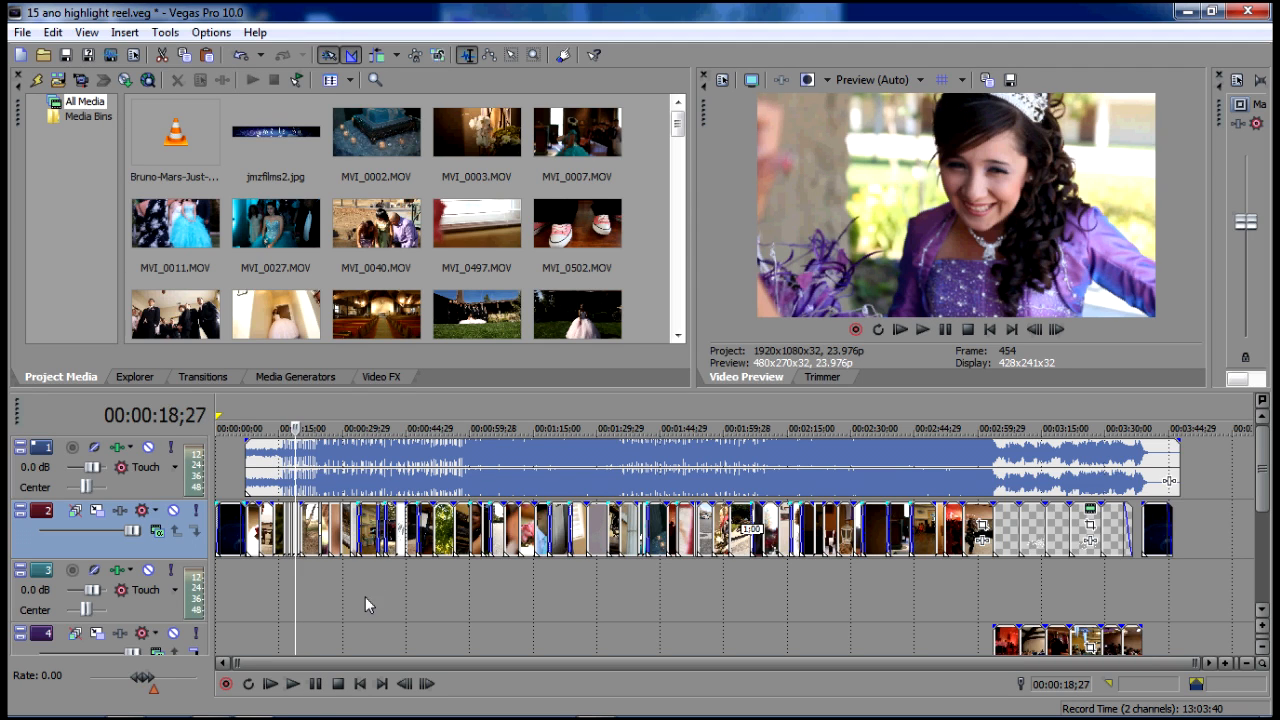
mouse_move(196, 548)
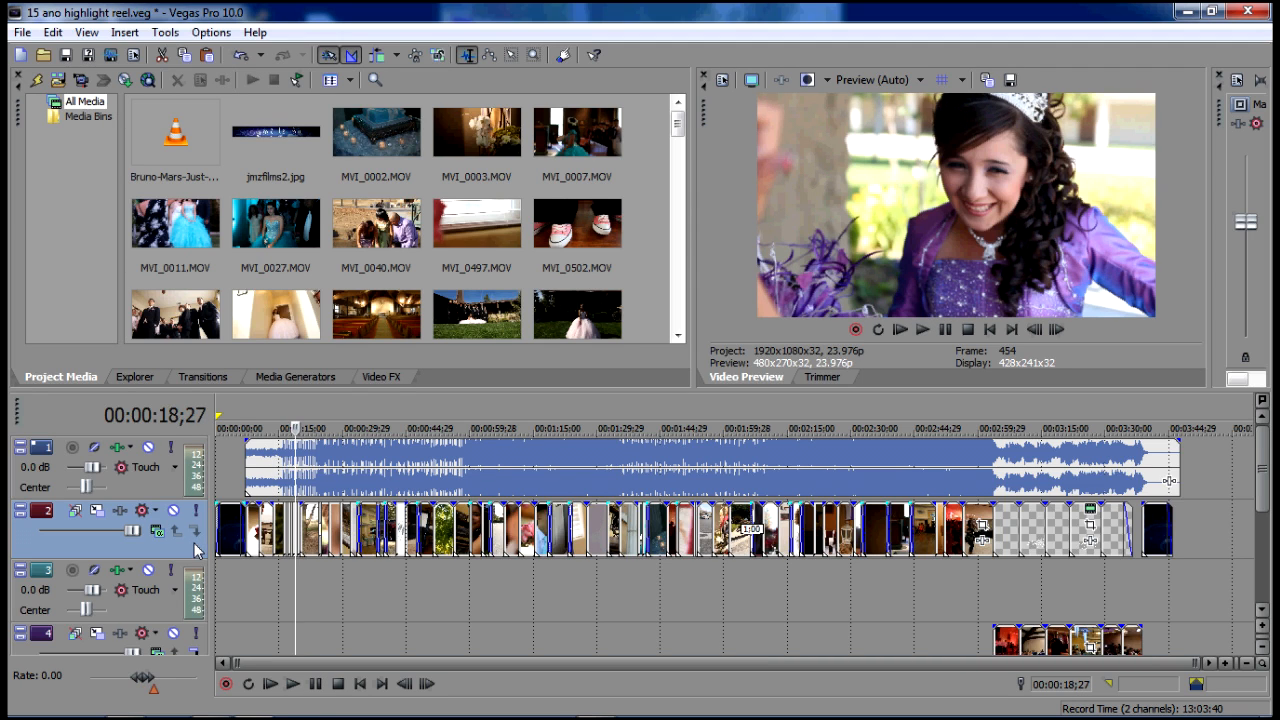
mouse_move(160, 540)
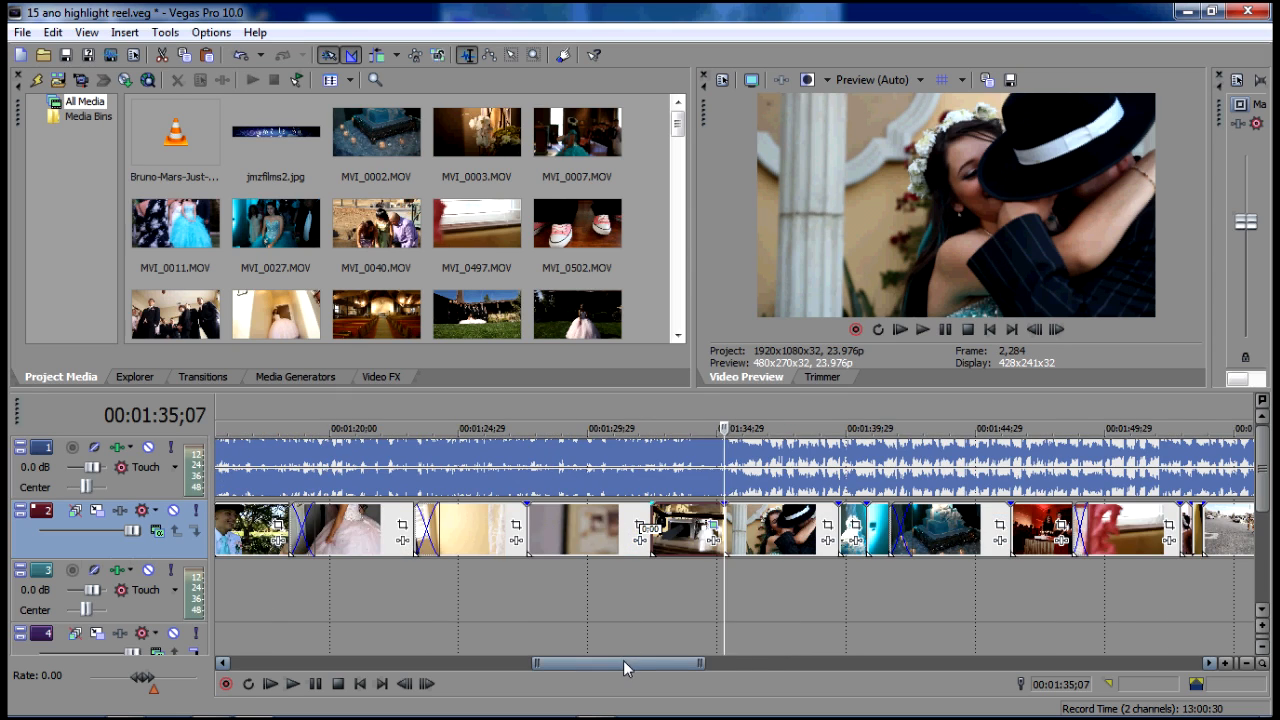
left_click_drag(624, 664, 780, 664)
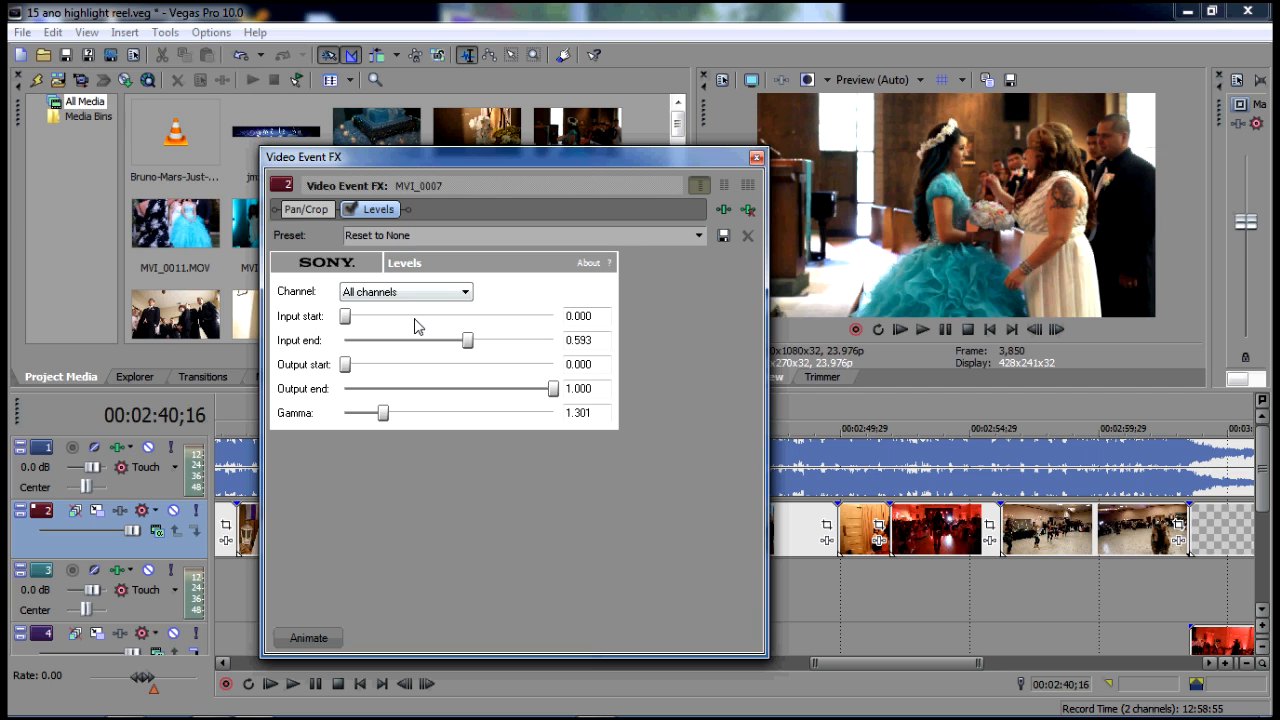
mouse_move(758, 184)
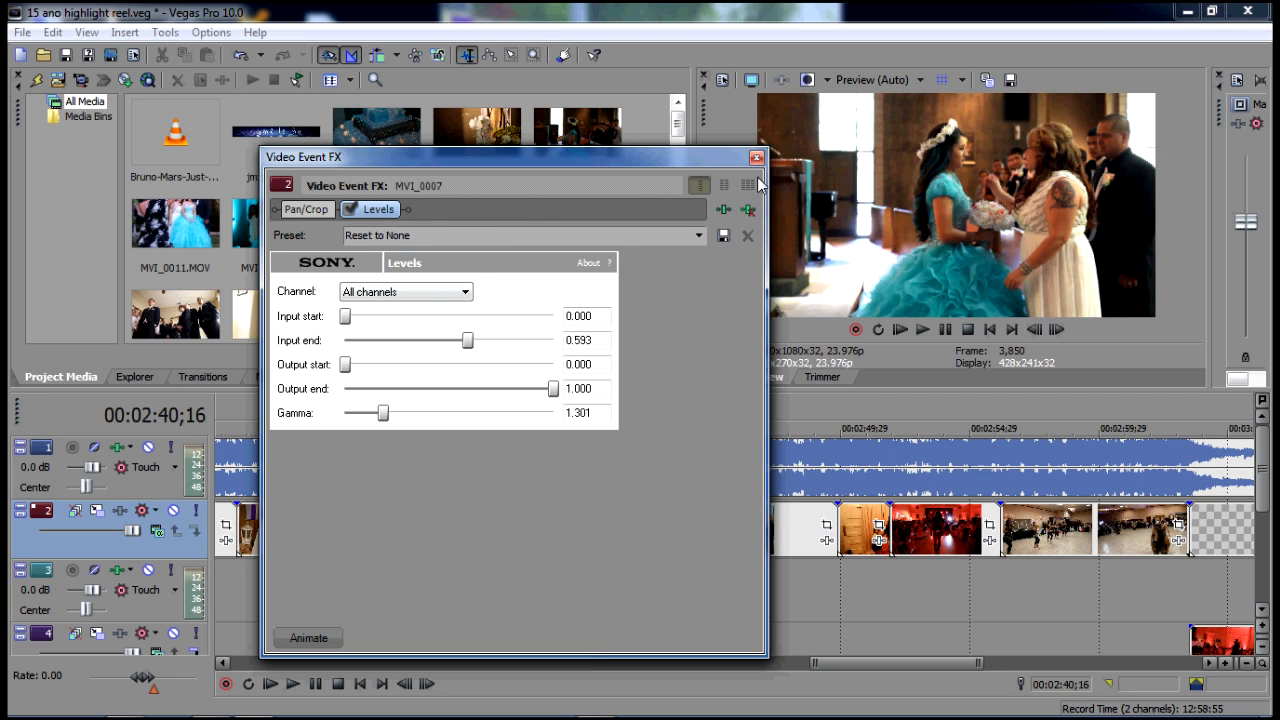
left_click(756, 156)
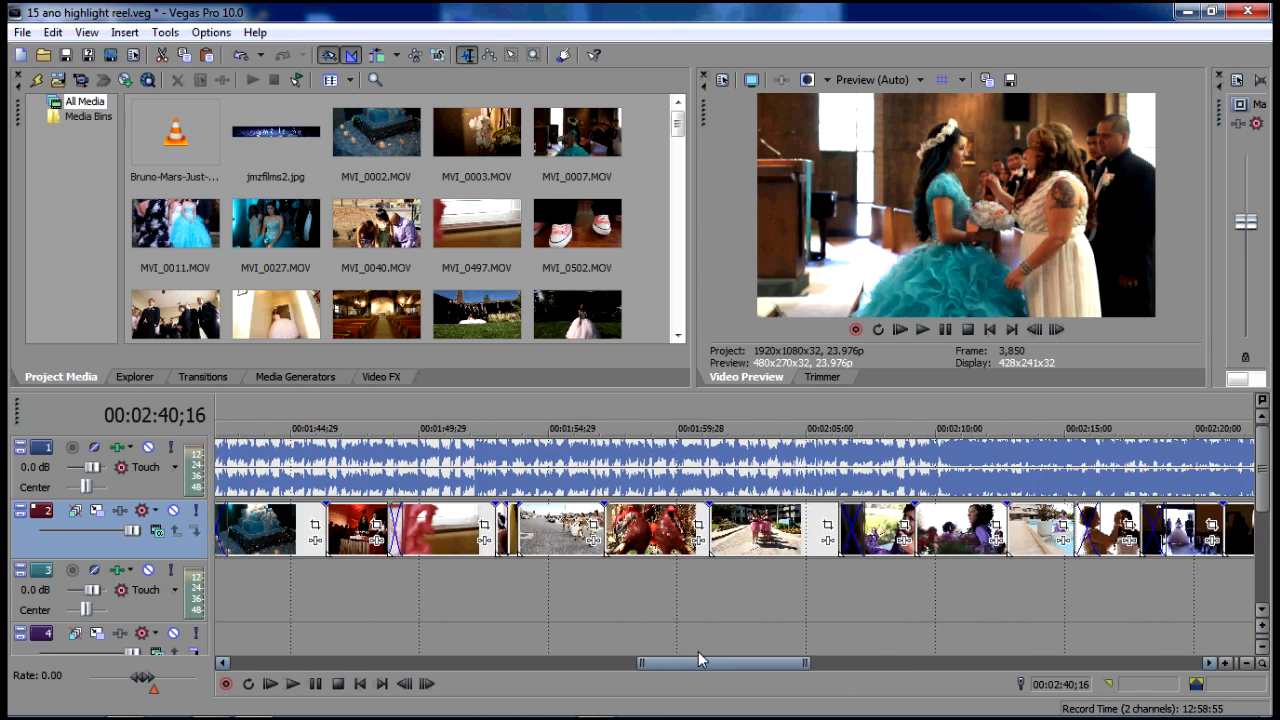
Step: Scroll the timeline back and start playing the highlight reel from about the 26-second mark
left_click_drag(720, 660, 540, 660)
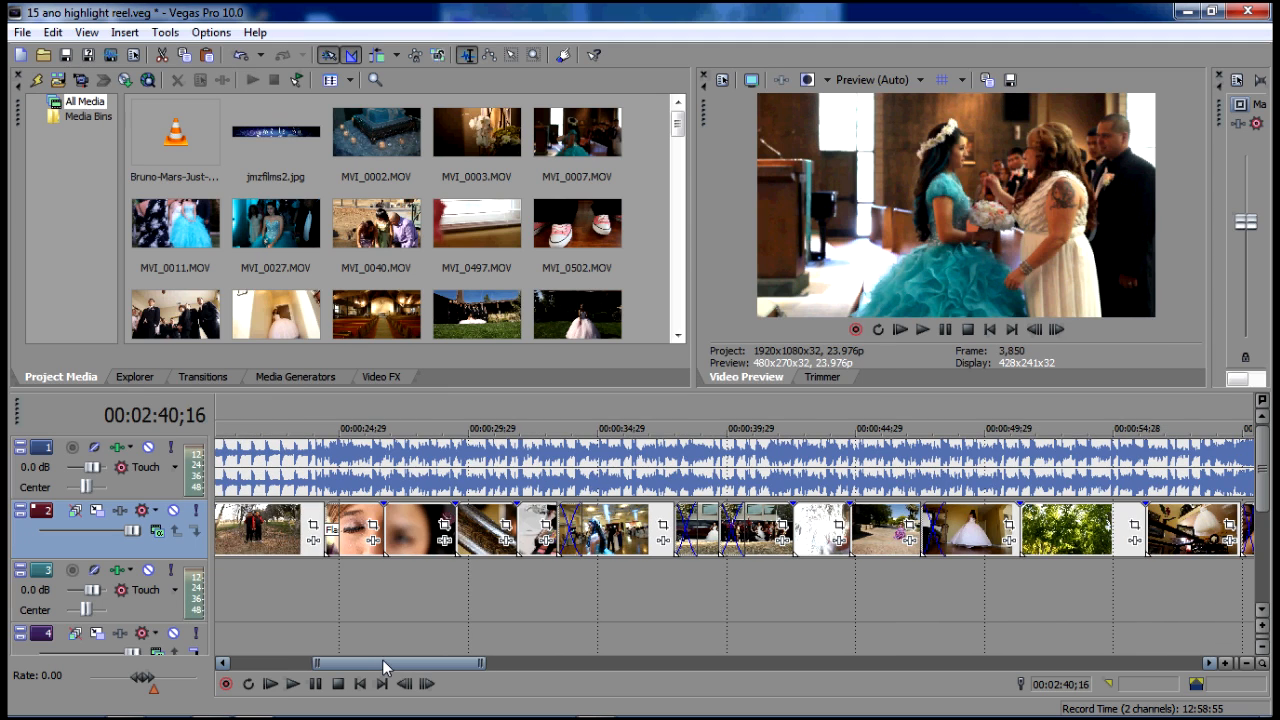
left_click(352, 428)
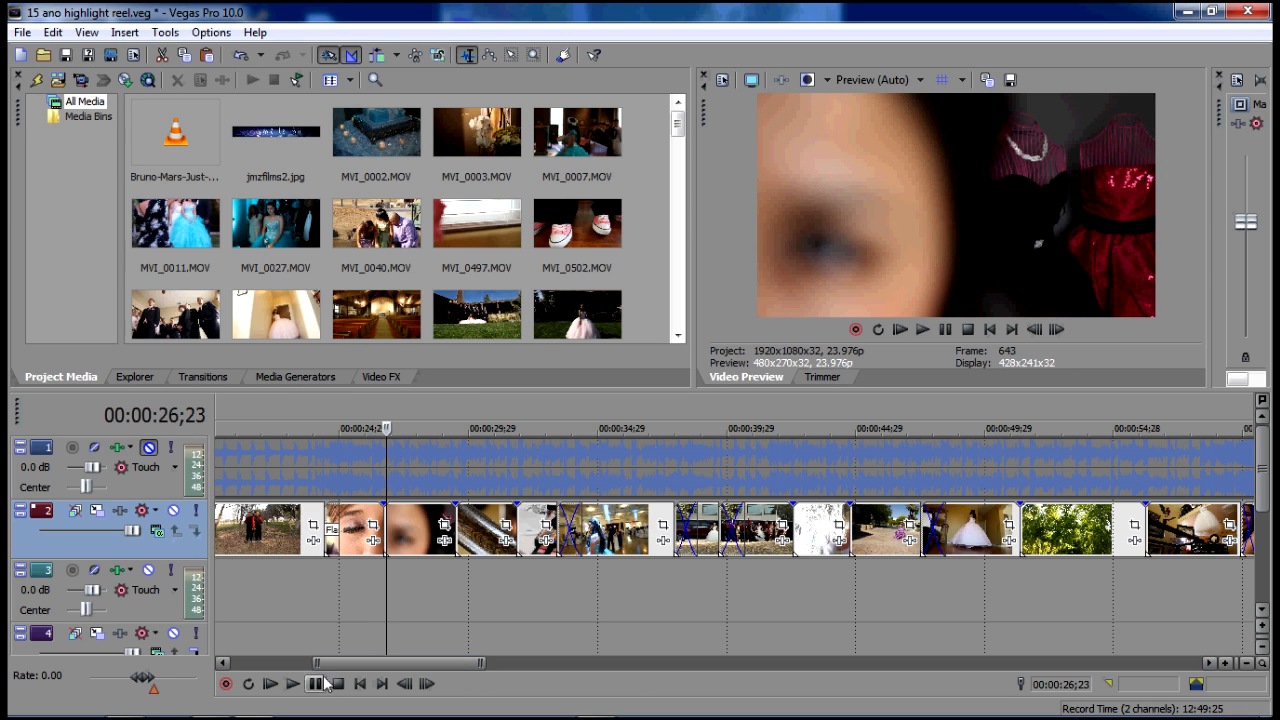
left_click(290, 684)
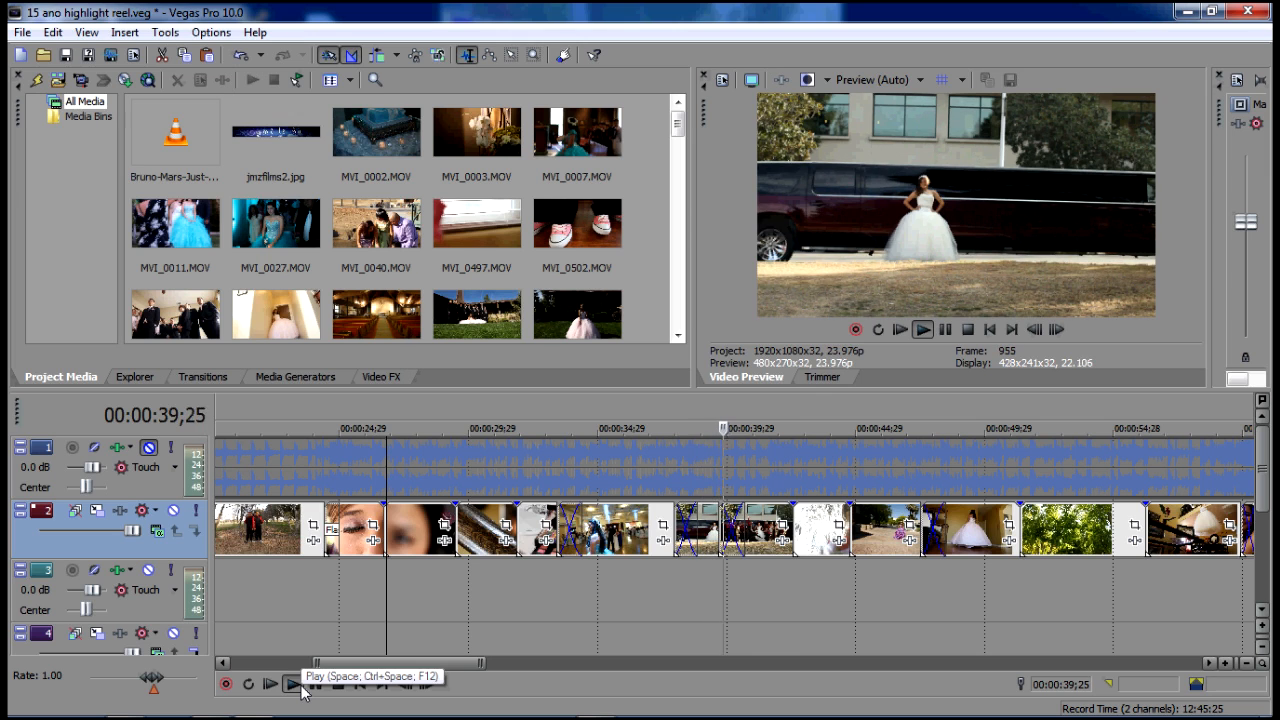
Step: Keep the reel playing with the transport Play button until about 1:47, reaching the birthday cake scenes
left_click(922, 328)
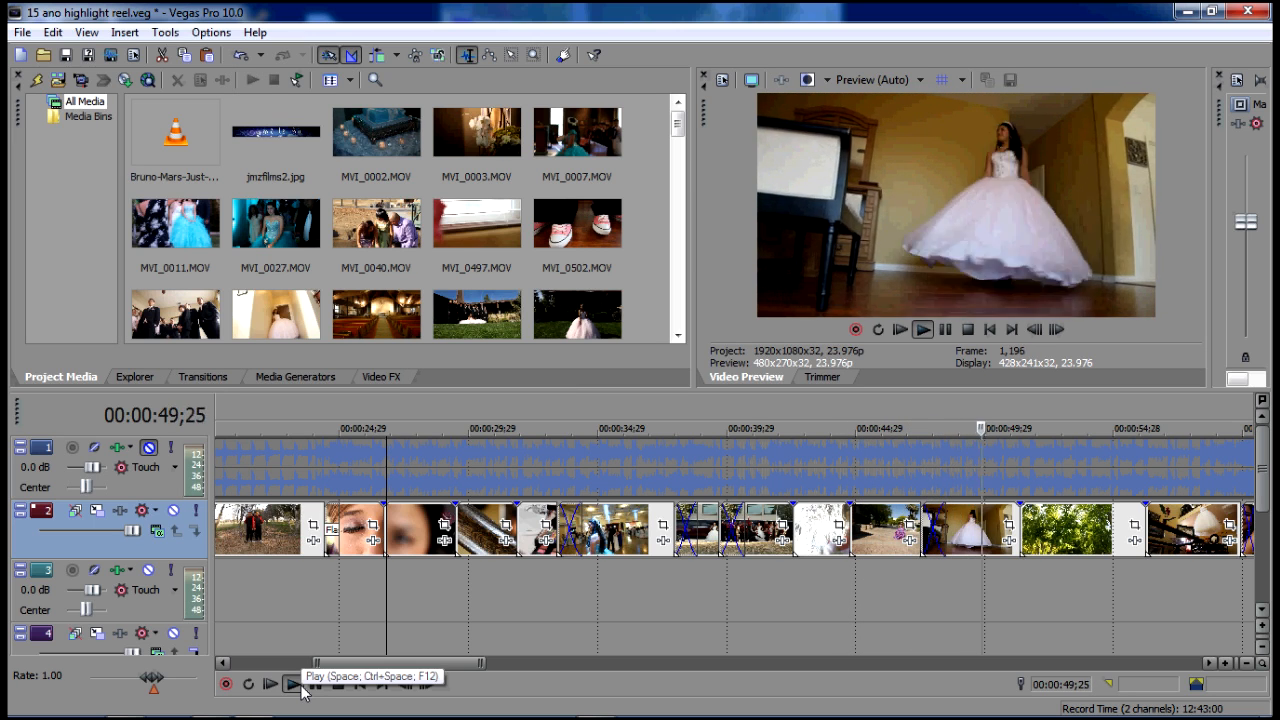
left_click(288, 684)
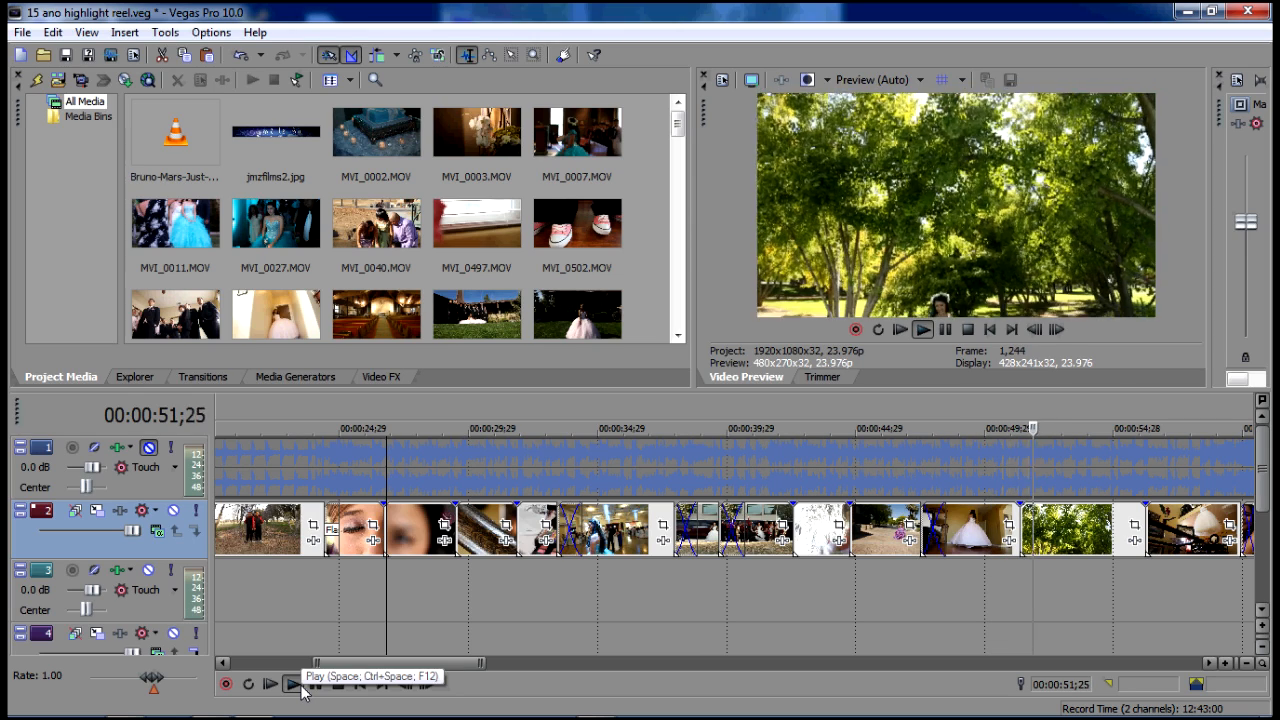
left_click(290, 684)
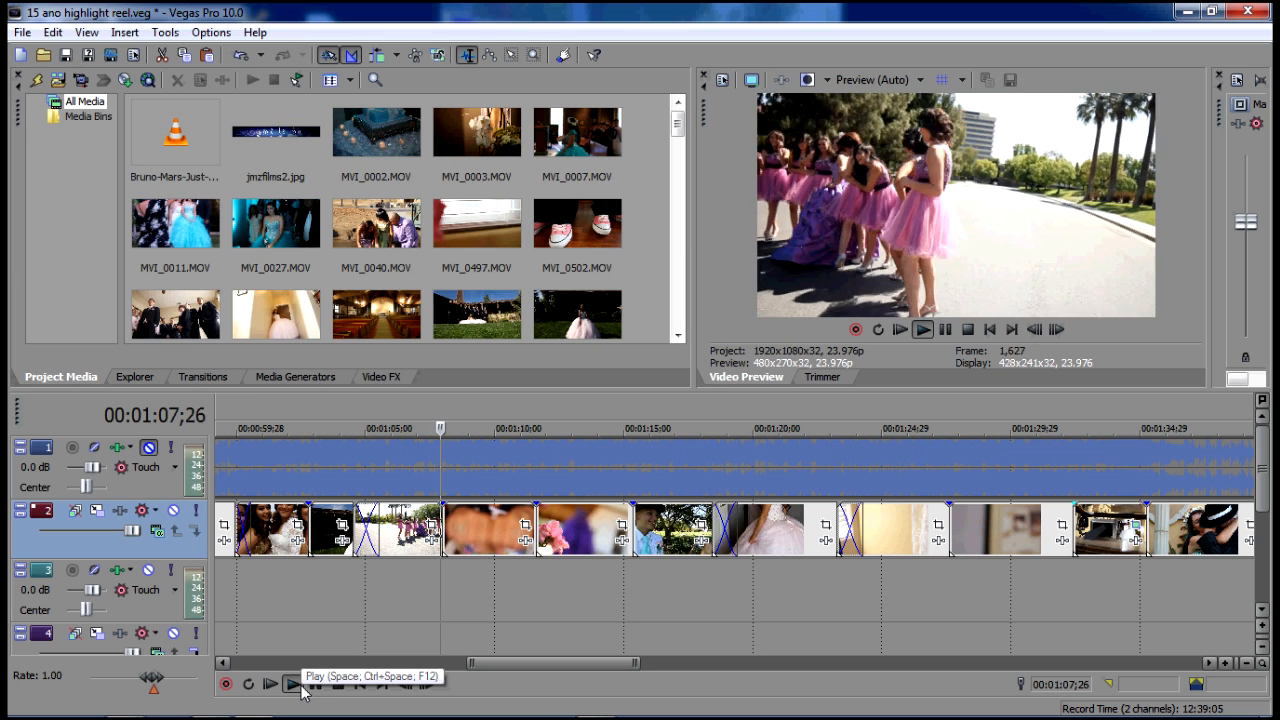
left_click(924, 328)
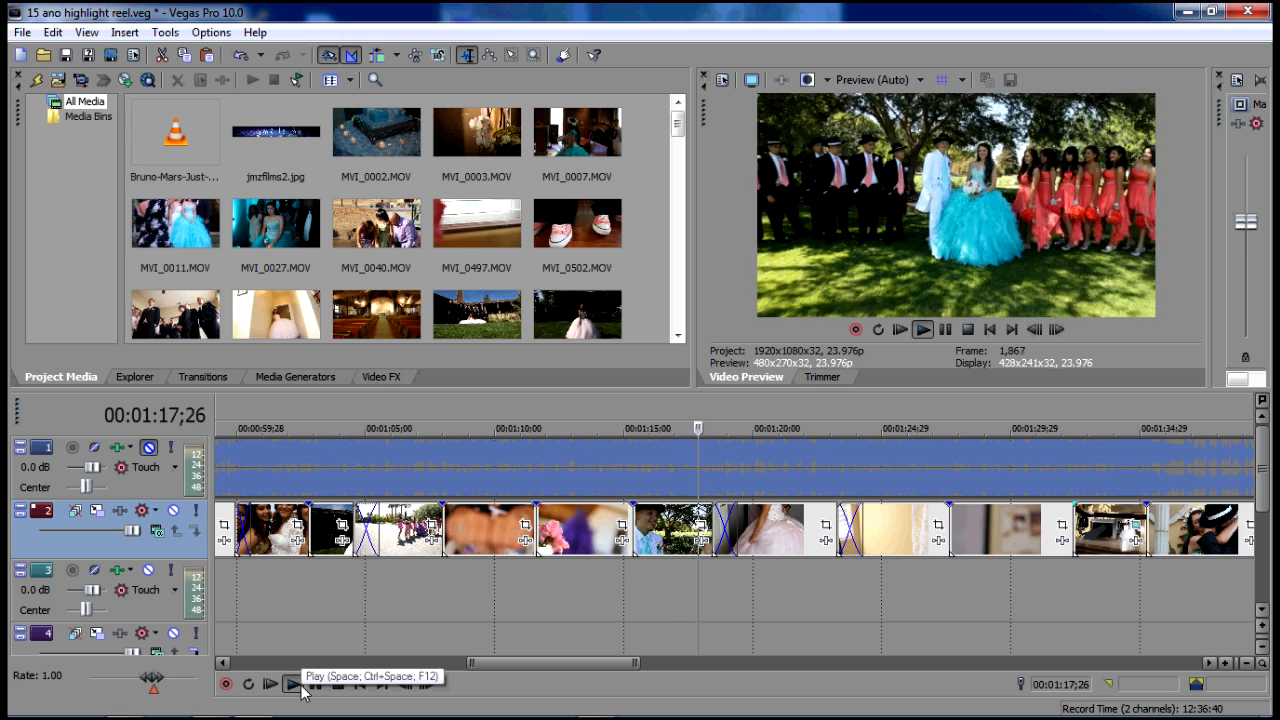
left_click(288, 684)
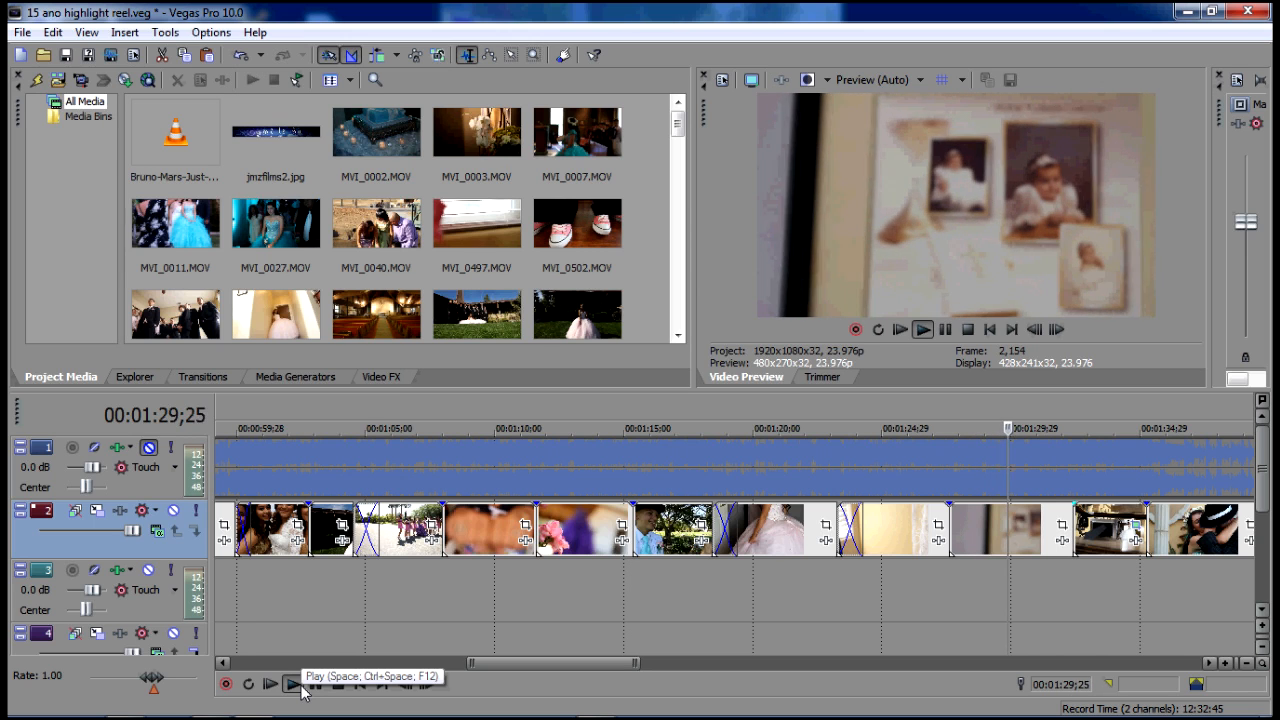
left_click(288, 684)
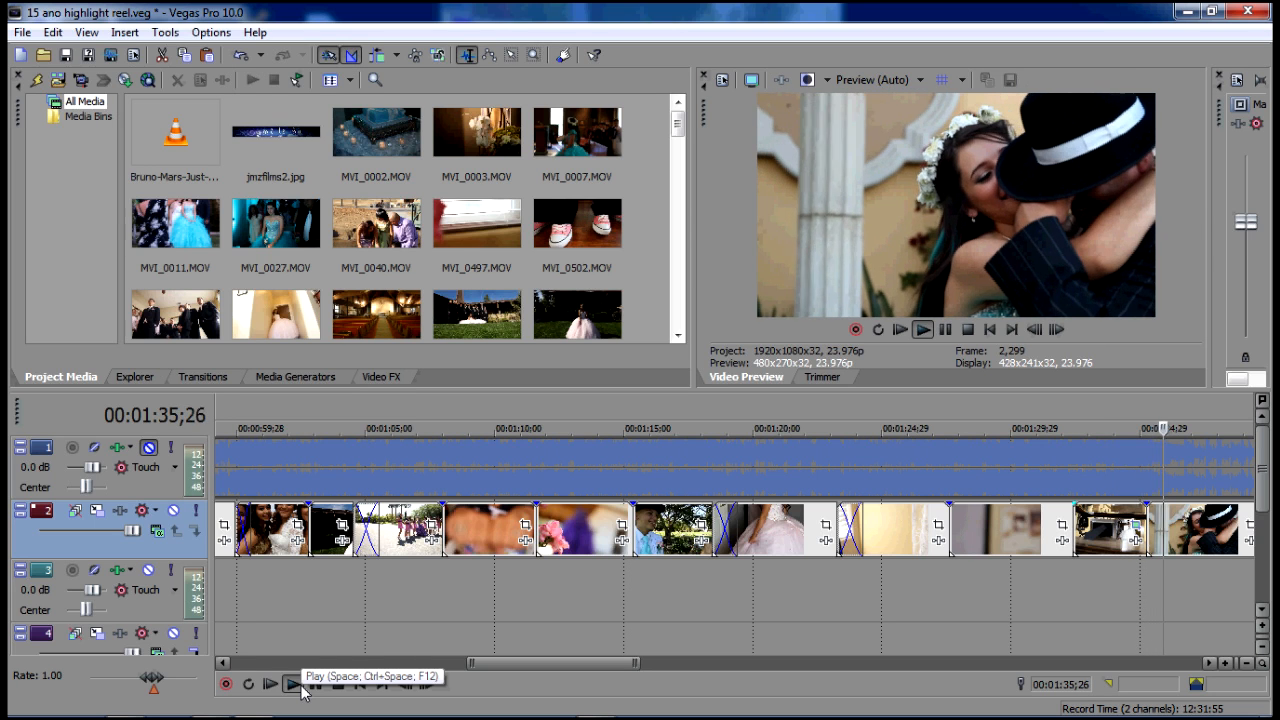
left_click(290, 688)
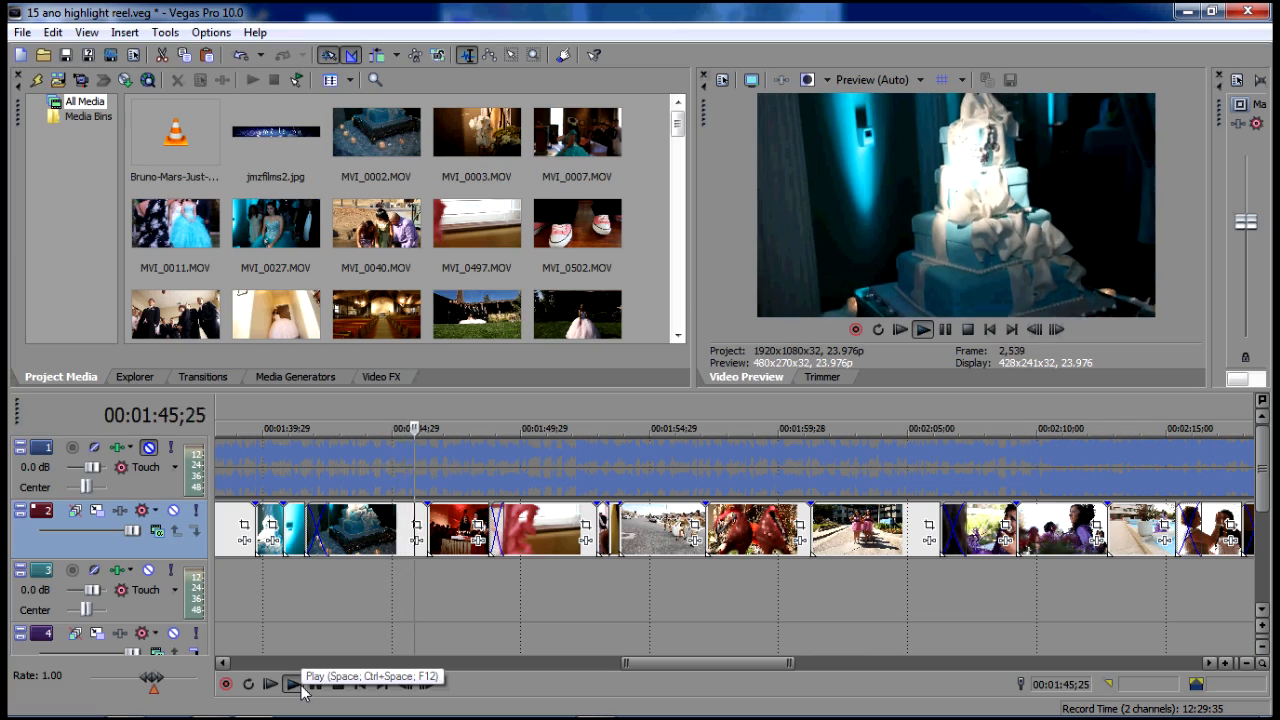
left_click(924, 328)
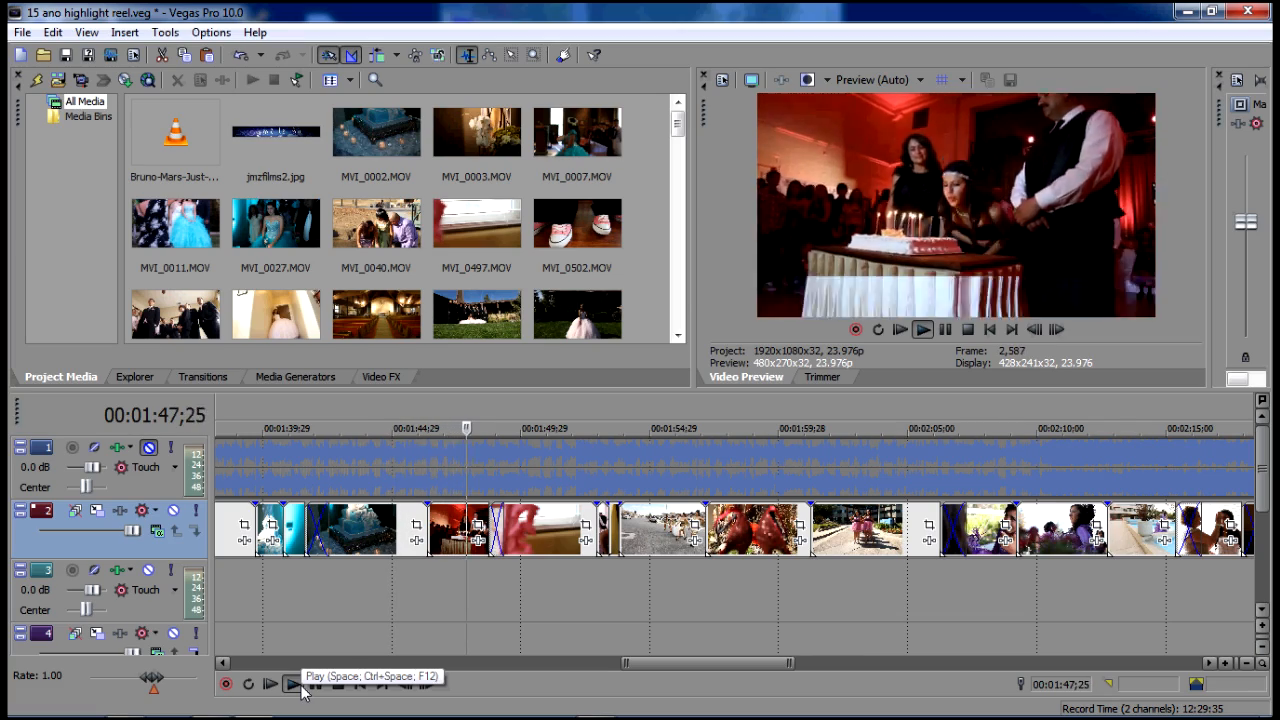